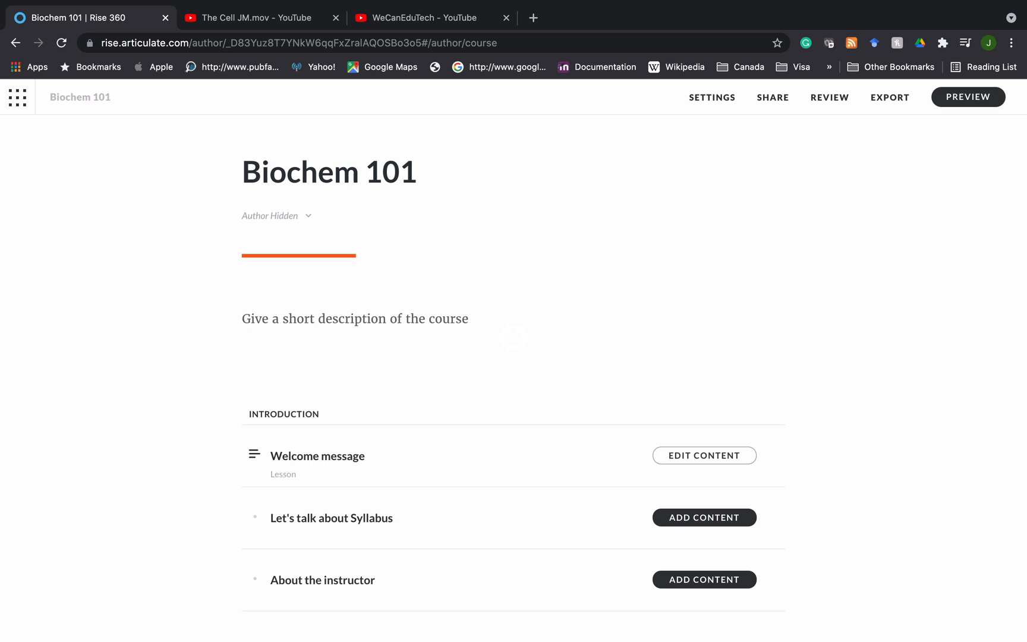
Scroll to the Accordion block entry and make it a lesson through Add Content.
{"action": "scroll", "scroll_direction": "down", "scroll_amount": 3}
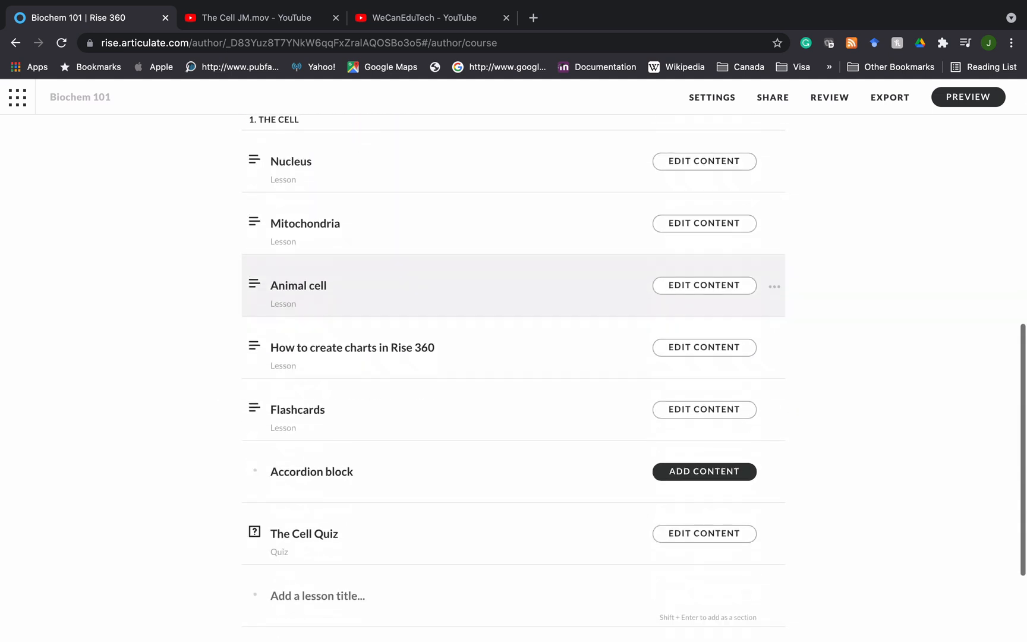
{"action": "scroll", "scroll_direction": "down", "scroll_amount": 3}
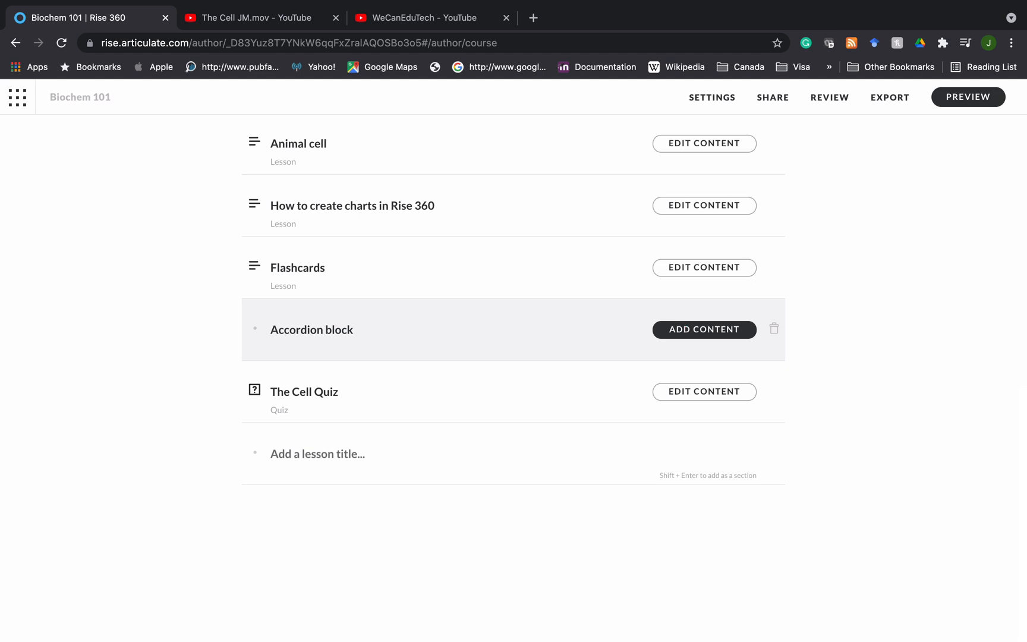
{"action": "left_click", "coordinate": [704, 330]}
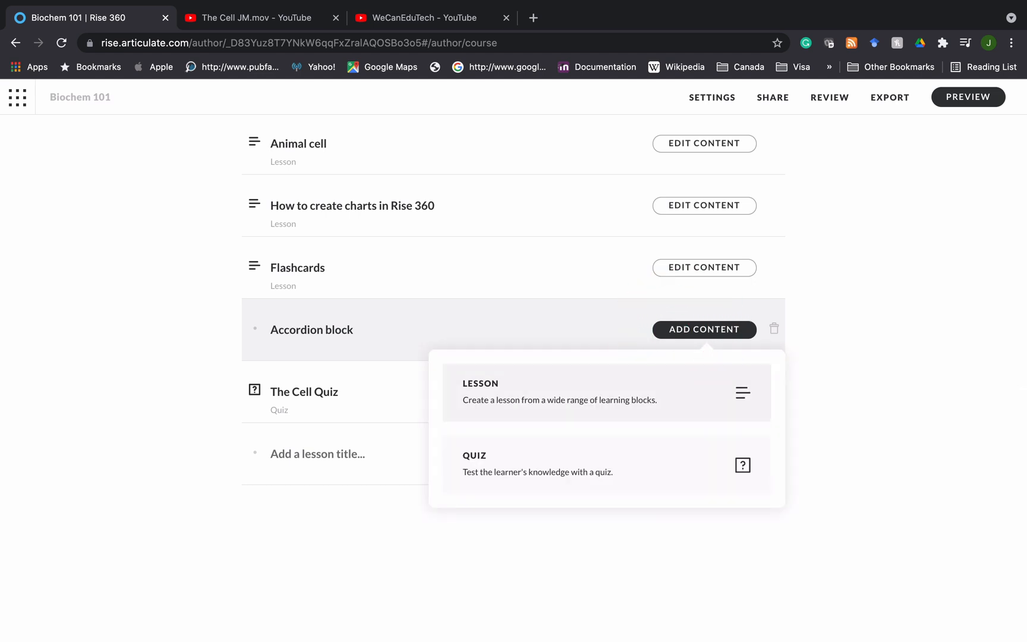
{"action": "left_click", "coordinate": [606, 391]}
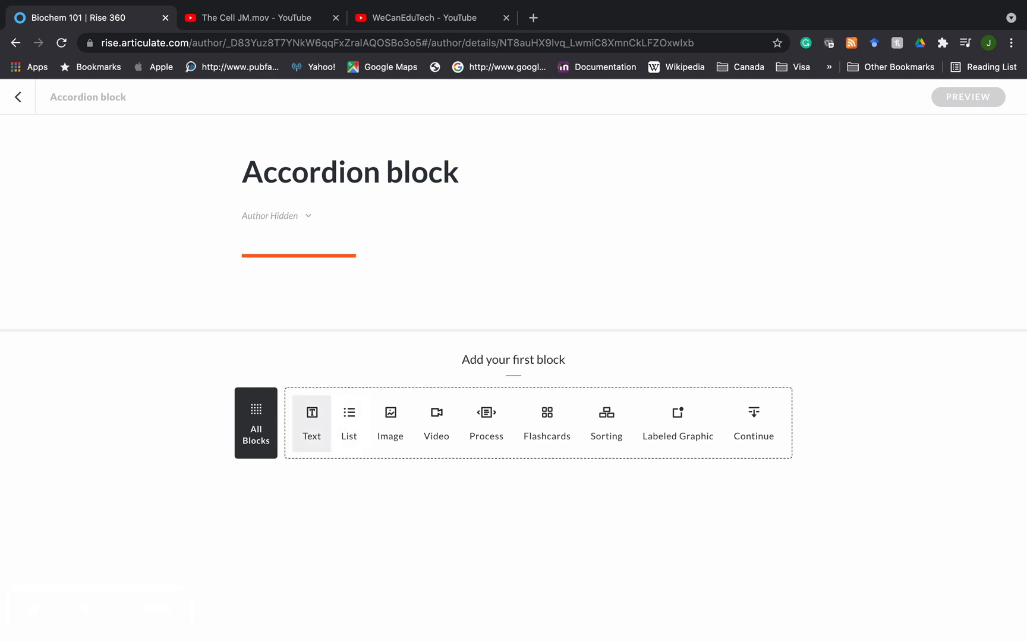
Insert a text paragraph as the lesson's first block and start editing it.
{"action": "left_click", "coordinate": [311, 423]}
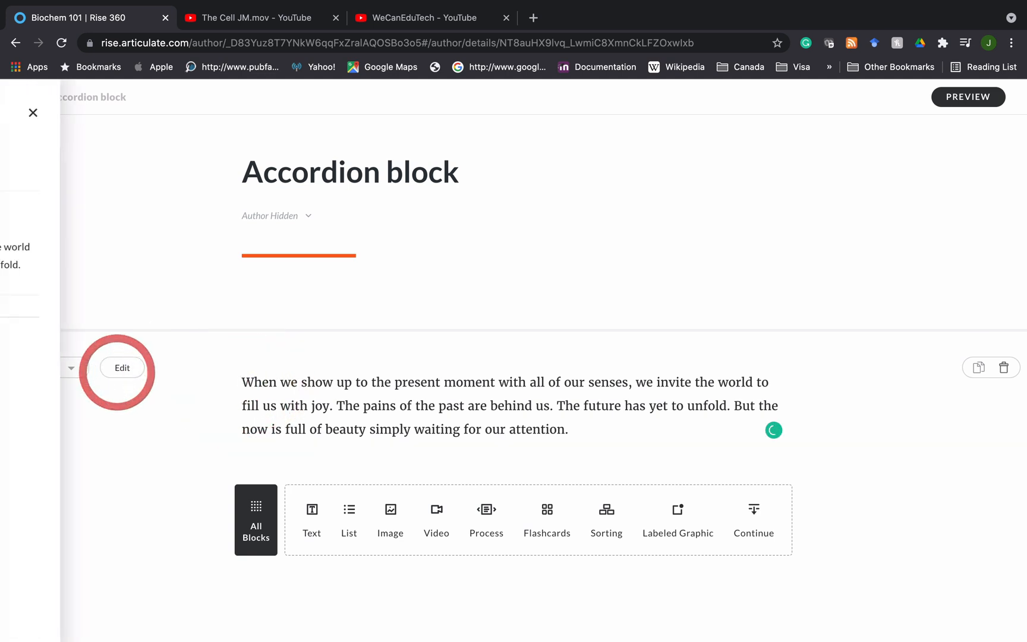
{"action": "left_click", "coordinate": [122, 367]}
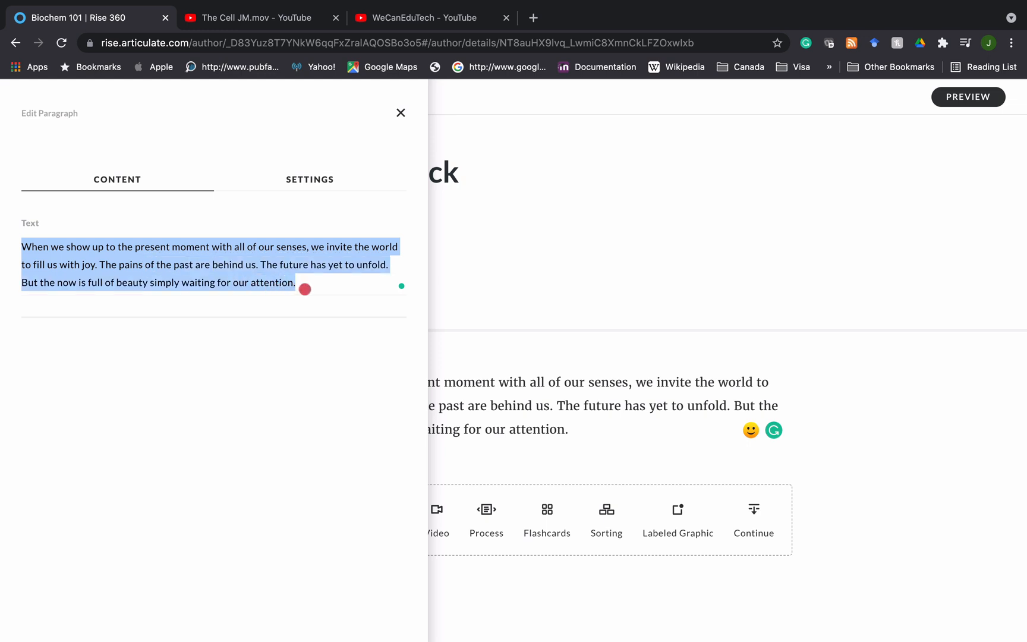
Replace the placeholder with the organelle-functions intro and style the '+' bold and blue.
{"action": "left_click", "coordinate": [157, 265]}
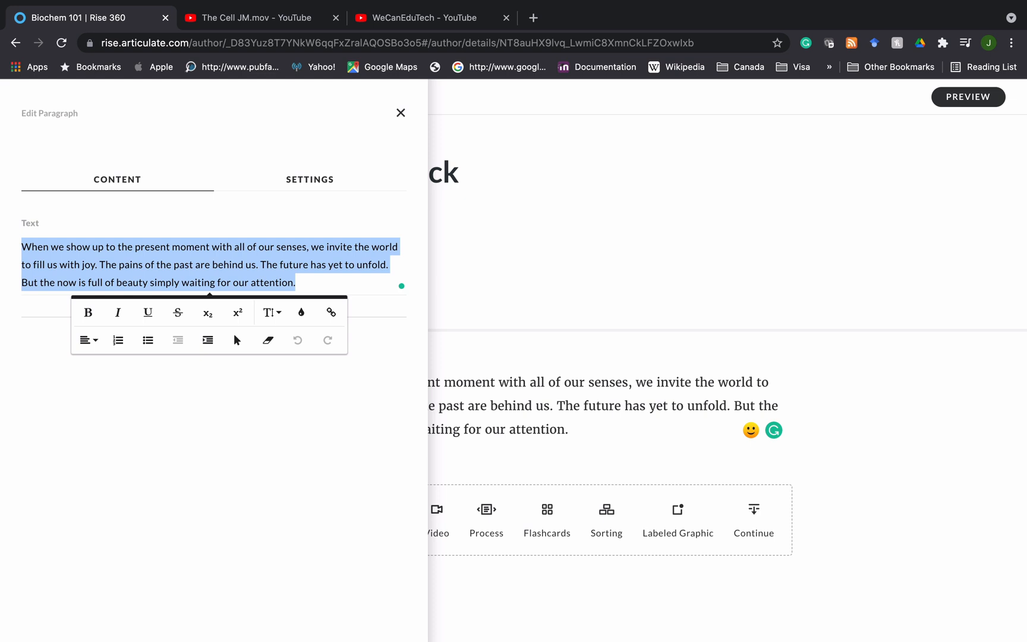
{"action": "type", "text": "Now"}
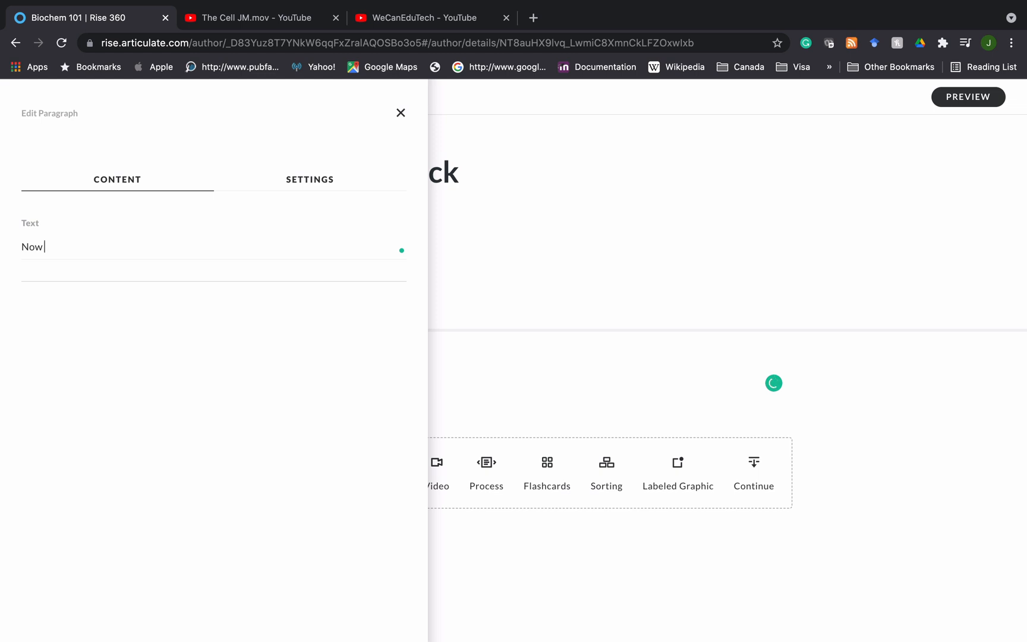
{"action": "type", "text": "that"}
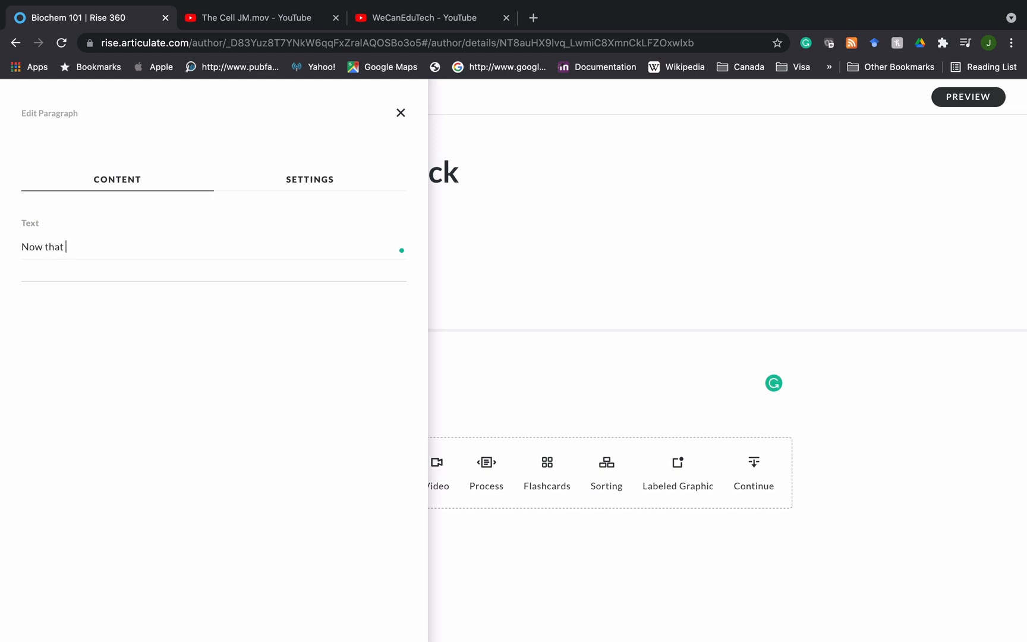
{"action": "type", "text": "we have identified the different organelles in an animal cell, let's discuss their functions in the cell. Click the + to learn more."}
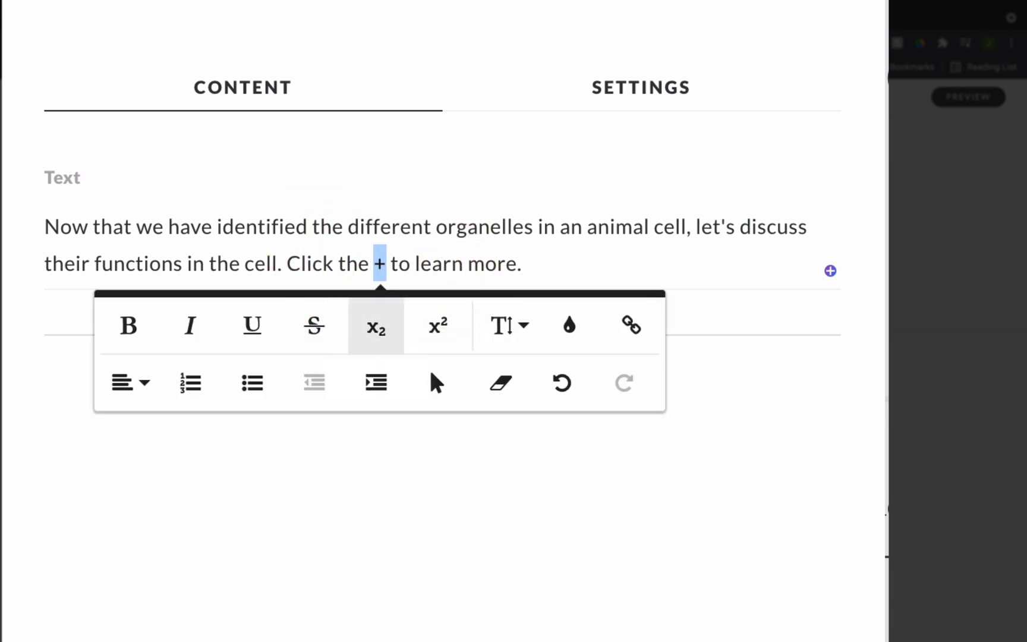
{"action": "mouse_move", "coordinate": [129, 325]}
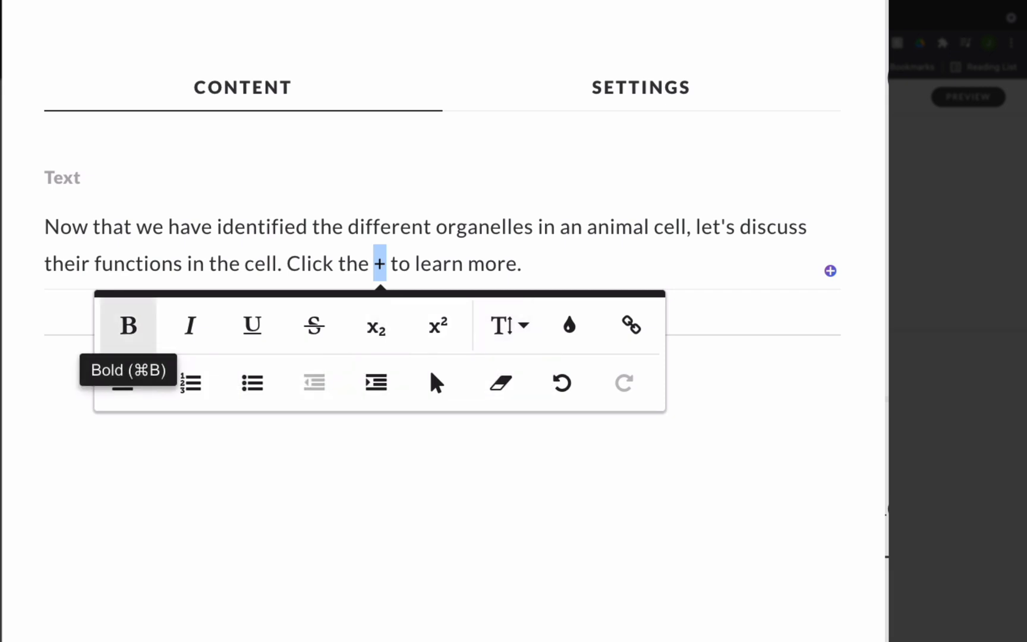
{"action": "mouse_move", "coordinate": [569, 325]}
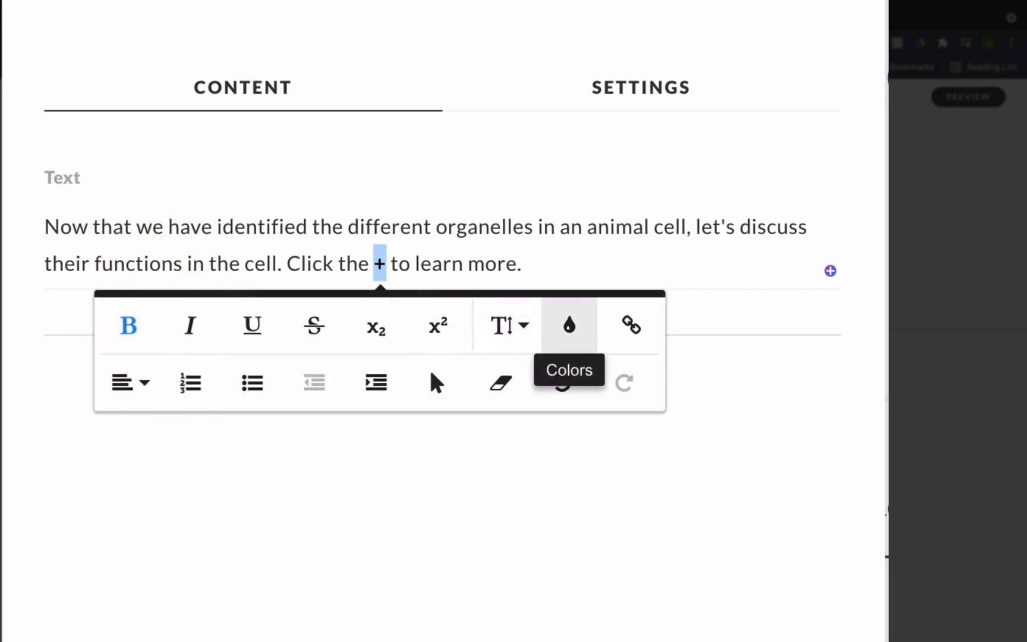
{"action": "left_click", "coordinate": [569, 326]}
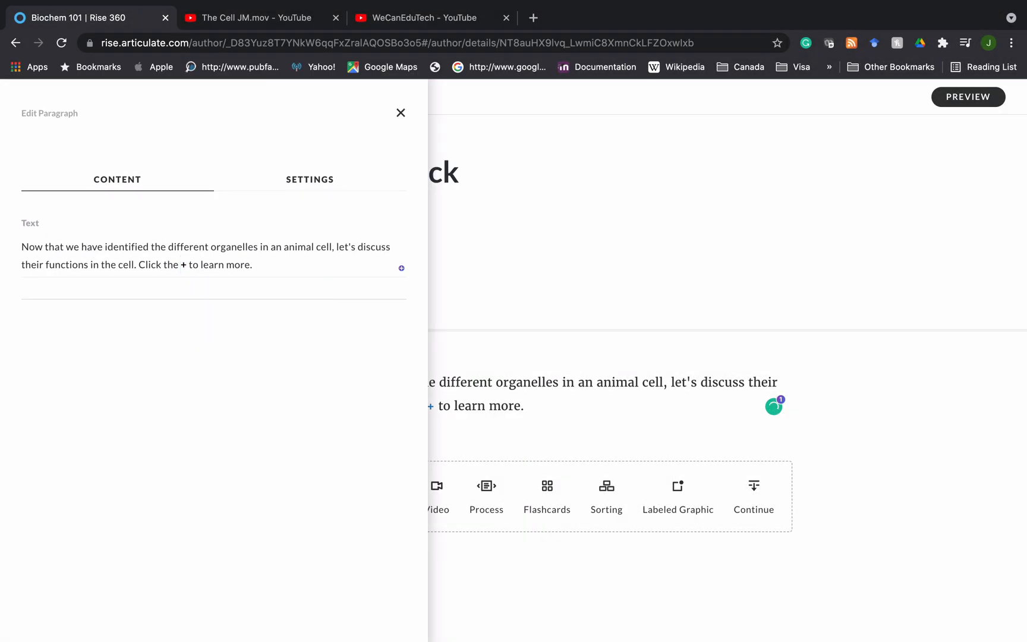
{"action": "left_click", "coordinate": [400, 113]}
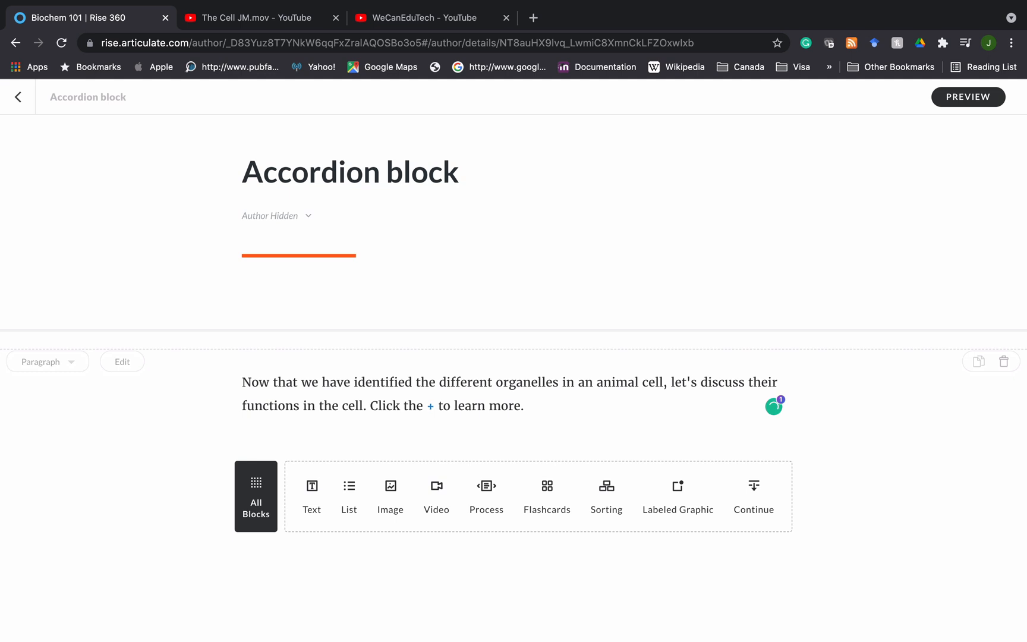
{"action": "mouse_move", "coordinate": [513, 350]}
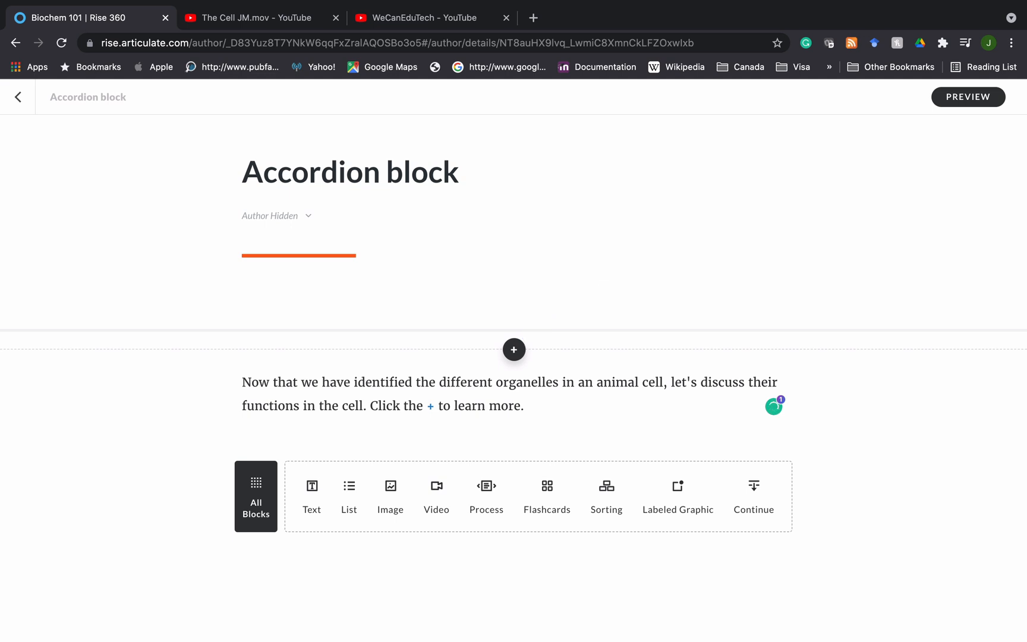
Insert an Accordion block from the Block Library's Interactive category.
{"action": "left_click", "coordinate": [256, 496]}
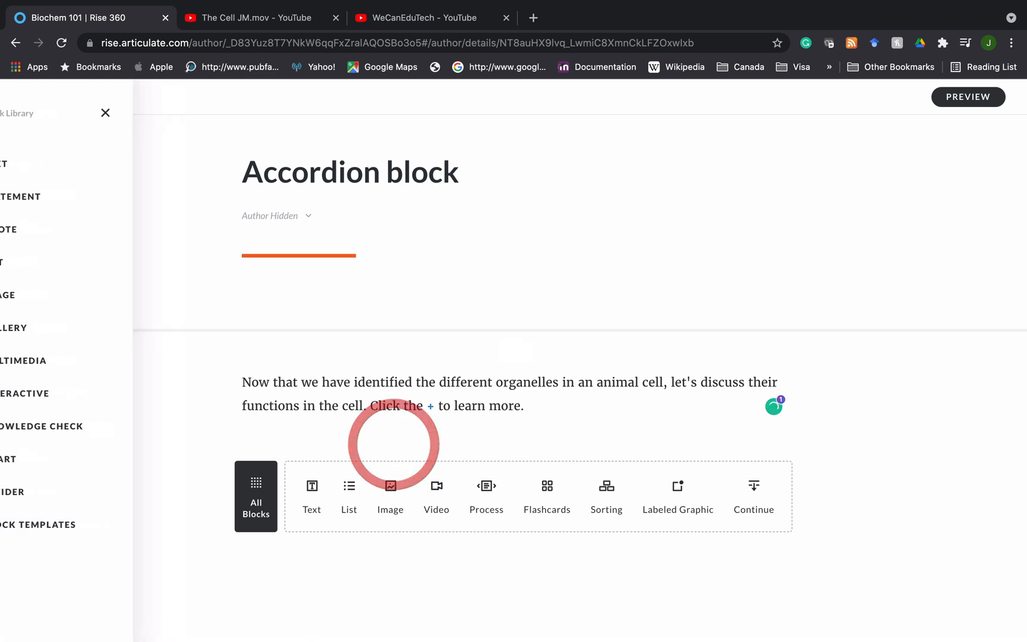
{"action": "left_click", "coordinate": [105, 113]}
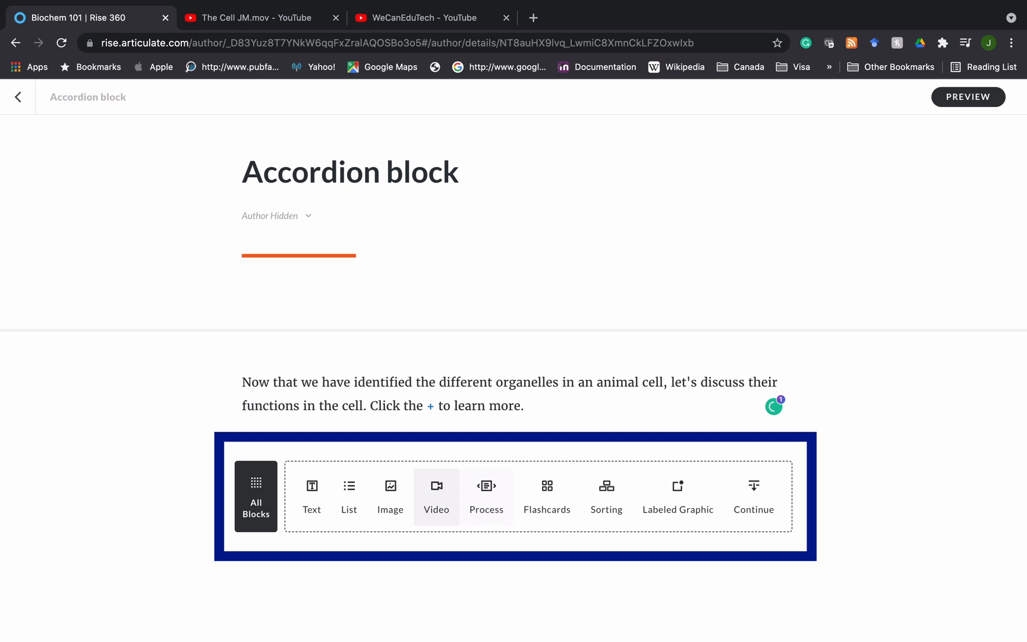
{"action": "mouse_move", "coordinate": [311, 494]}
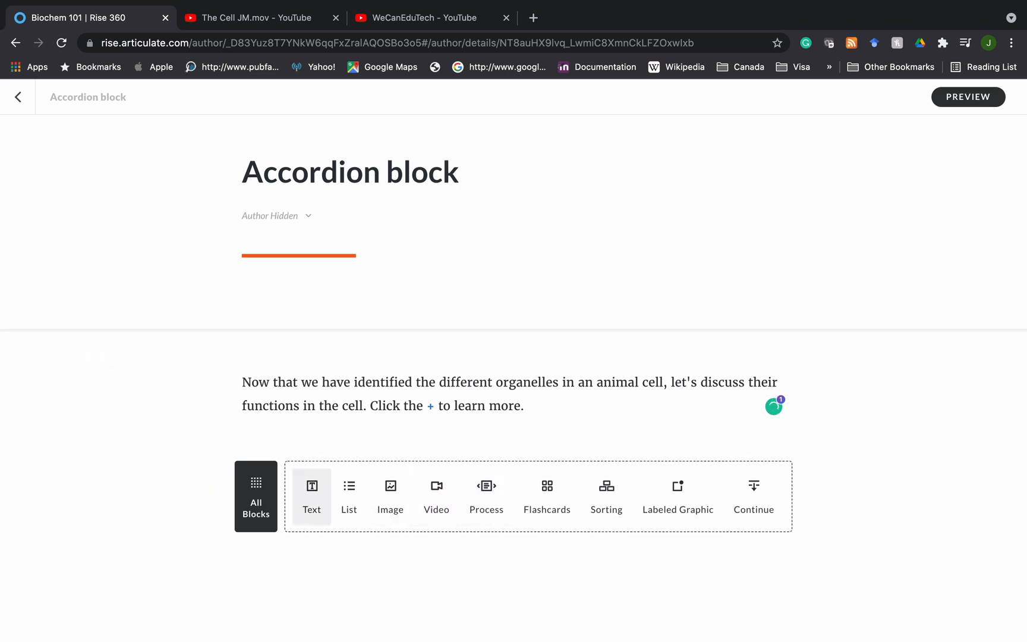
{"action": "mouse_move", "coordinate": [678, 495]}
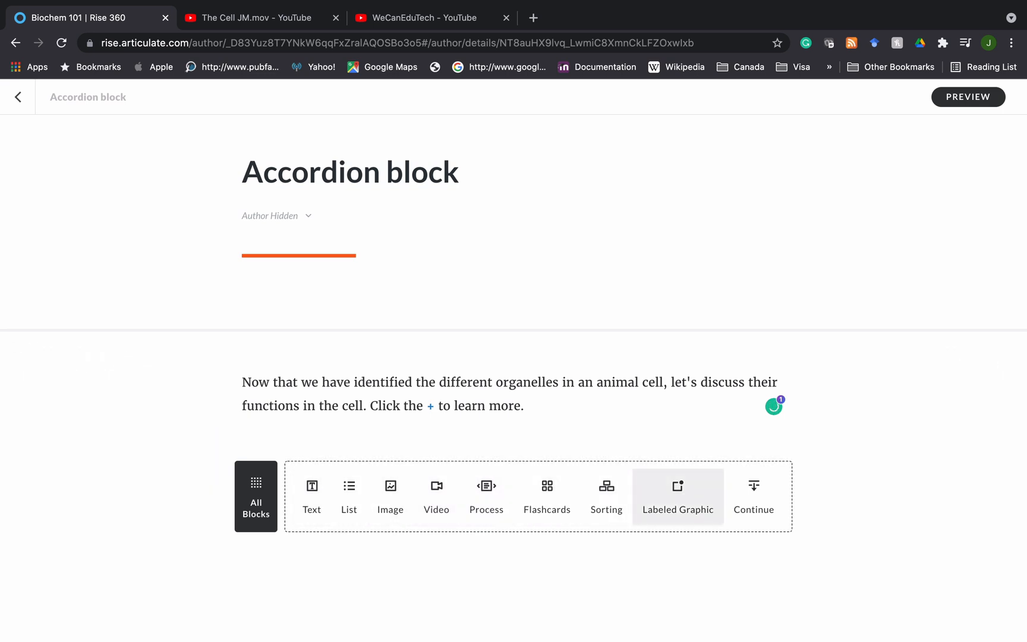
{"action": "mouse_move", "coordinate": [390, 496]}
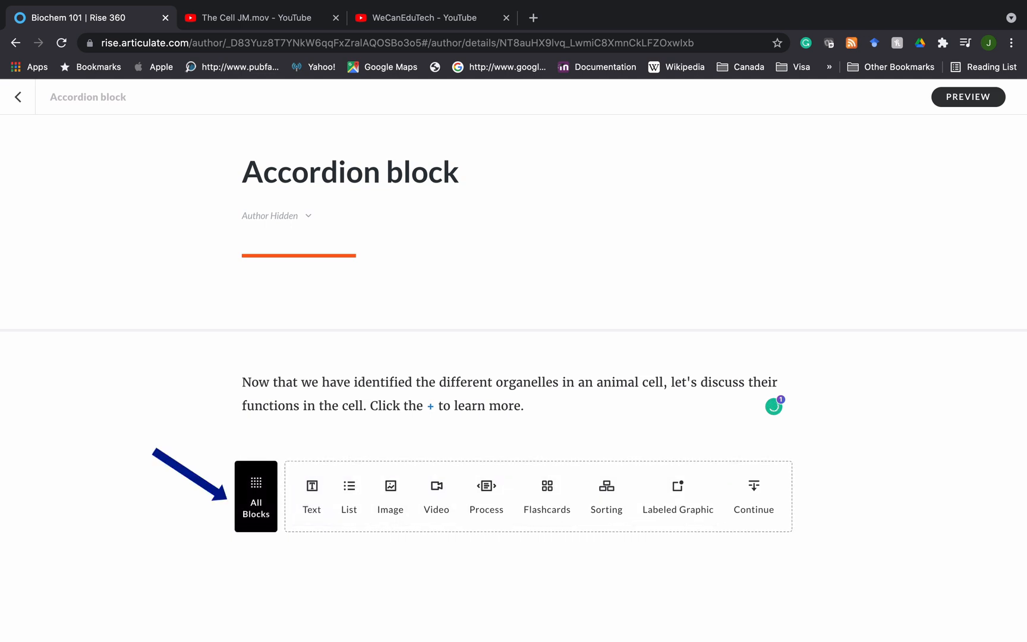
{"action": "left_click", "coordinate": [256, 497]}
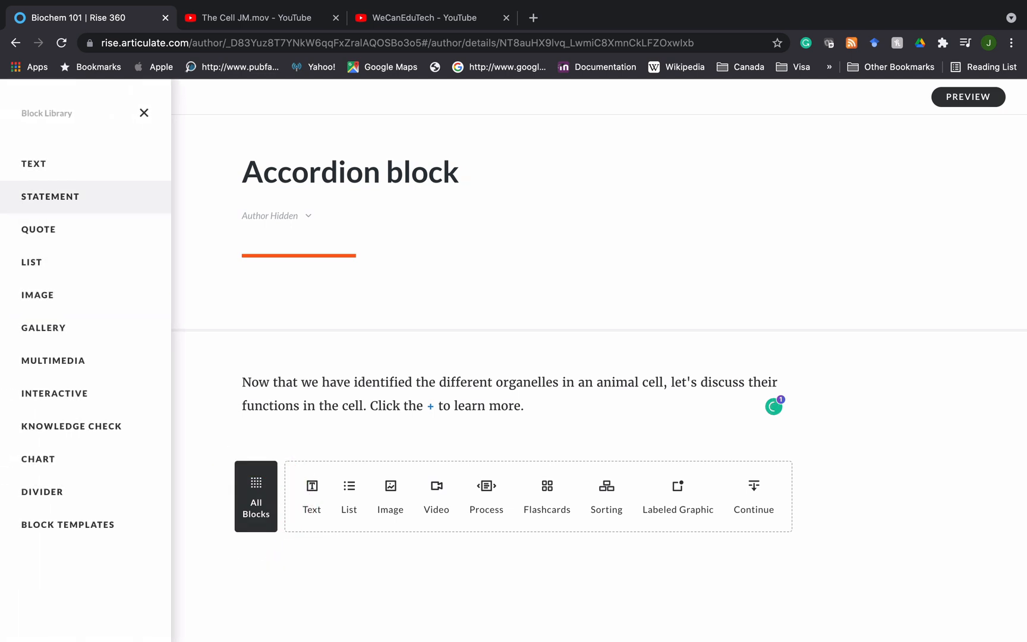
{"action": "mouse_move", "coordinate": [38, 229]}
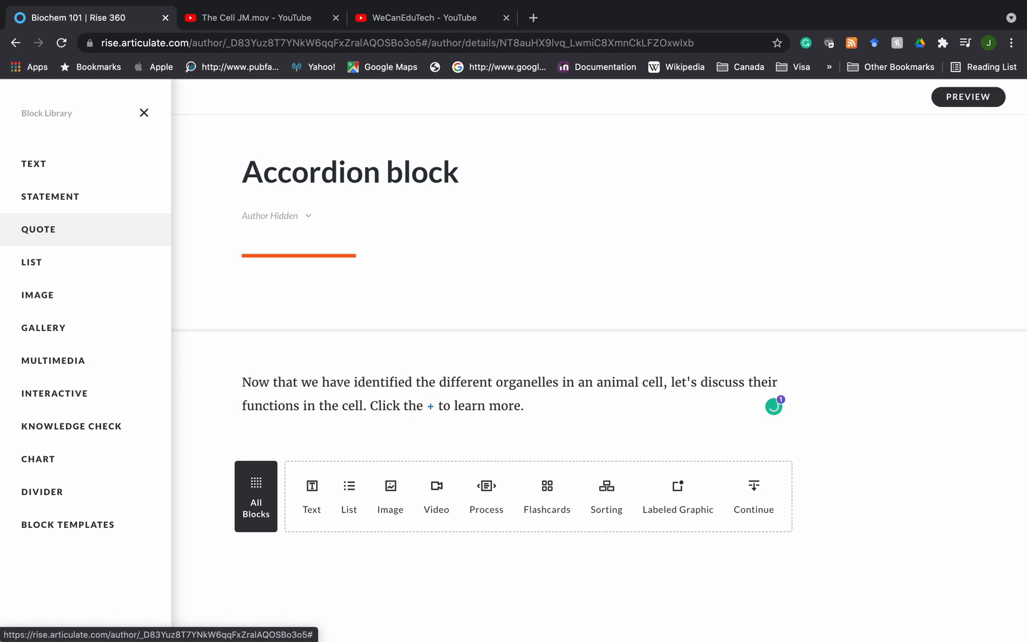
{"action": "mouse_move", "coordinate": [49, 197]}
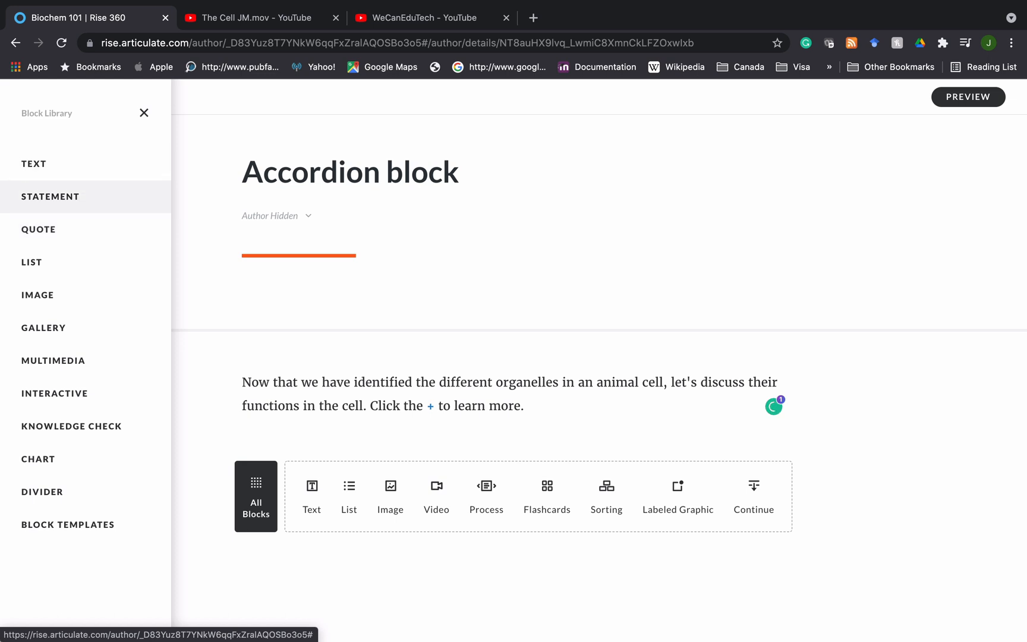
{"action": "mouse_move", "coordinate": [54, 393]}
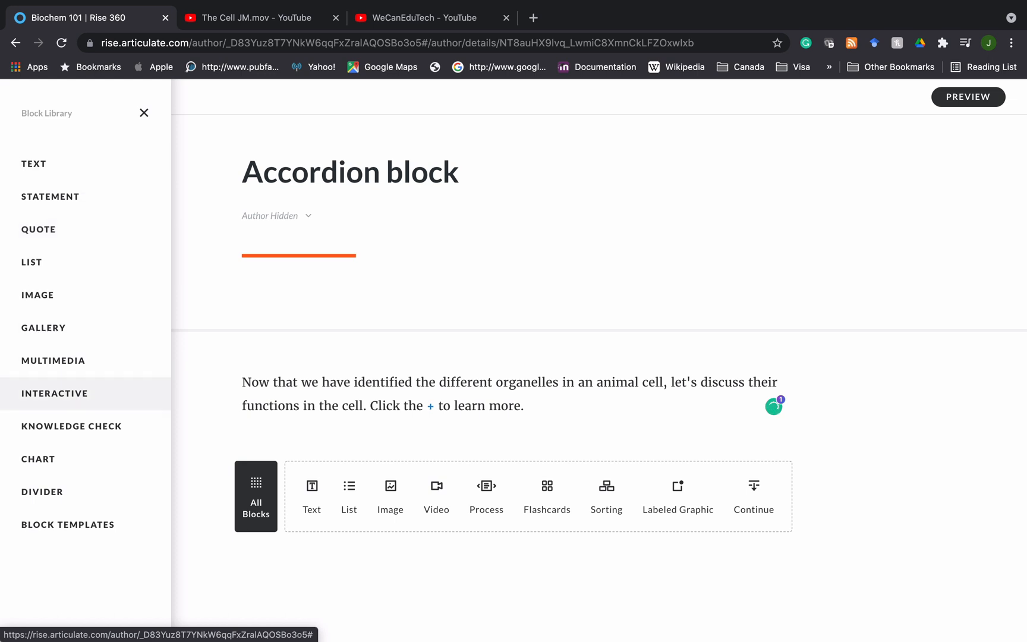
{"action": "left_click", "coordinate": [56, 393]}
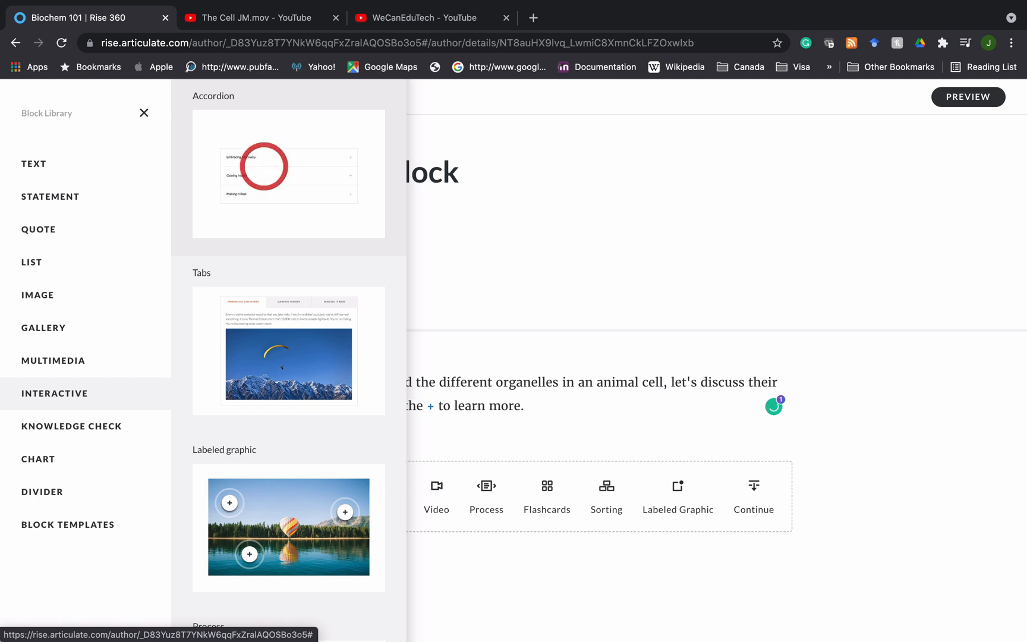
{"action": "left_click", "coordinate": [289, 174]}
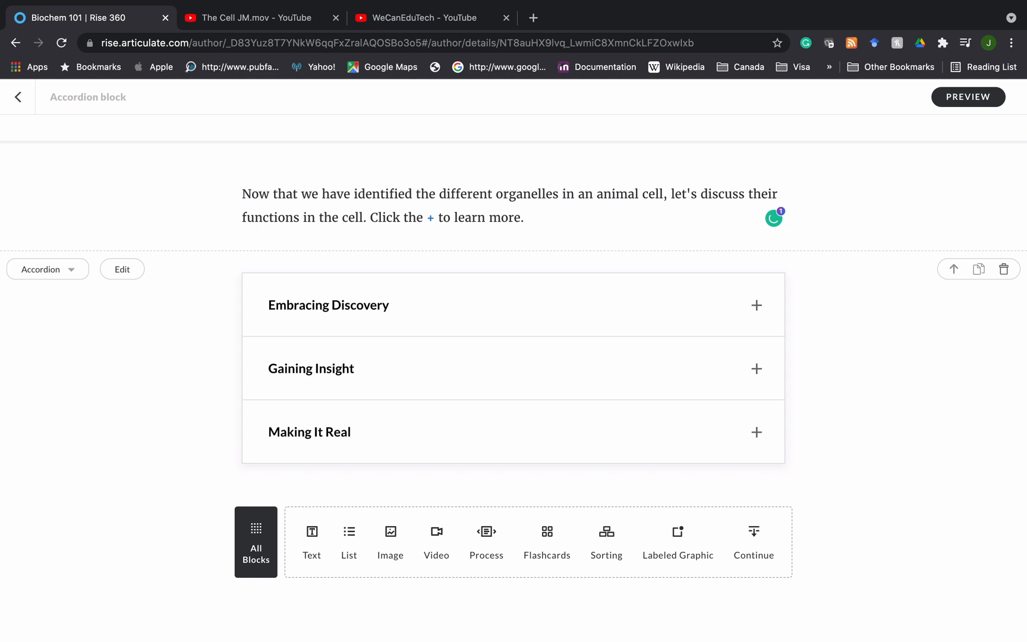
Expand the Embracing Discovery and Gaining Insight sections to inspect their sample content.
{"action": "left_click", "coordinate": [755, 304]}
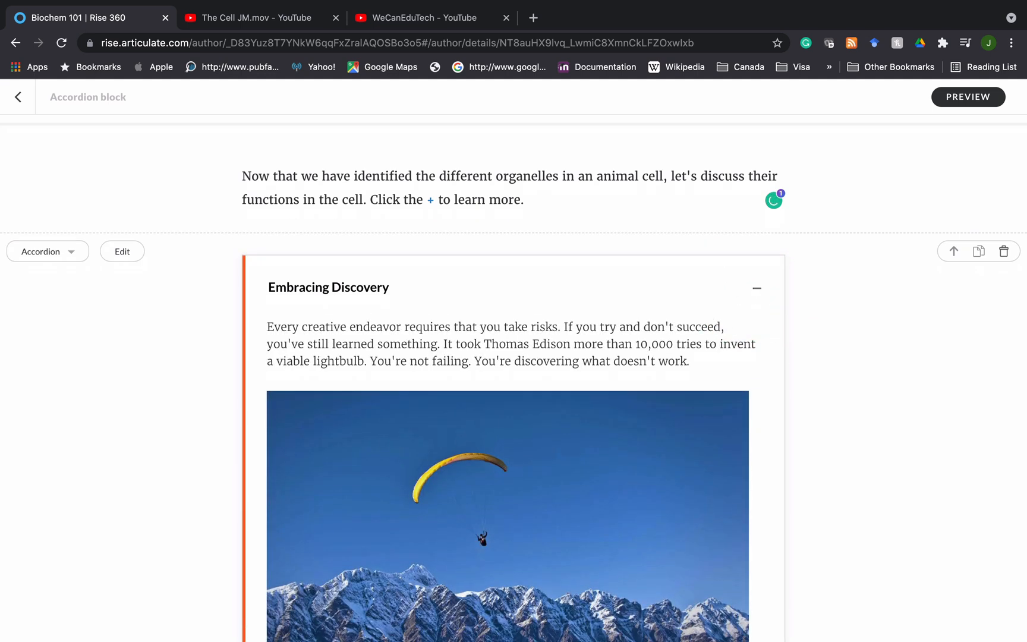
{"action": "scroll", "scroll_direction": "down", "scroll_amount": 3}
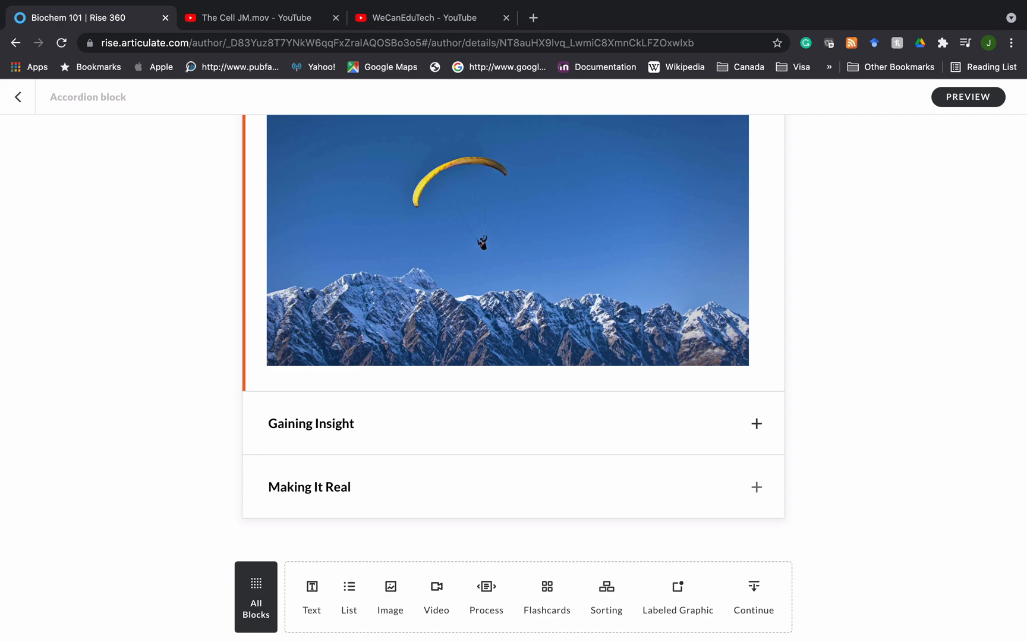
{"action": "left_click", "coordinate": [755, 424]}
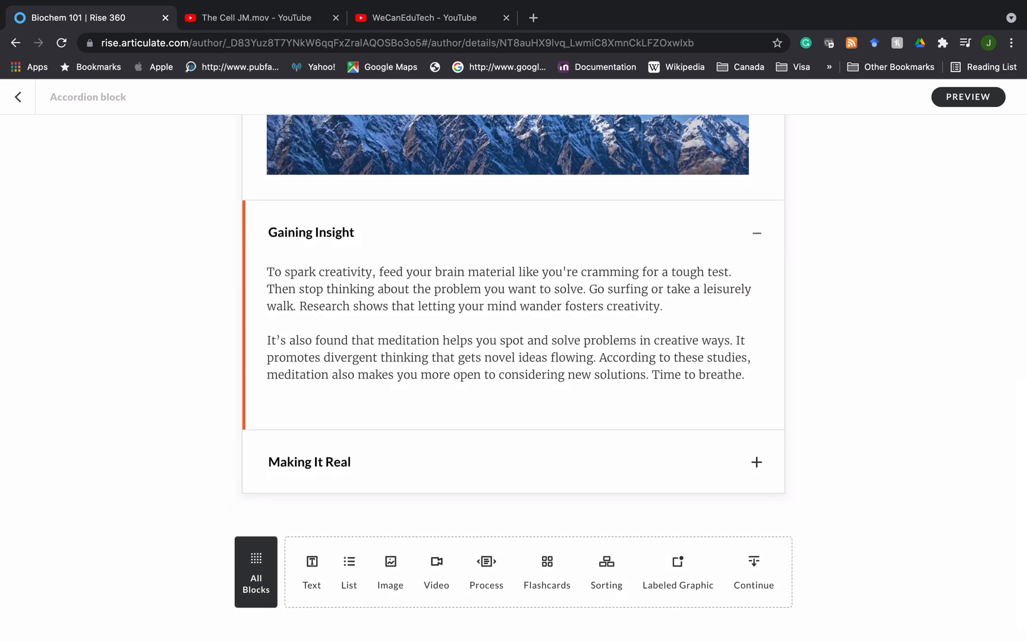
{"action": "scroll", "scroll_direction": "up", "scroll_amount": 3}
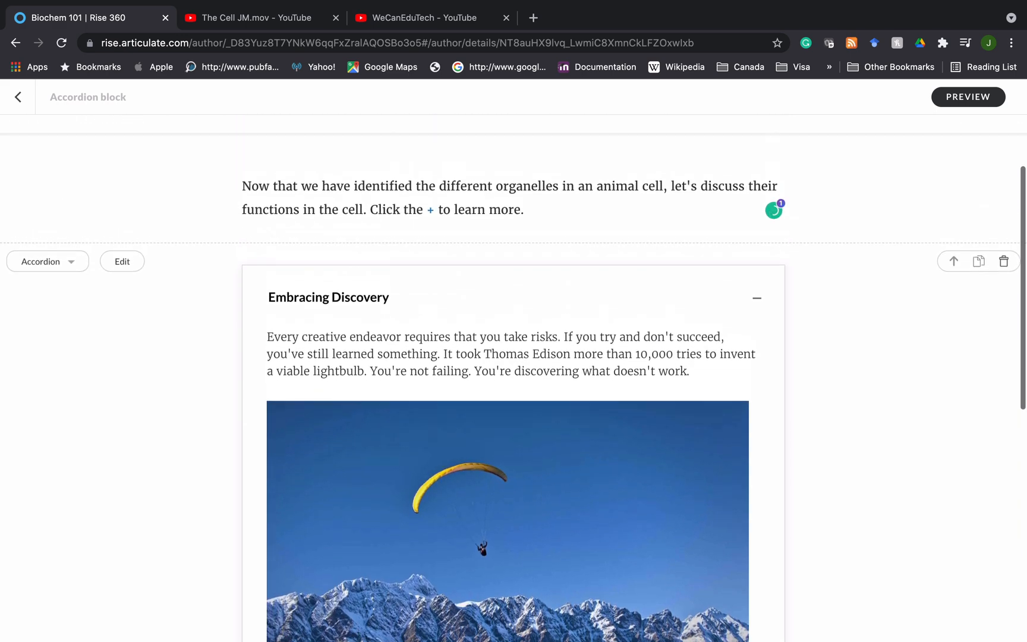
{"action": "scroll", "scroll_direction": "up", "scroll_amount": 3}
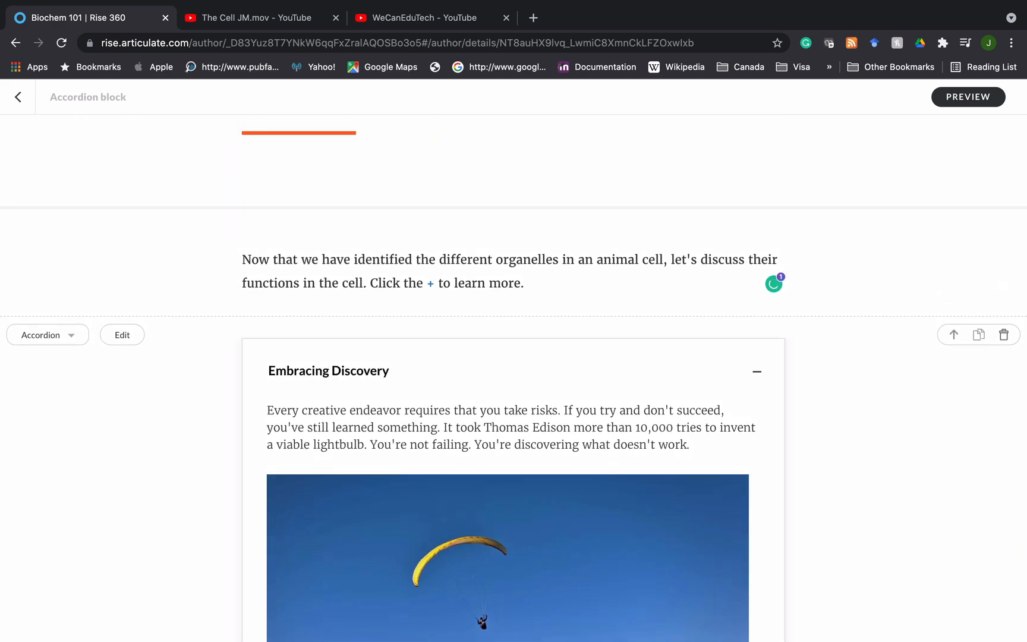
{"action": "scroll", "scroll_direction": "up", "scroll_amount": 3}
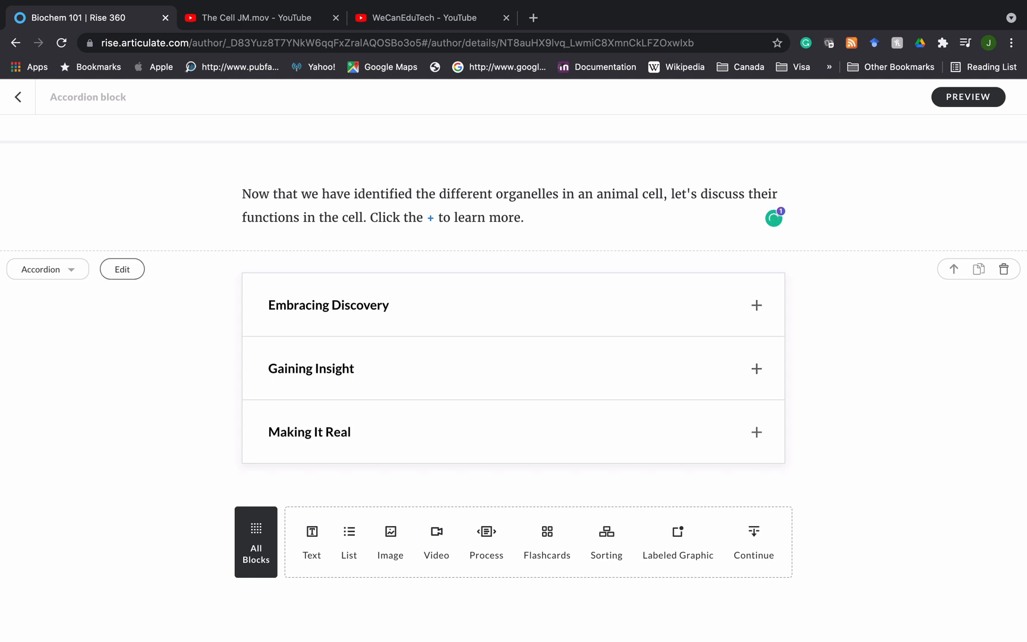
In the accordion editor, retitle Item #1 'Mitochondria' instead of 'Embracing Discovery'.
{"action": "left_click", "coordinate": [122, 269]}
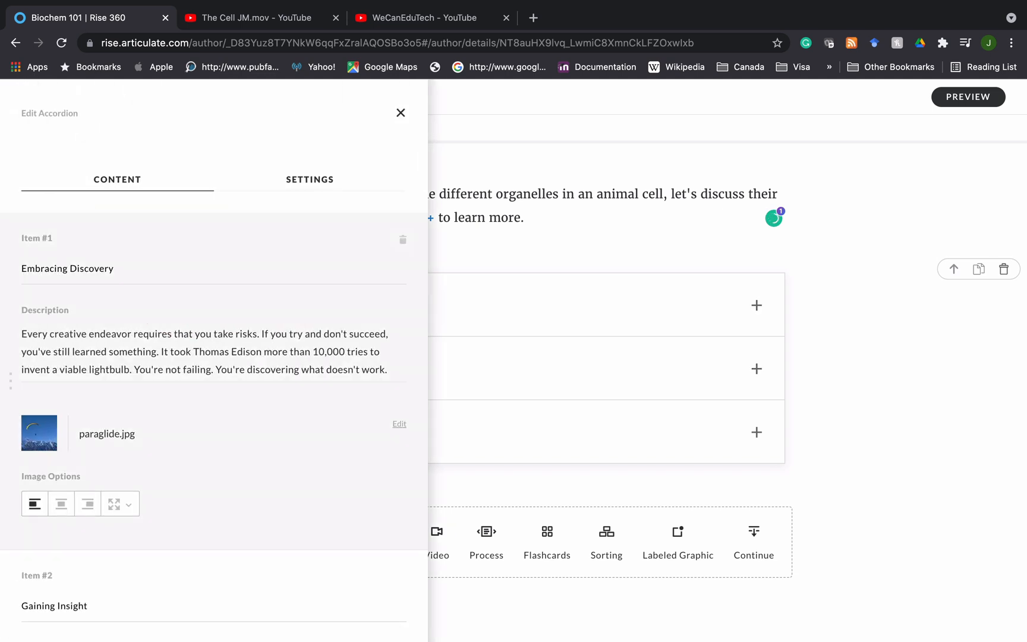
{"action": "scroll", "scroll_direction": "down", "scroll_amount": 3}
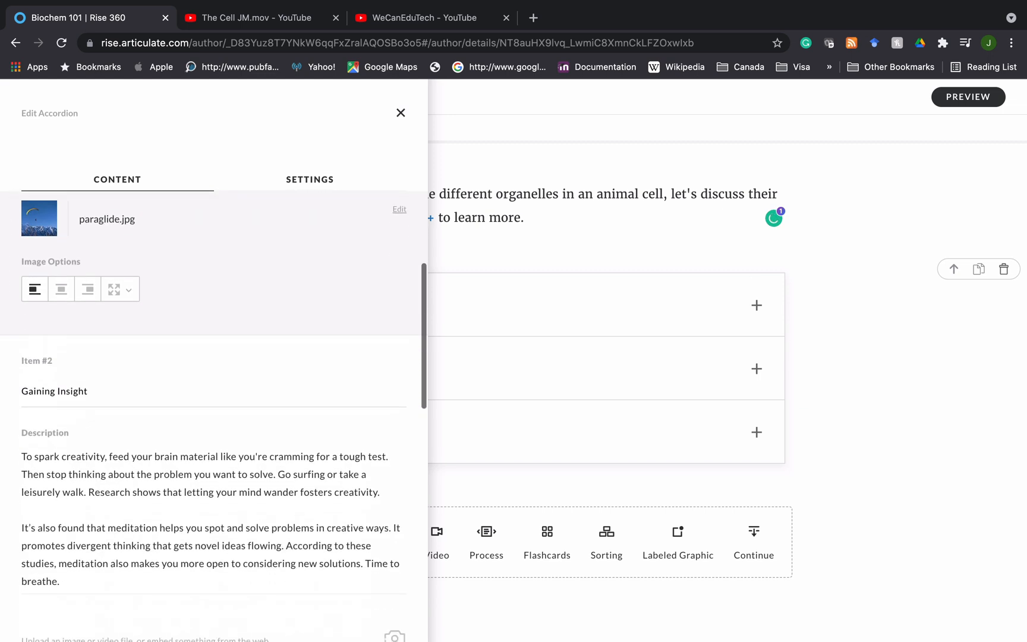
{"action": "scroll", "scroll_direction": "down", "scroll_amount": 3}
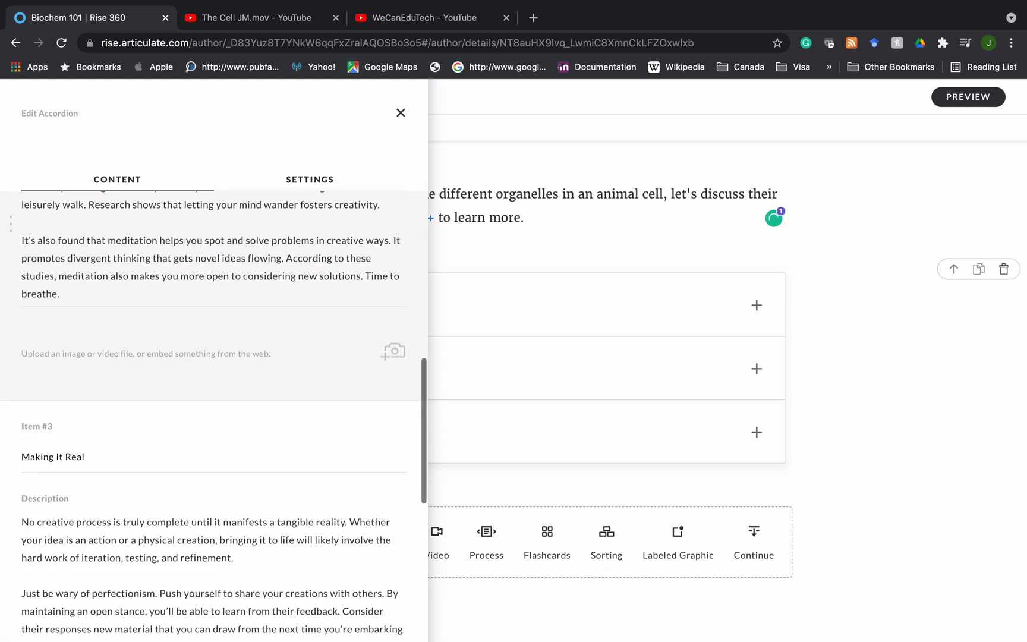
{"action": "scroll", "scroll_direction": "up", "scroll_amount": 3}
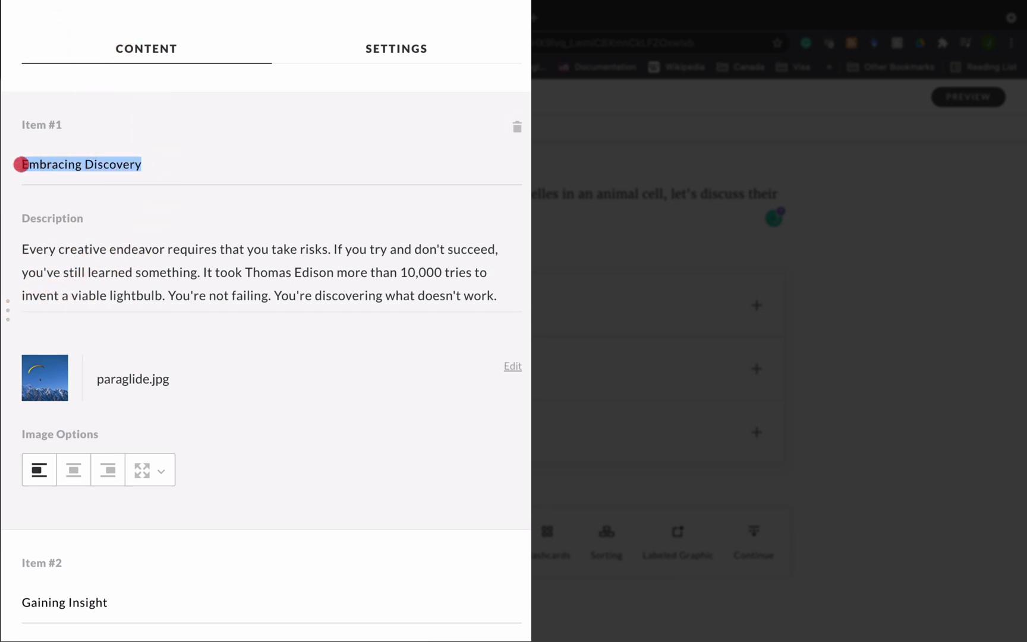
{"action": "type", "text": "M"}
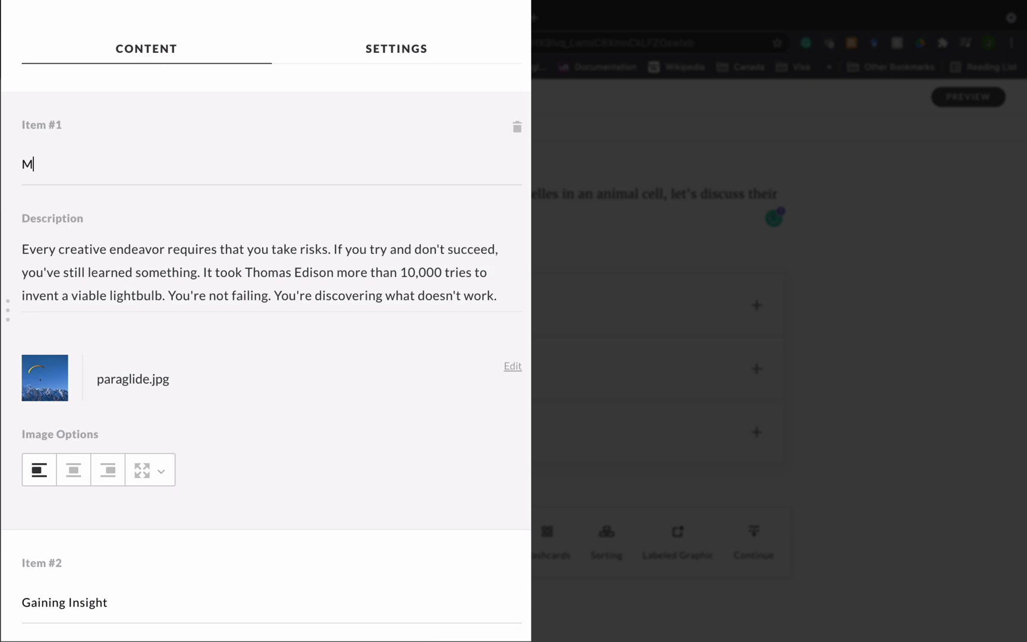
{"action": "type", "text": "itochon"}
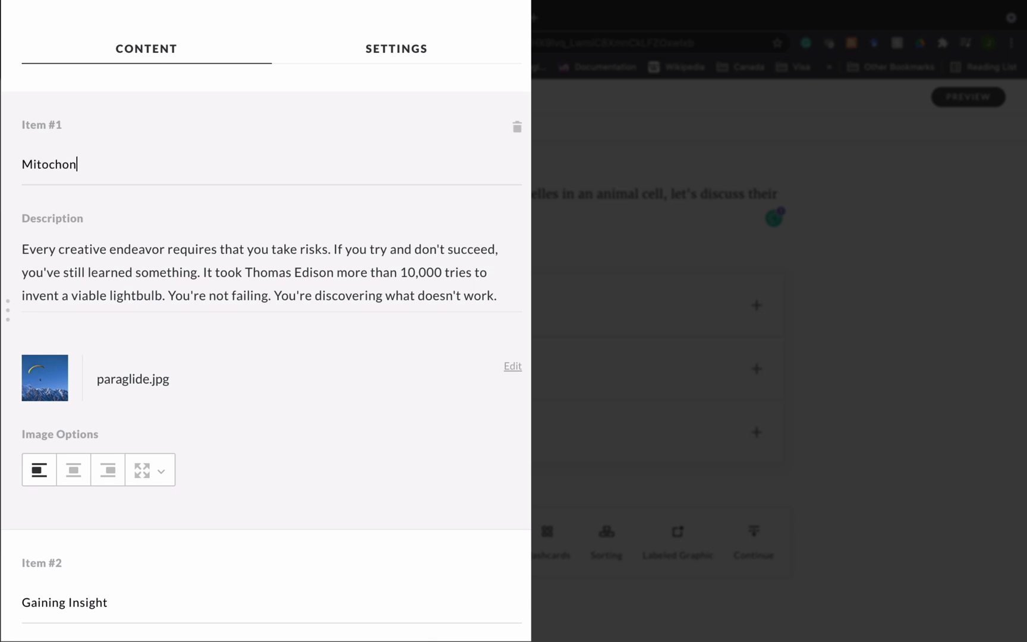
{"action": "type", "text": "d"}
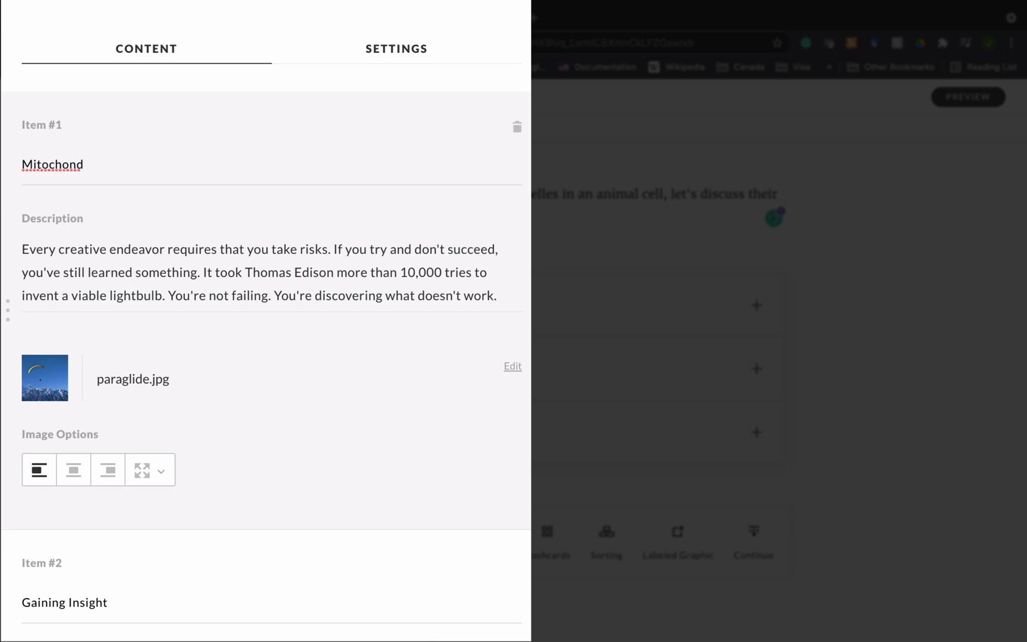
{"action": "type", "text": "ria"}
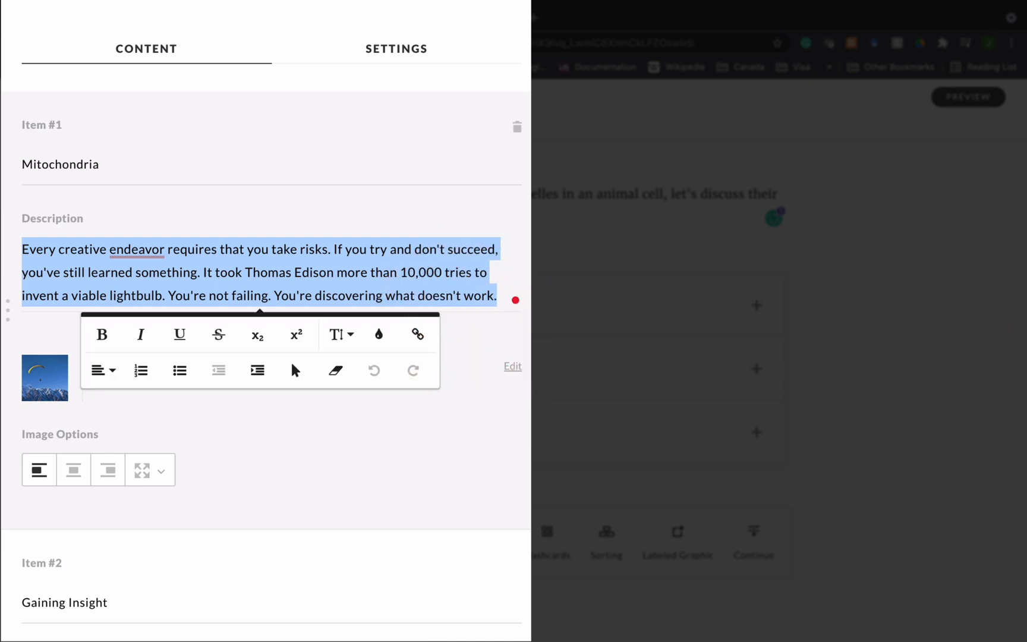
{"action": "mouse_move", "coordinate": [102, 334]}
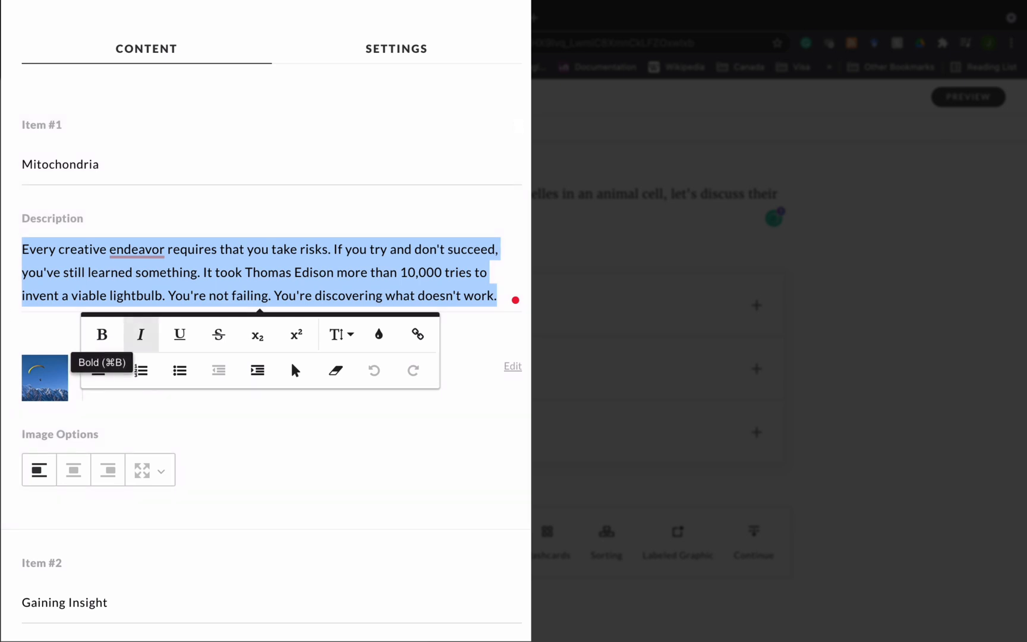
{"action": "mouse_move", "coordinate": [140, 335]}
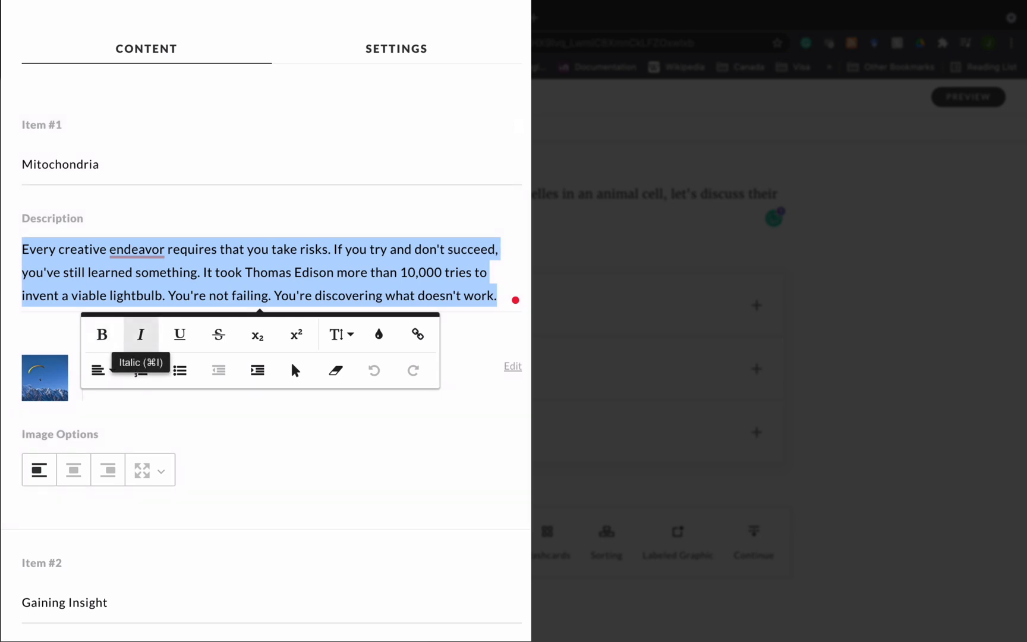
{"action": "mouse_move", "coordinate": [296, 334]}
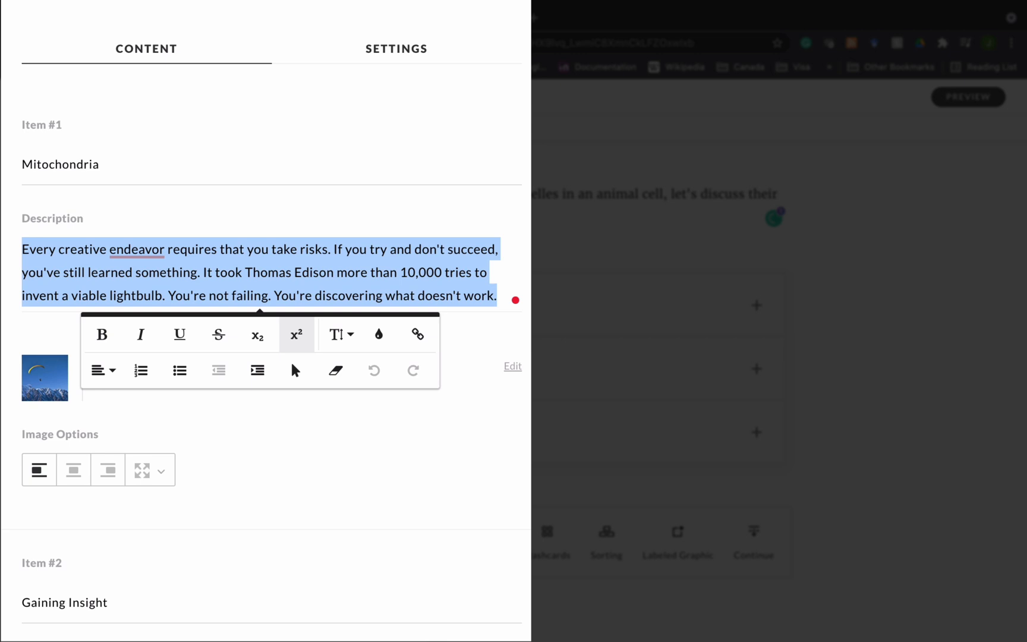
{"action": "mouse_move", "coordinate": [139, 334]}
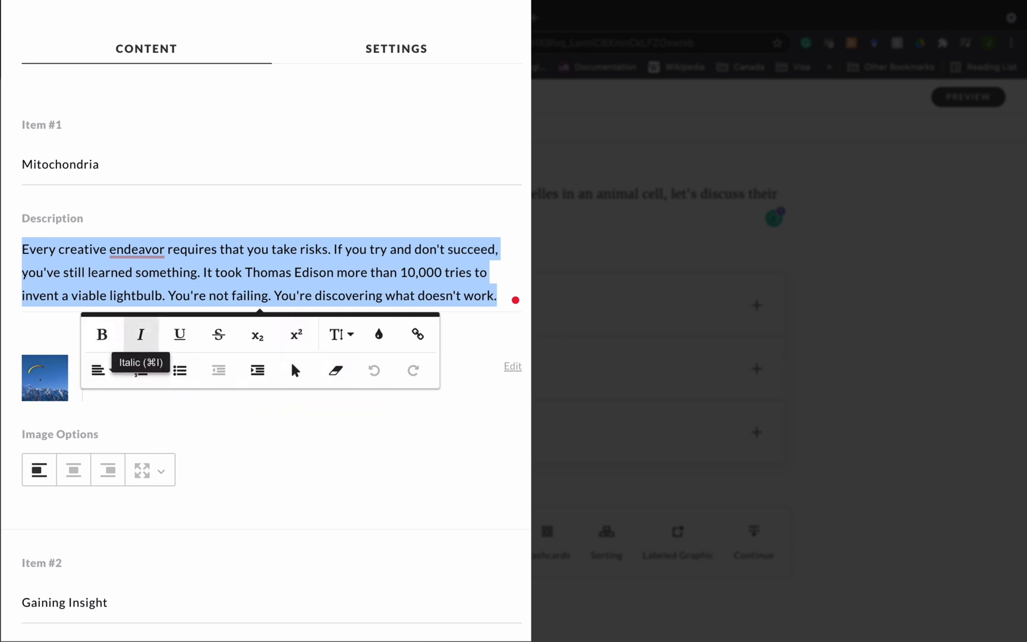
{"action": "mouse_move", "coordinate": [178, 334]}
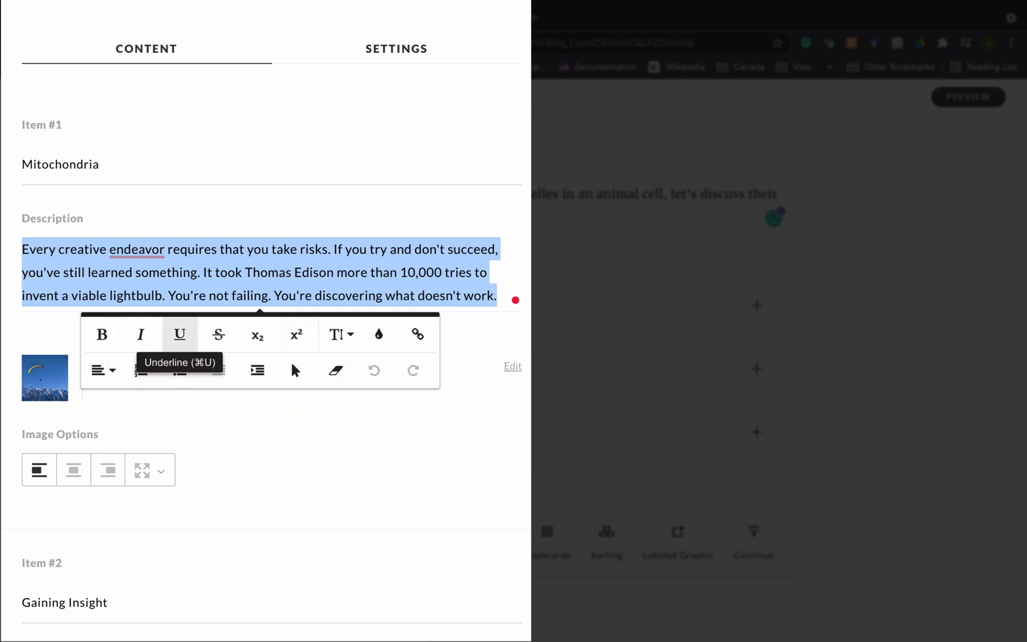
{"action": "mouse_move", "coordinate": [378, 334]}
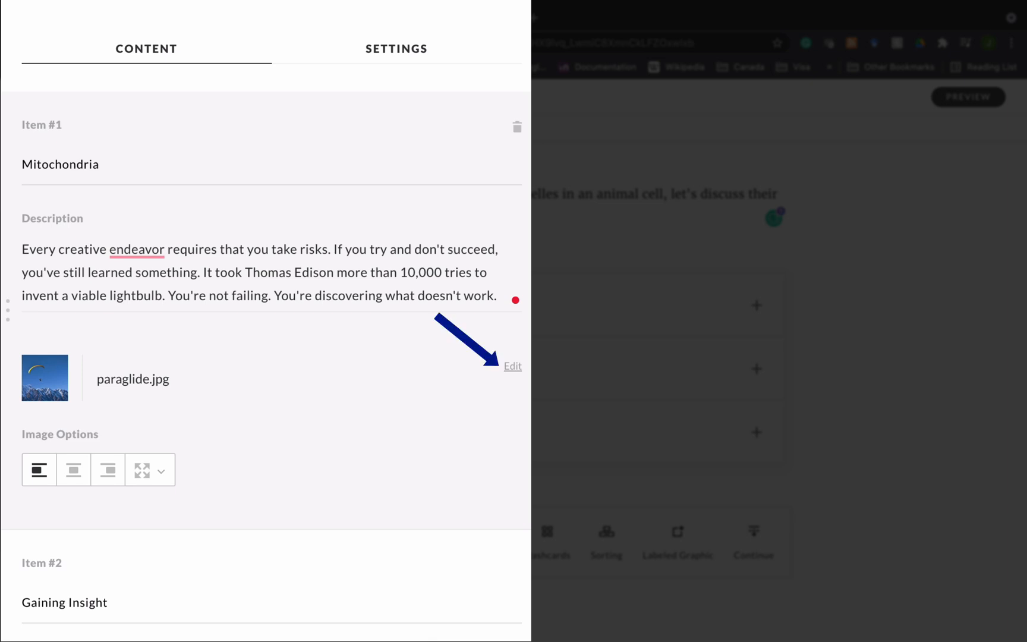
Remove the paraglide.jpg image from the Mitochondria item.
{"action": "left_click", "coordinate": [513, 366]}
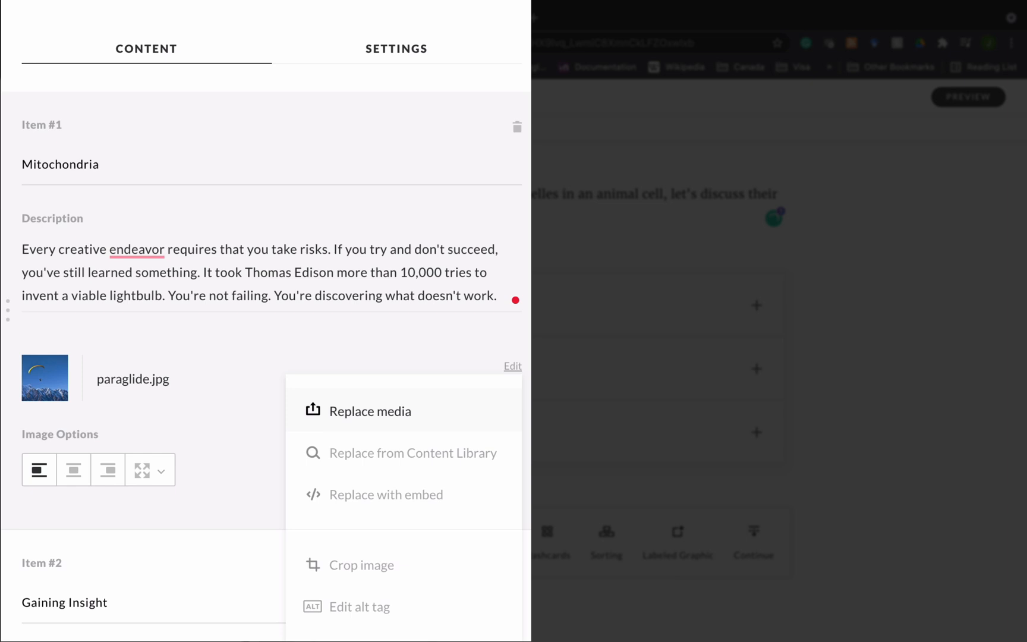
{"action": "mouse_move", "coordinate": [412, 453]}
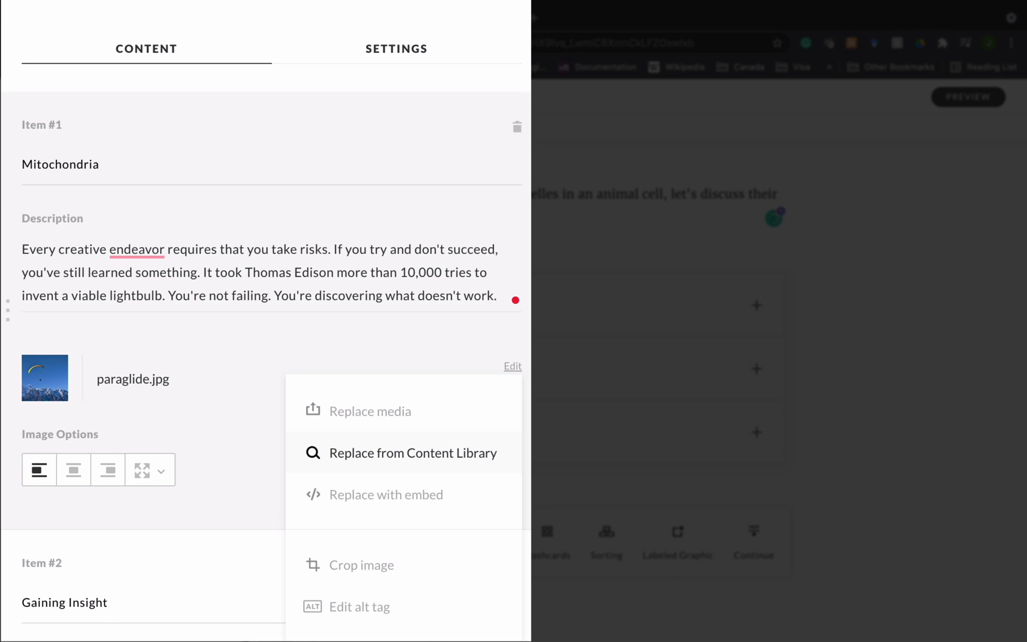
{"action": "mouse_move", "coordinate": [386, 494]}
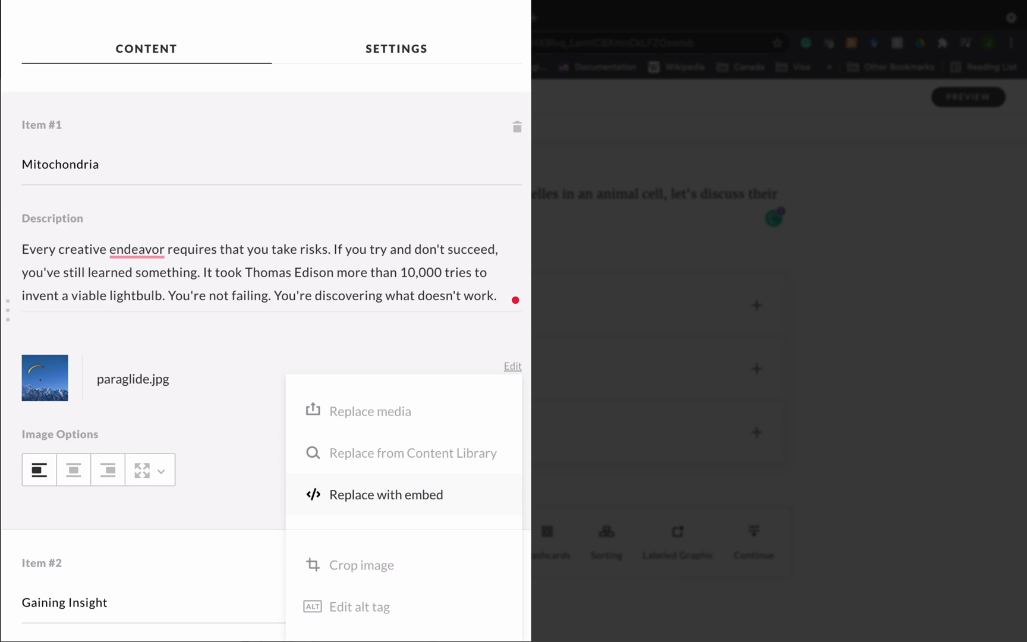
{"action": "mouse_move", "coordinate": [360, 565]}
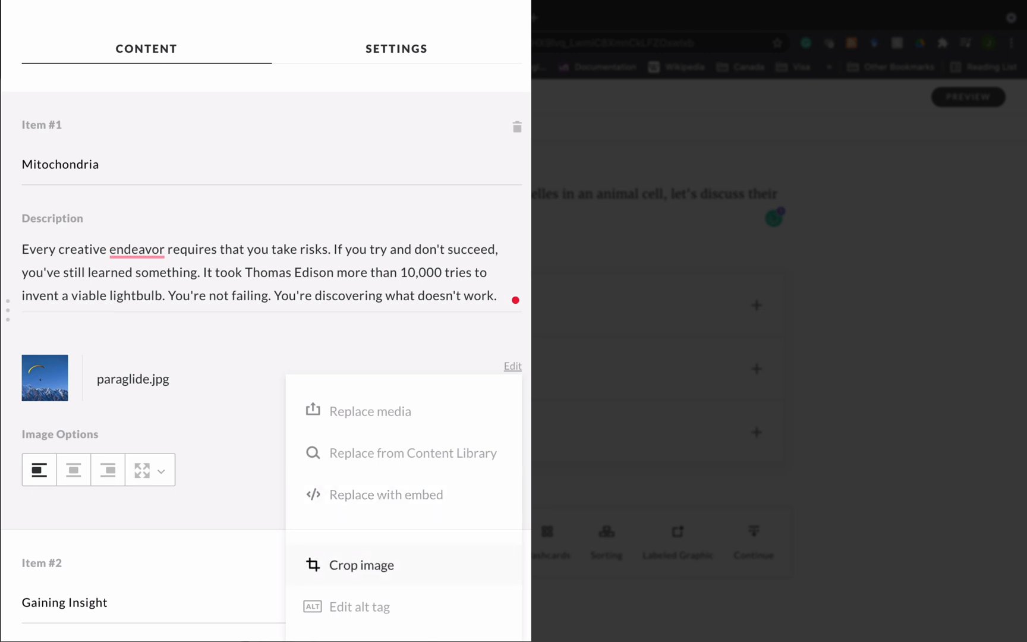
{"action": "mouse_move", "coordinate": [360, 607]}
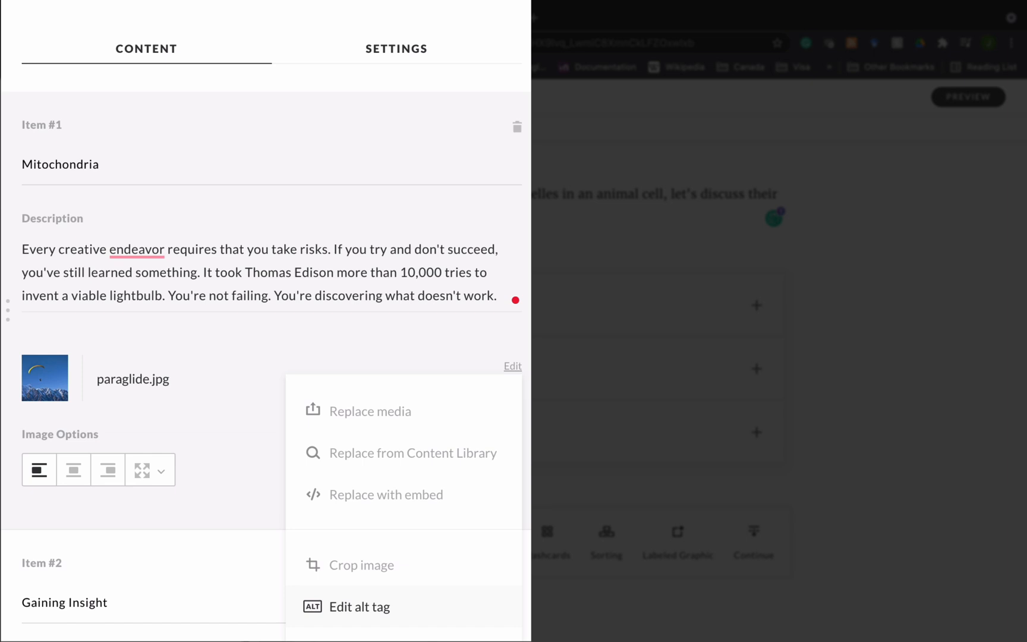
{"action": "scroll", "scroll_direction": "down", "scroll_amount": 3}
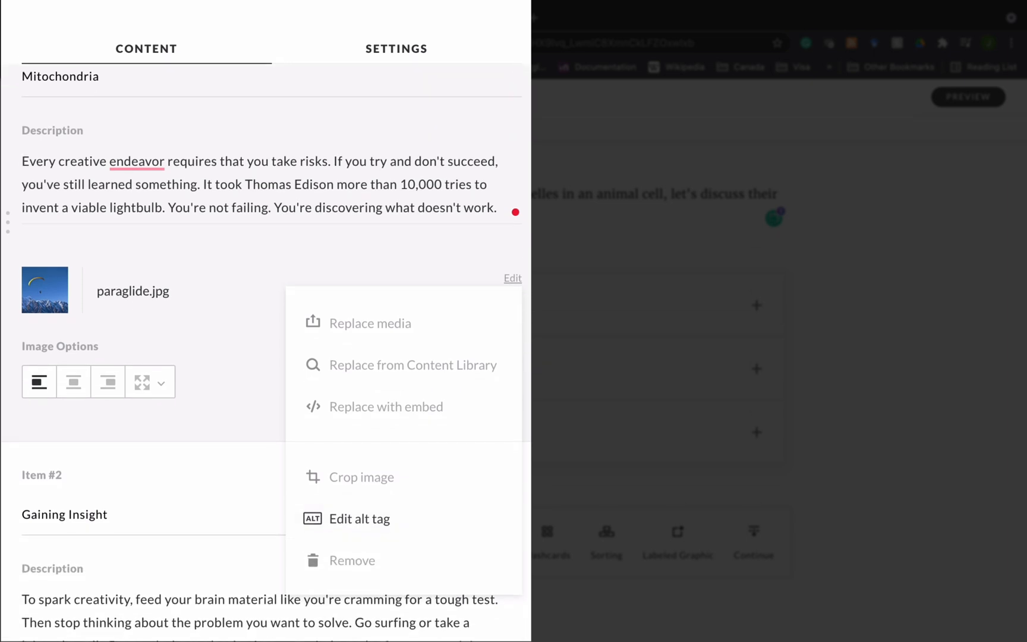
{"action": "mouse_move", "coordinate": [352, 560]}
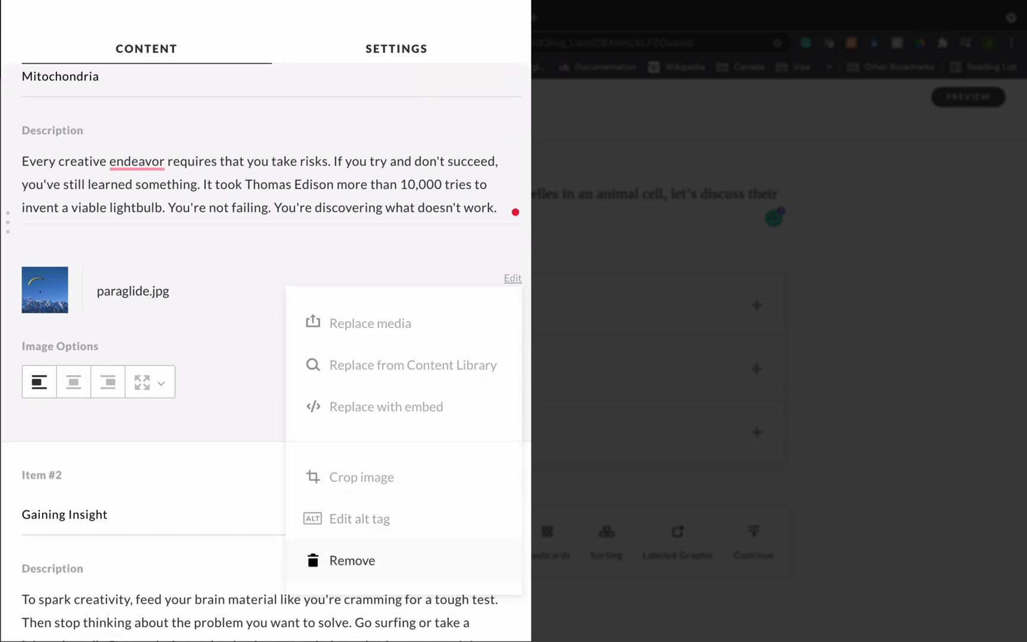
{"action": "left_click", "coordinate": [351, 561]}
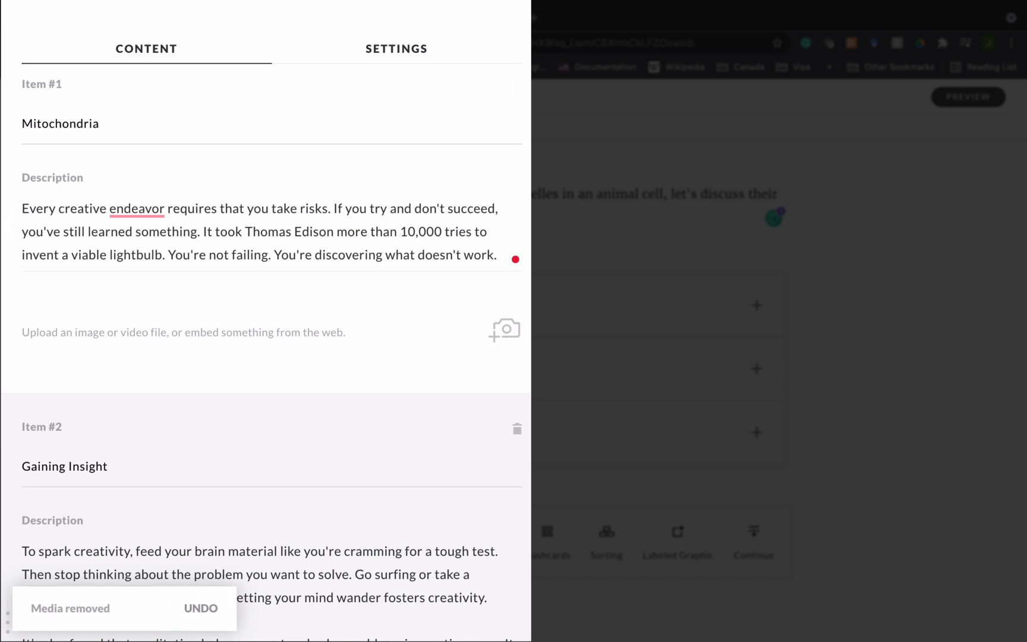
{"action": "mouse_move", "coordinate": [262, 85]}
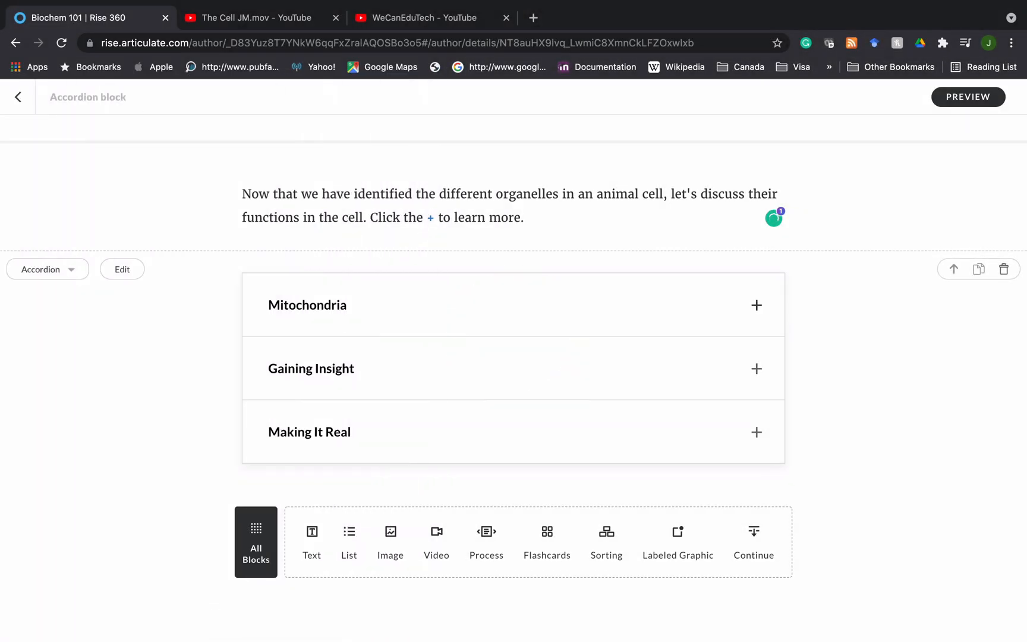
Expand the Mitochondria item to confirm it shows only text, then reopen the accordion editor.
{"action": "left_click", "coordinate": [757, 305]}
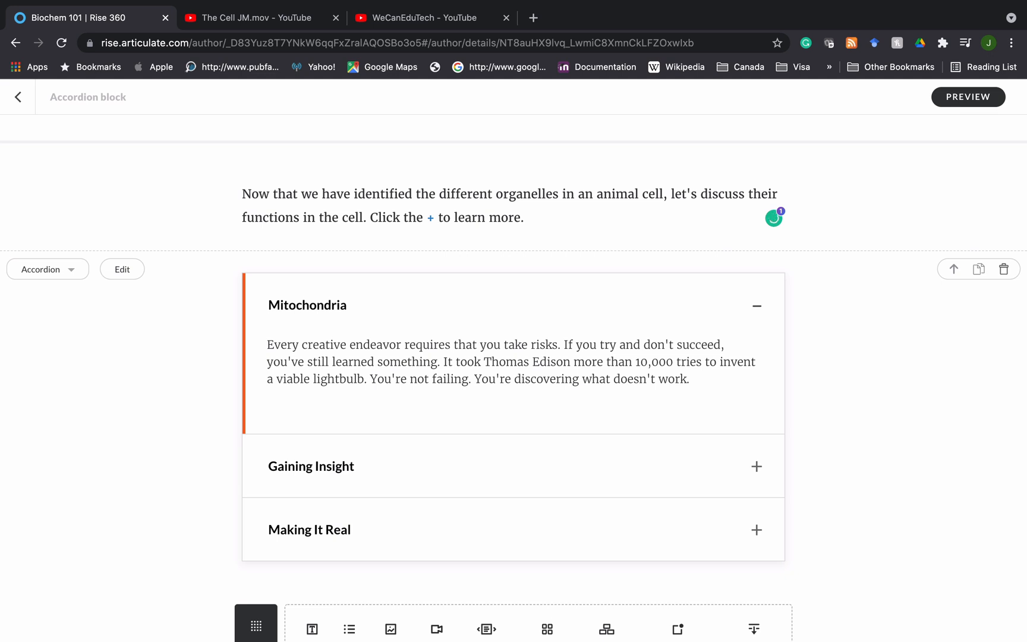
{"action": "left_click", "coordinate": [122, 270]}
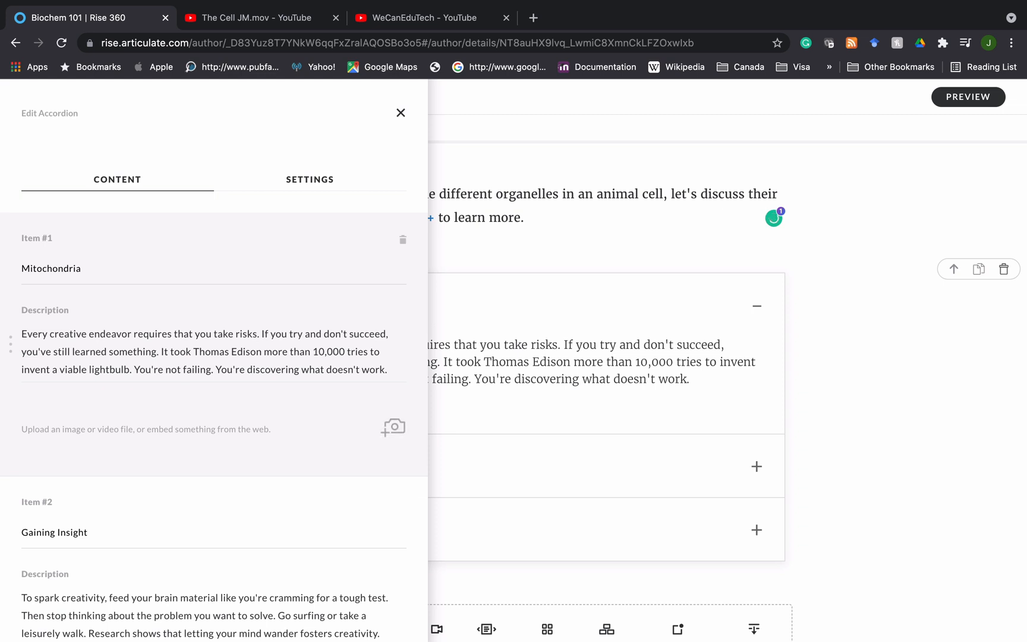
Search the Content Library for 'mitochondria' and add the red mitochondria illustration.
{"action": "left_click", "coordinate": [393, 426]}
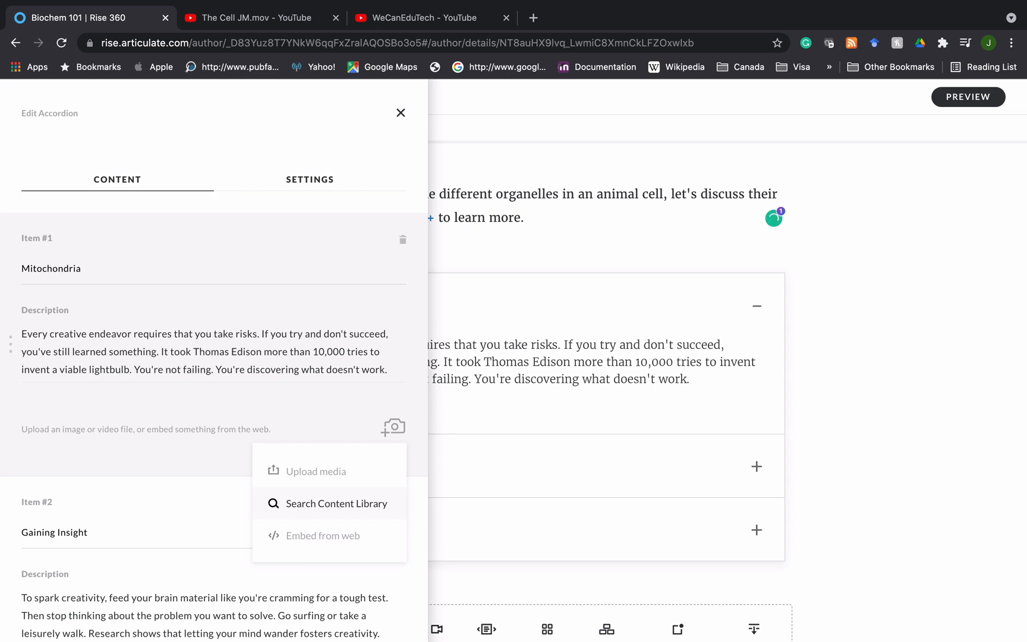
{"action": "mouse_move", "coordinate": [349, 504]}
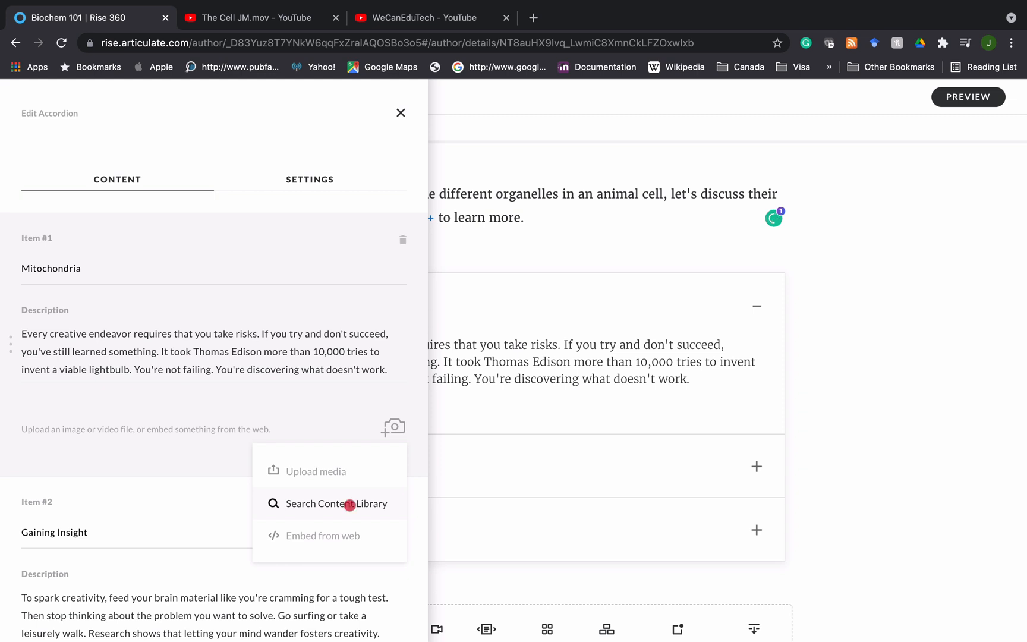
{"action": "left_click", "coordinate": [334, 504]}
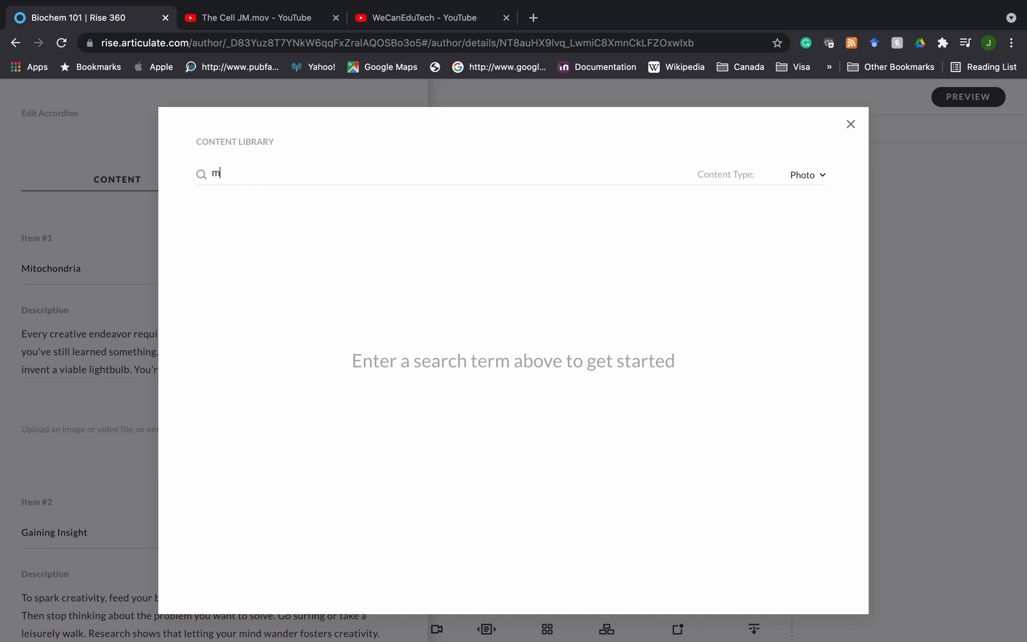
{"action": "type", "text": "itochond"}
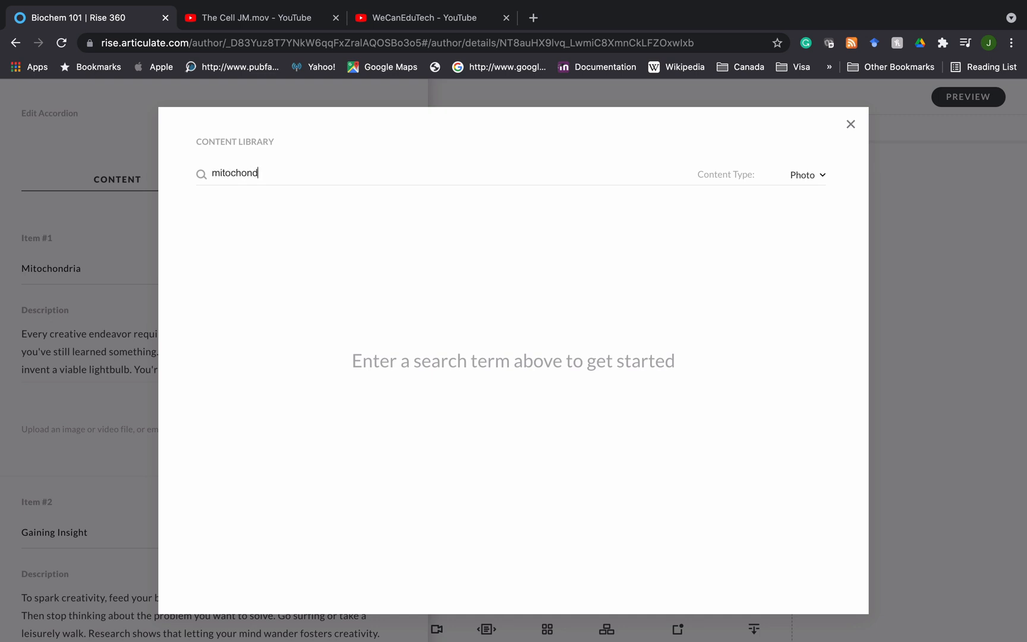
{"action": "type", "text": "ria"}
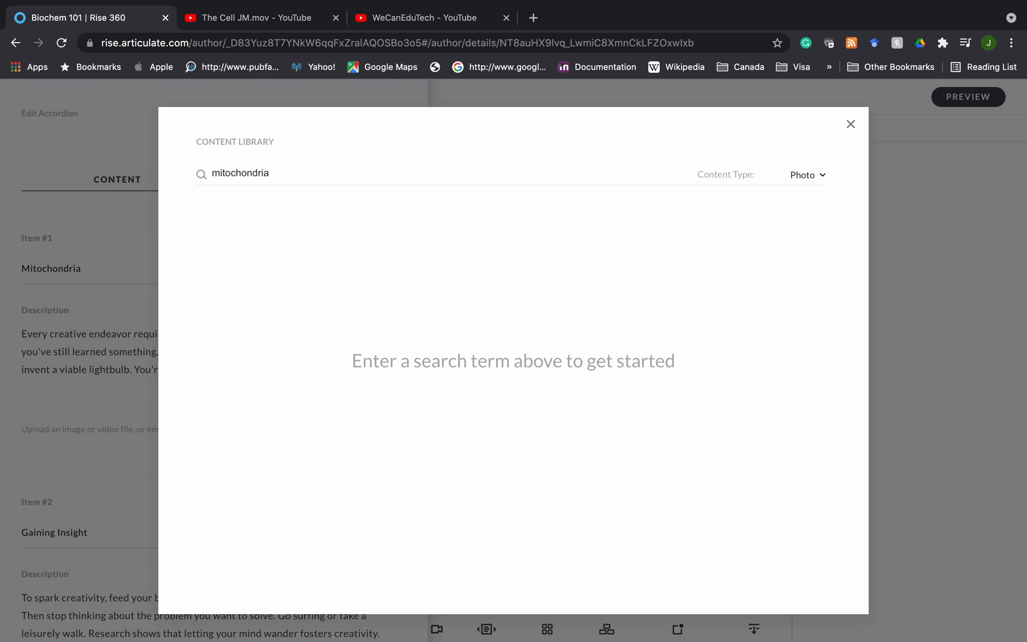
{"action": "left_click", "coordinate": [807, 174]}
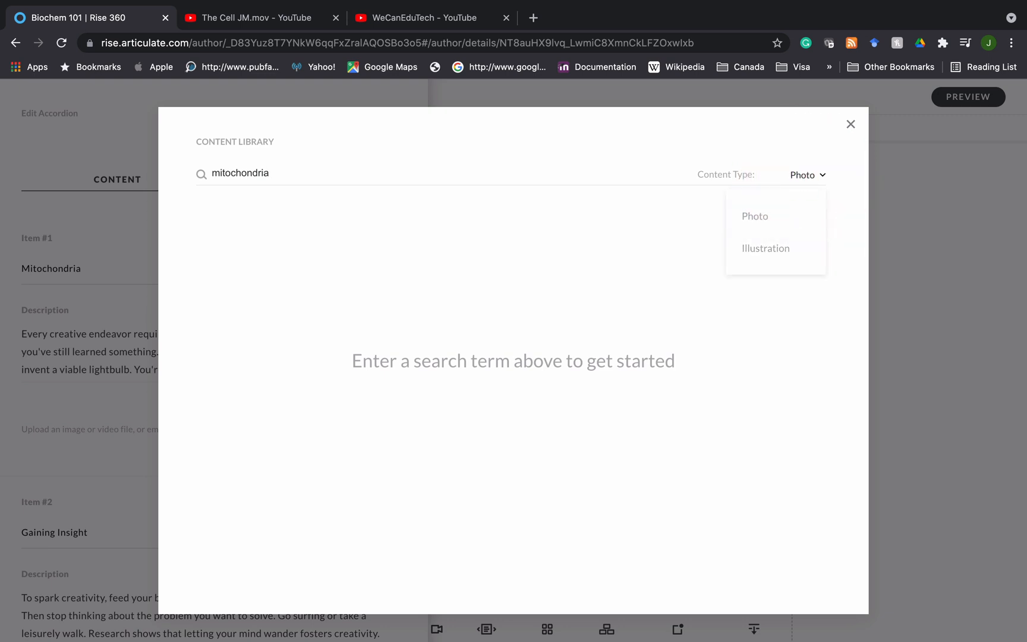
{"action": "left_click", "coordinate": [764, 248]}
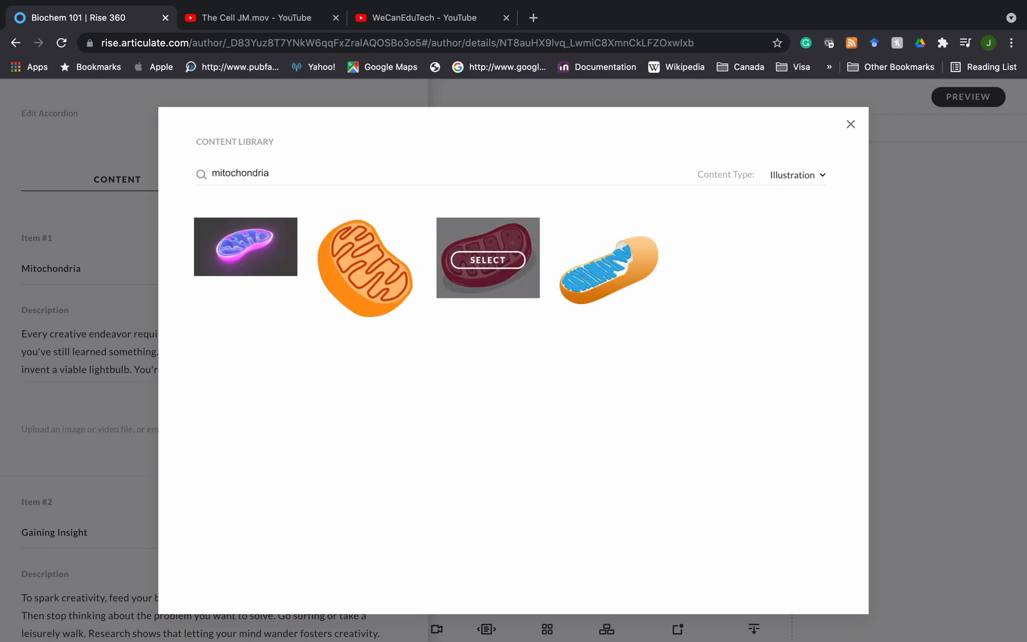
{"action": "left_click", "coordinate": [487, 259]}
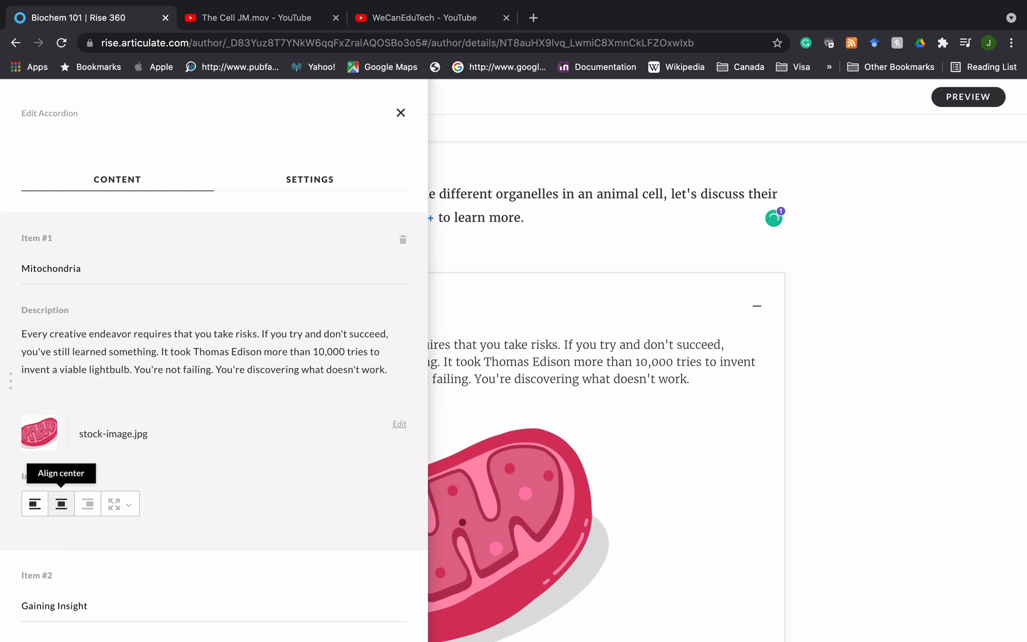
Center-align the mitochondria image and close the accordion editor.
{"action": "left_click", "coordinate": [34, 503]}
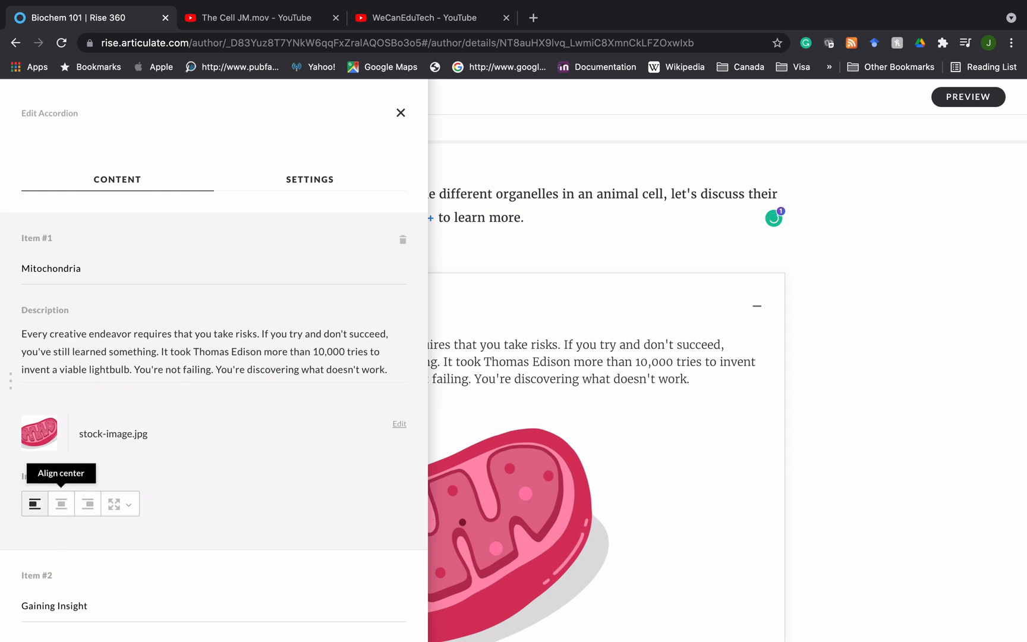
{"action": "left_click", "coordinate": [61, 504]}
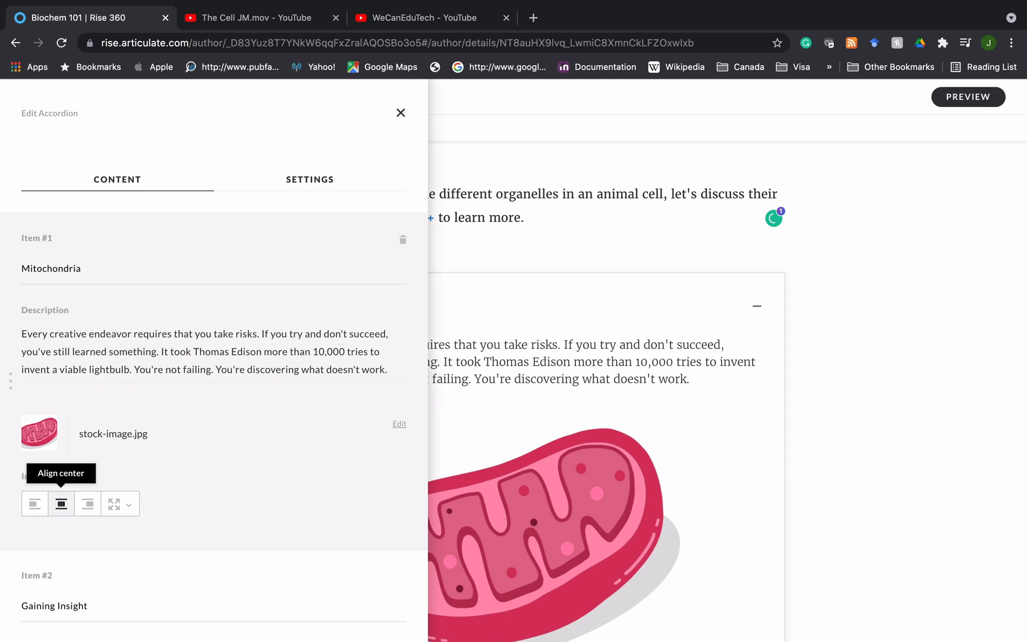
{"action": "mouse_move", "coordinate": [113, 504]}
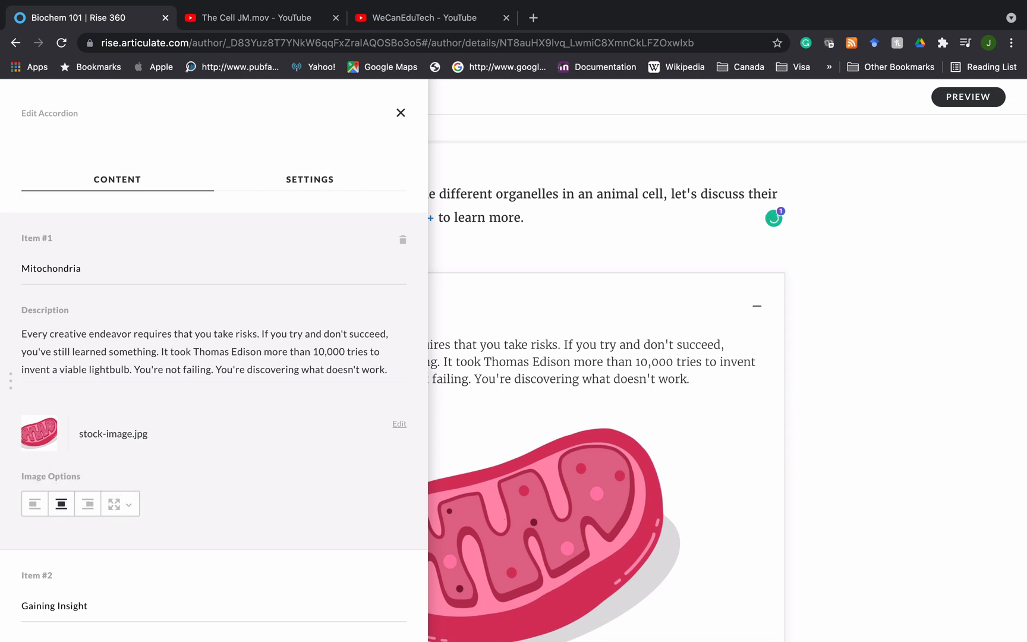
{"action": "left_click", "coordinate": [401, 113]}
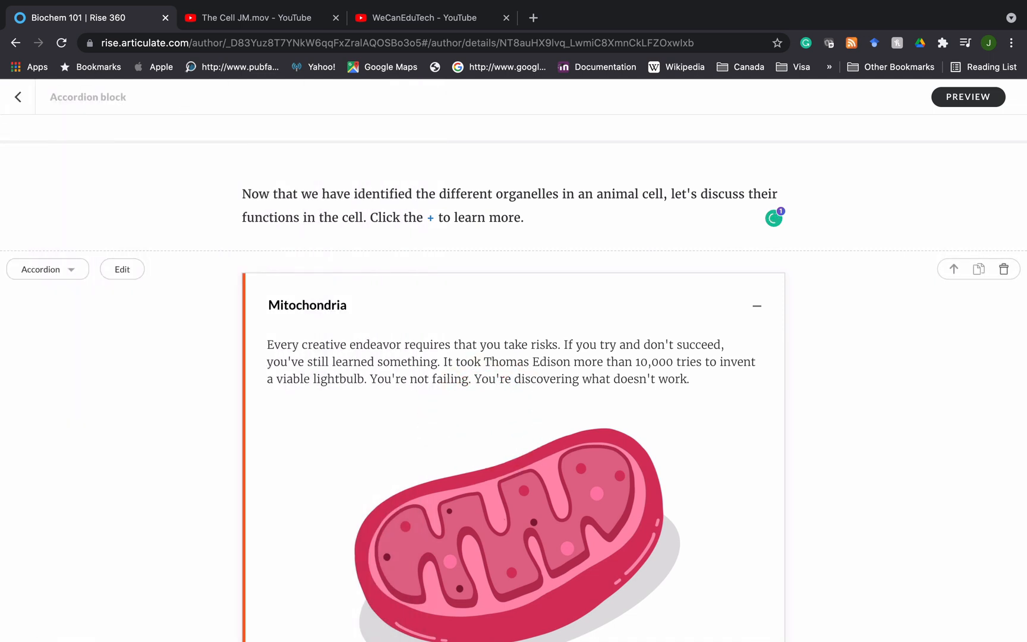
Collapse and re-expand the Mitochondria item to view its centred image, then reopen the editor.
{"action": "left_click", "coordinate": [756, 306]}
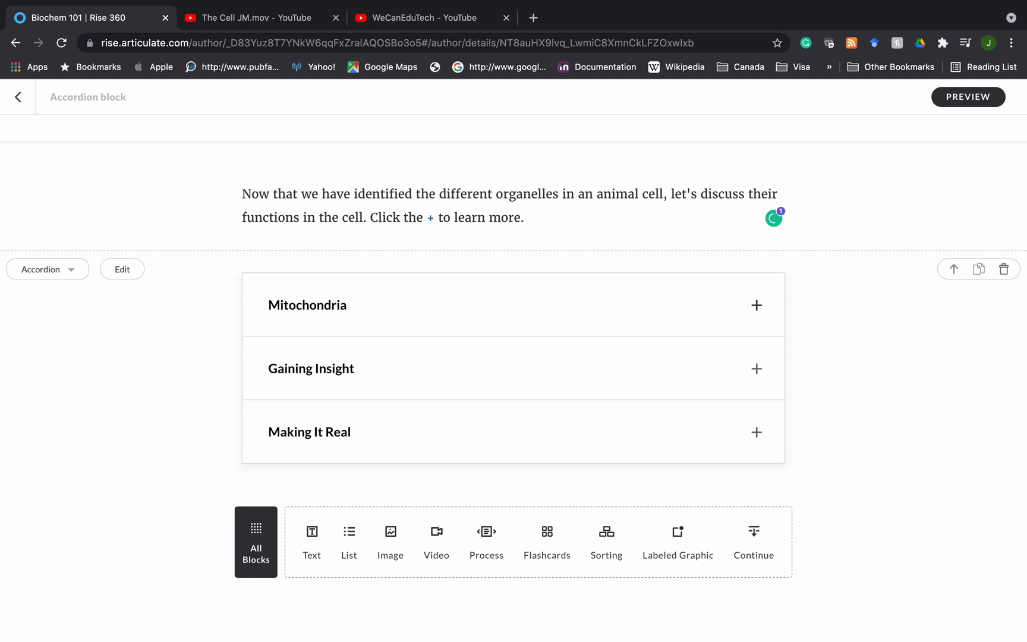
{"action": "left_click", "coordinate": [757, 304]}
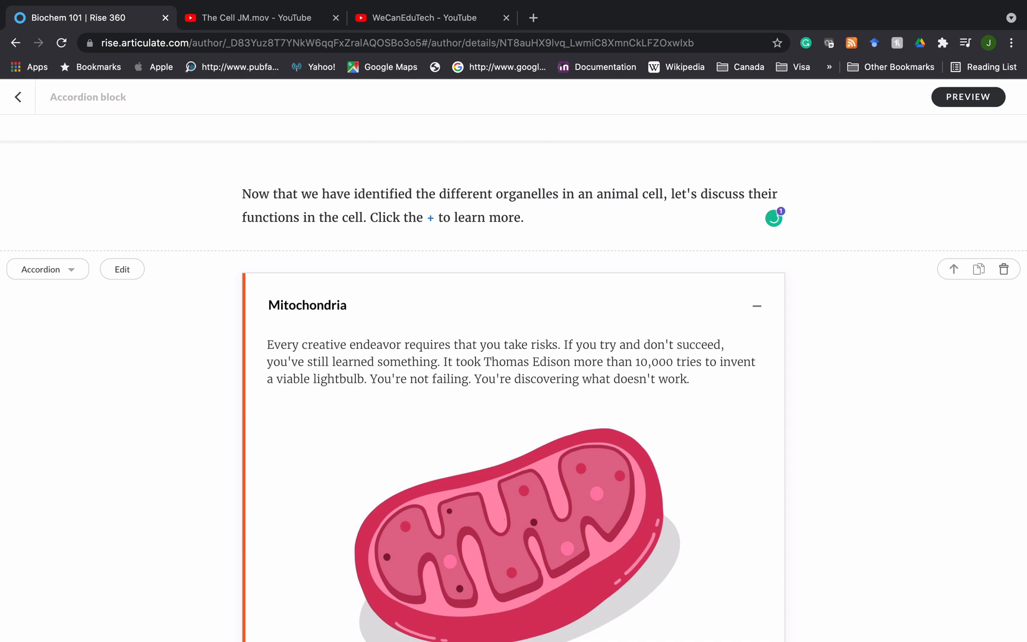
{"action": "scroll", "scroll_direction": "down", "scroll_amount": 3}
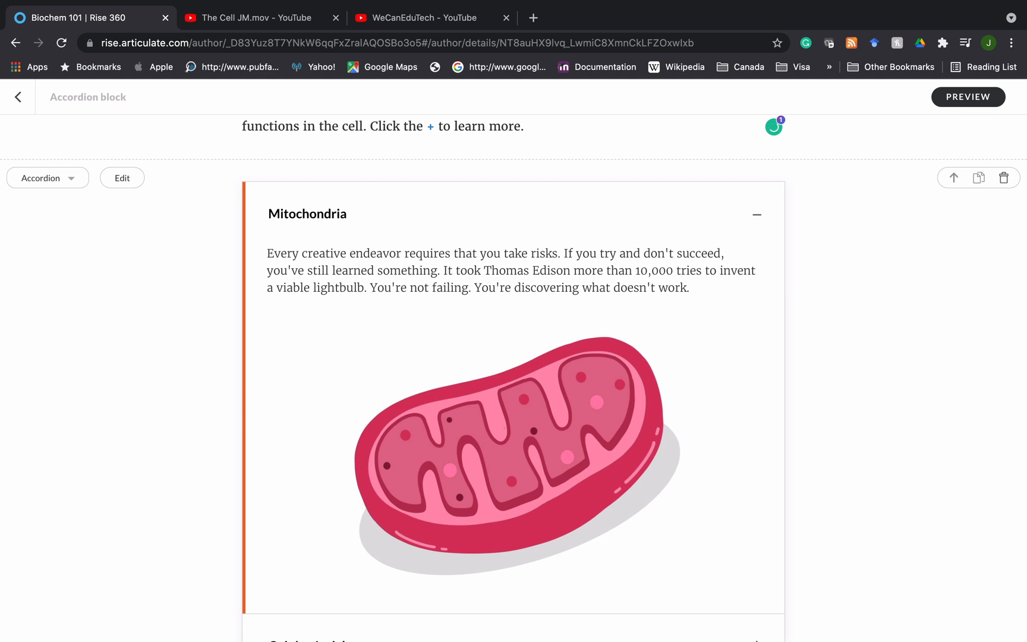
{"action": "scroll", "scroll_direction": "down", "scroll_amount": 3}
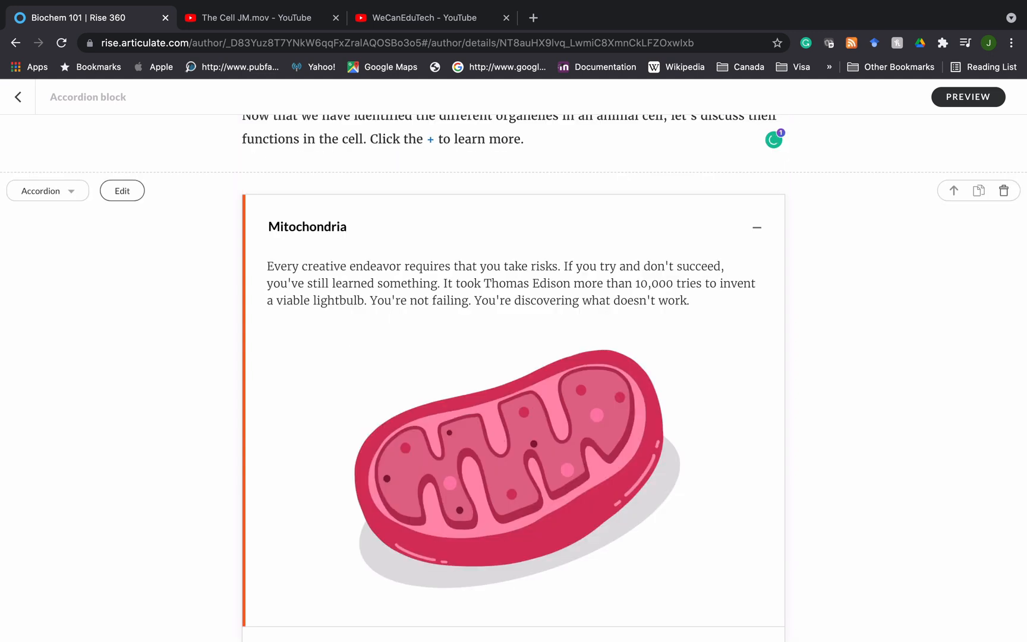
{"action": "left_click", "coordinate": [122, 191]}
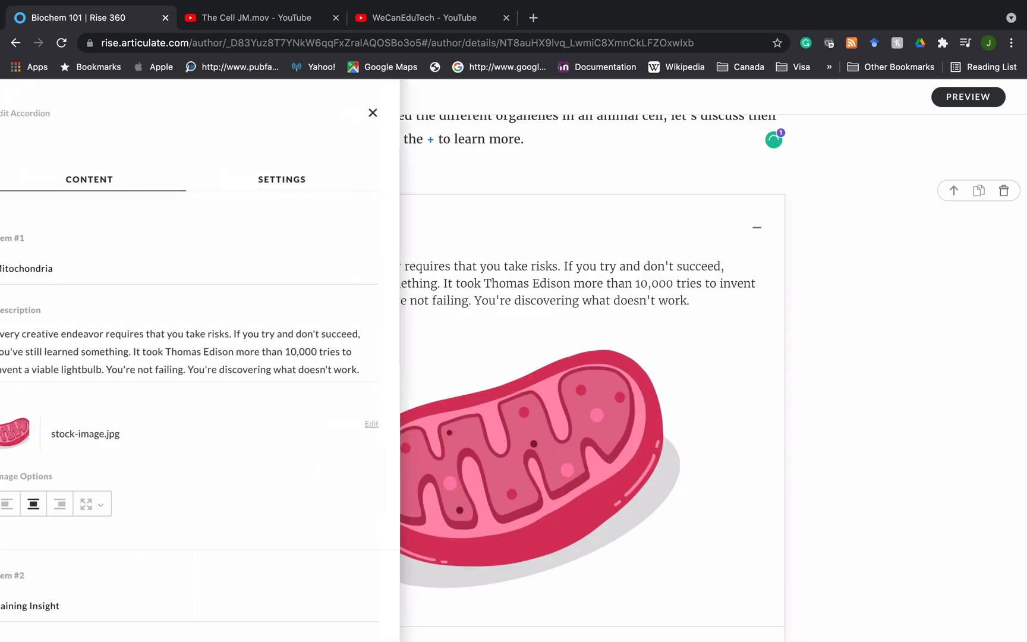
Title the second accordion item 'nucleus', then switch to The Cell JM.mov YouTube tab.
{"action": "scroll", "scroll_direction": "down", "scroll_amount": 3}
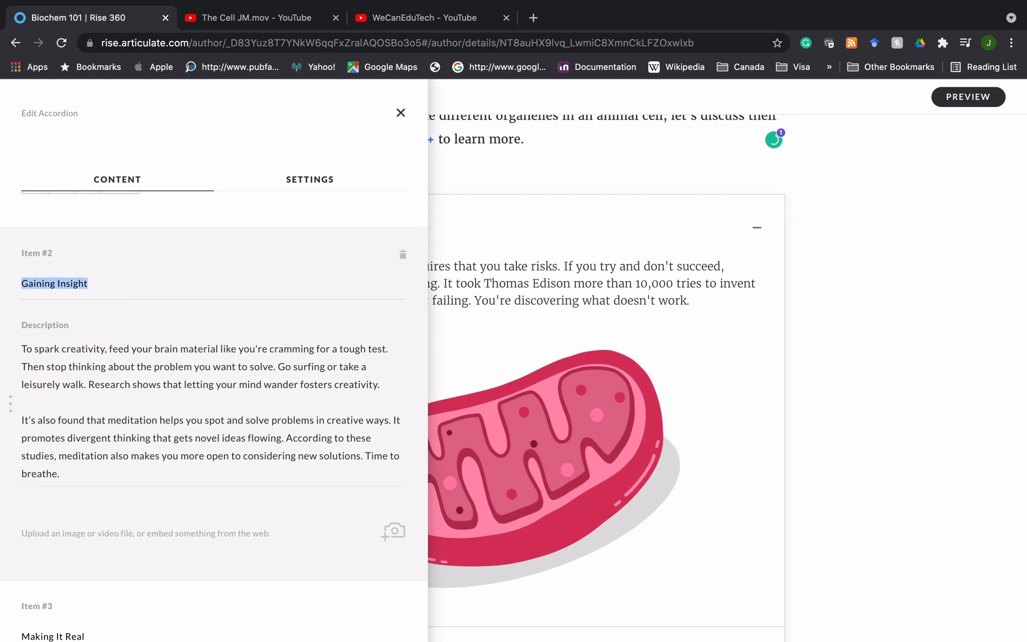
{"action": "type", "text": "nucleus"}
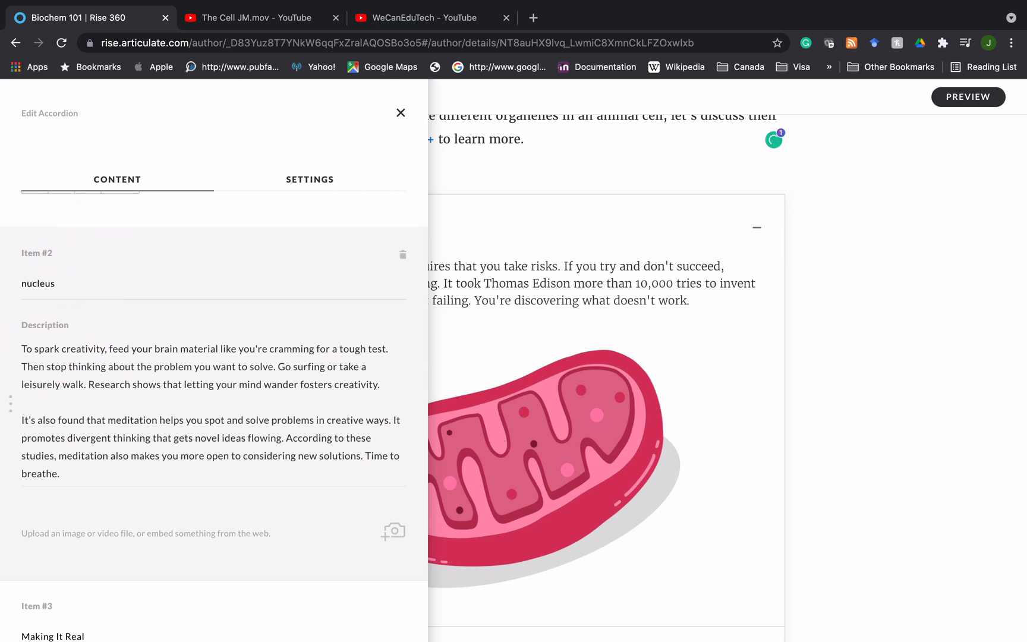
{"action": "scroll", "scroll_direction": "down", "scroll_amount": 3}
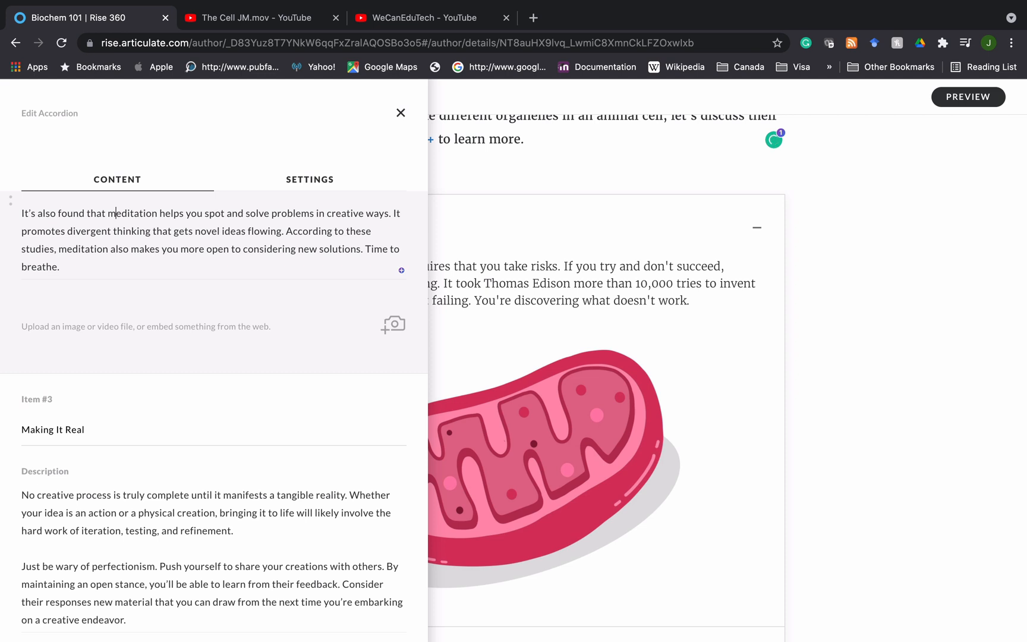
{"action": "left_click", "coordinate": [393, 324]}
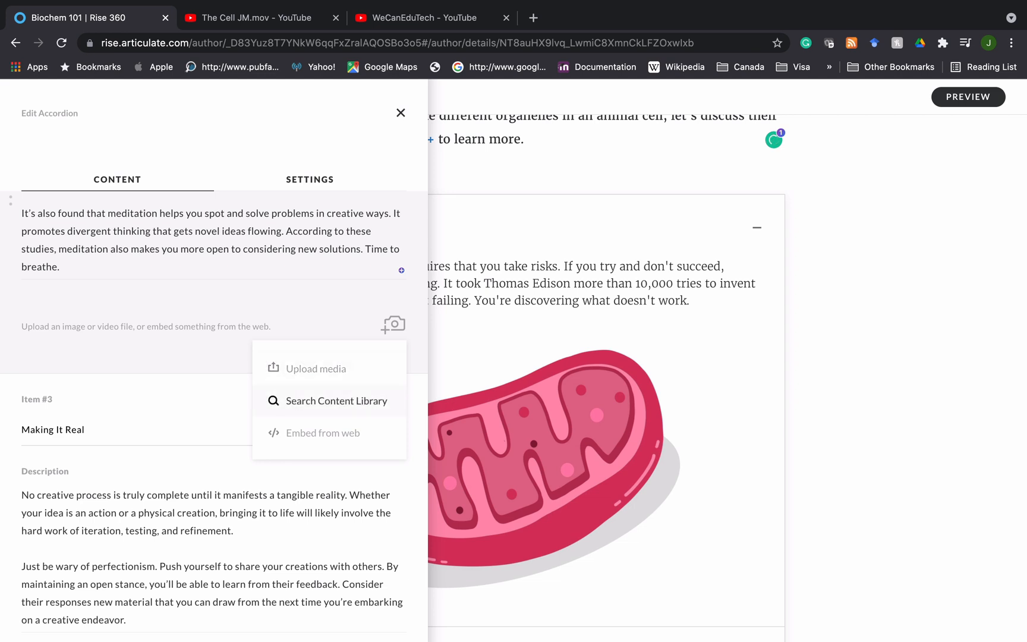
{"action": "mouse_move", "coordinate": [322, 432]}
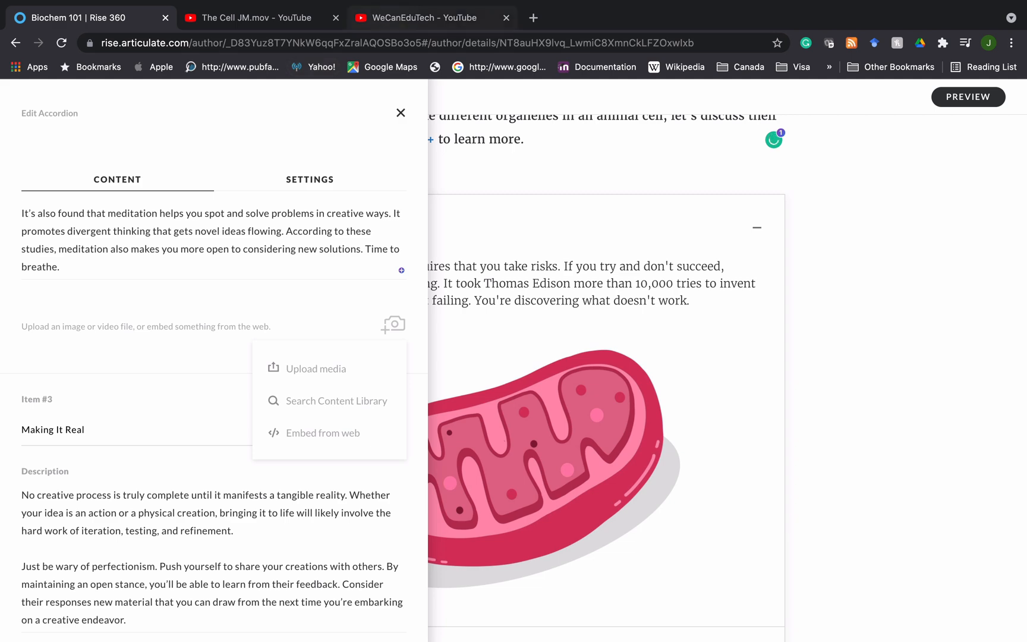
{"action": "left_click", "coordinate": [249, 18]}
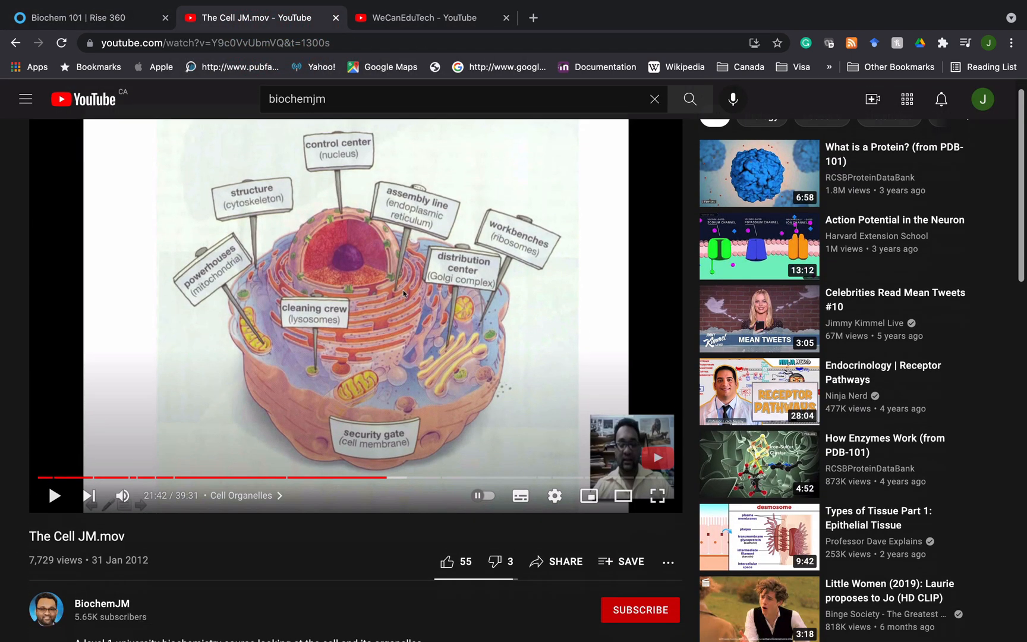
Copy the video's youtu.be share link, then return to the Biochem 101 Rise 360 tab.
{"action": "scroll", "scroll_direction": "down", "scroll_amount": 3}
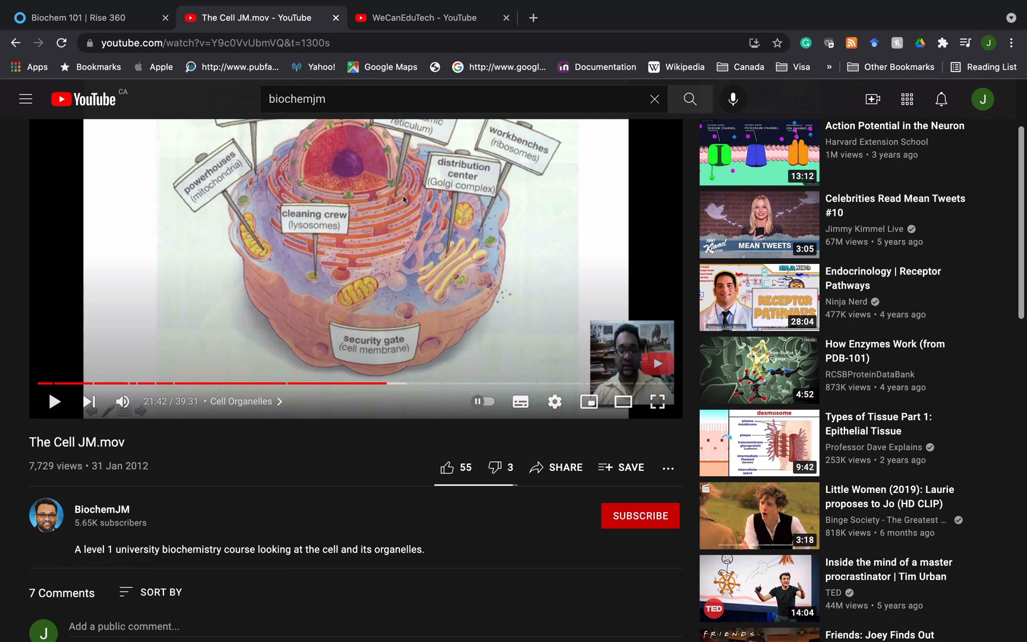
{"action": "mouse_move", "coordinate": [556, 467]}
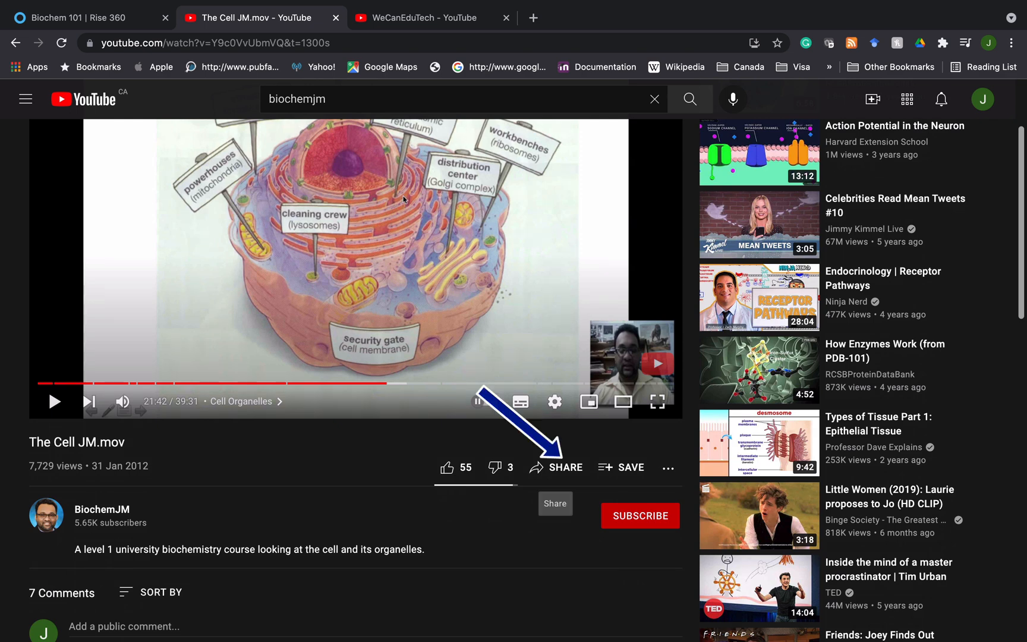
{"action": "left_click", "coordinate": [566, 468]}
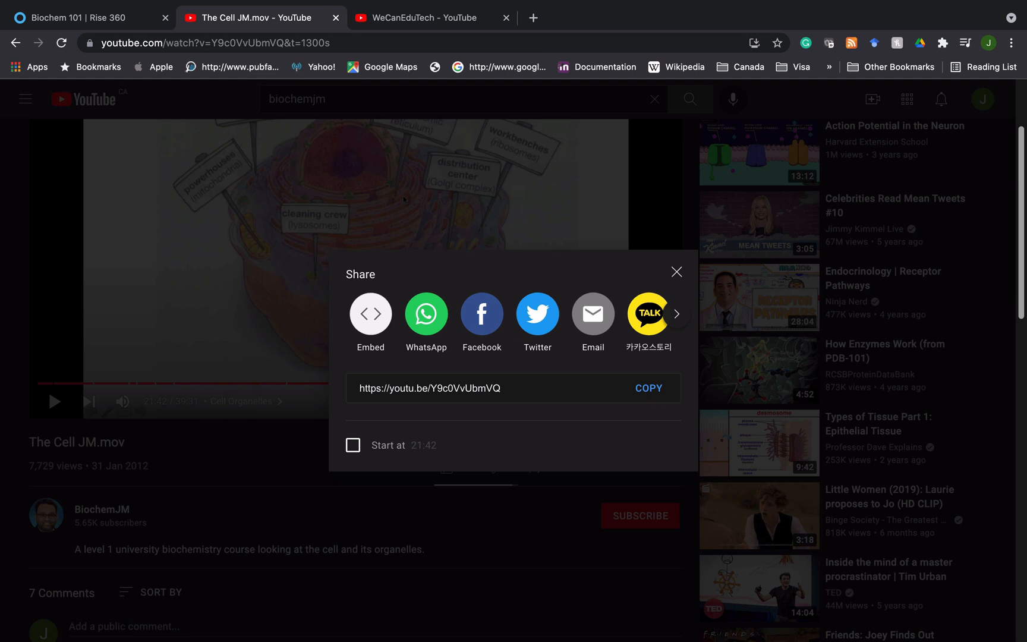
{"action": "left_click", "coordinate": [647, 387]}
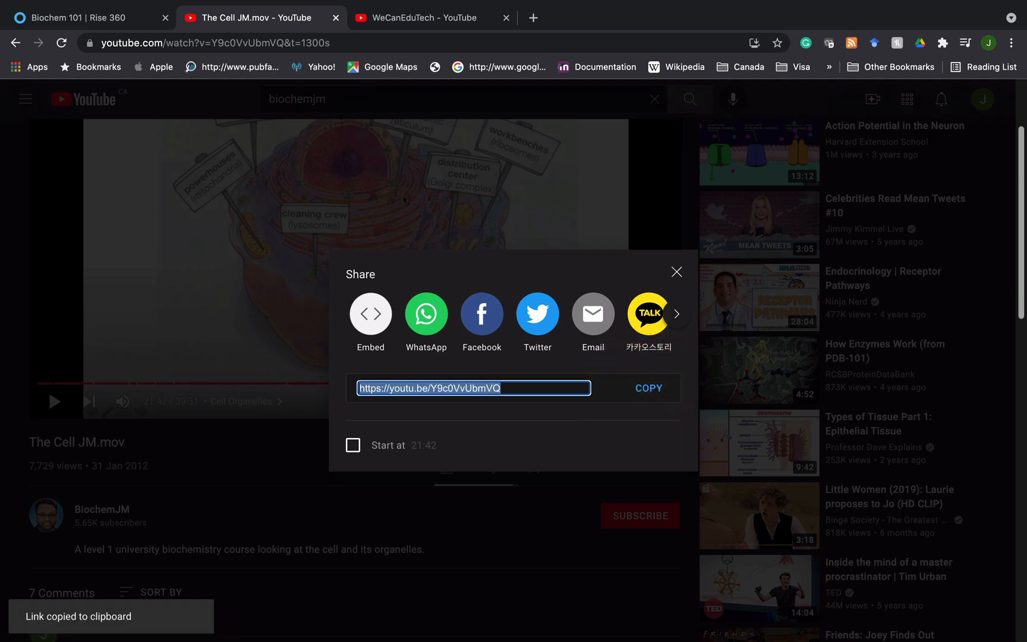
{"action": "left_click", "coordinate": [79, 18]}
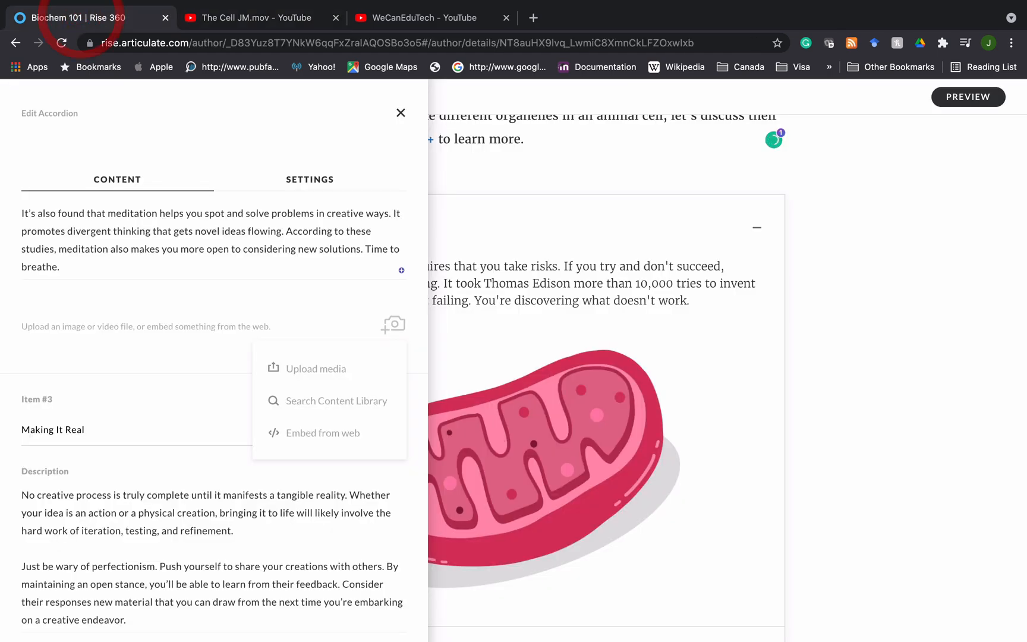
{"action": "mouse_move", "coordinate": [321, 433]}
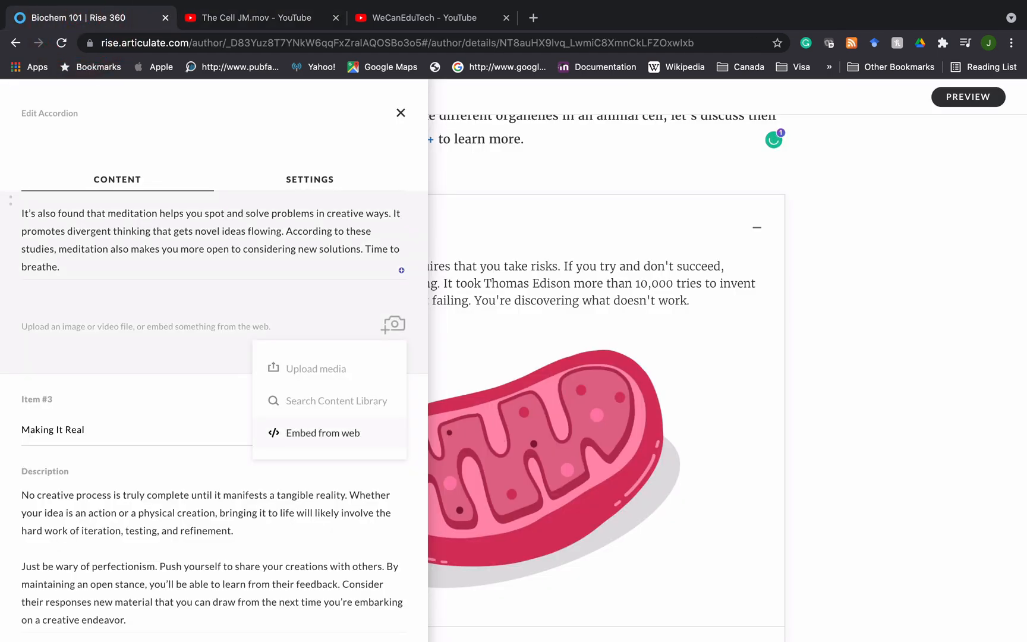
{"action": "left_click", "coordinate": [322, 433]}
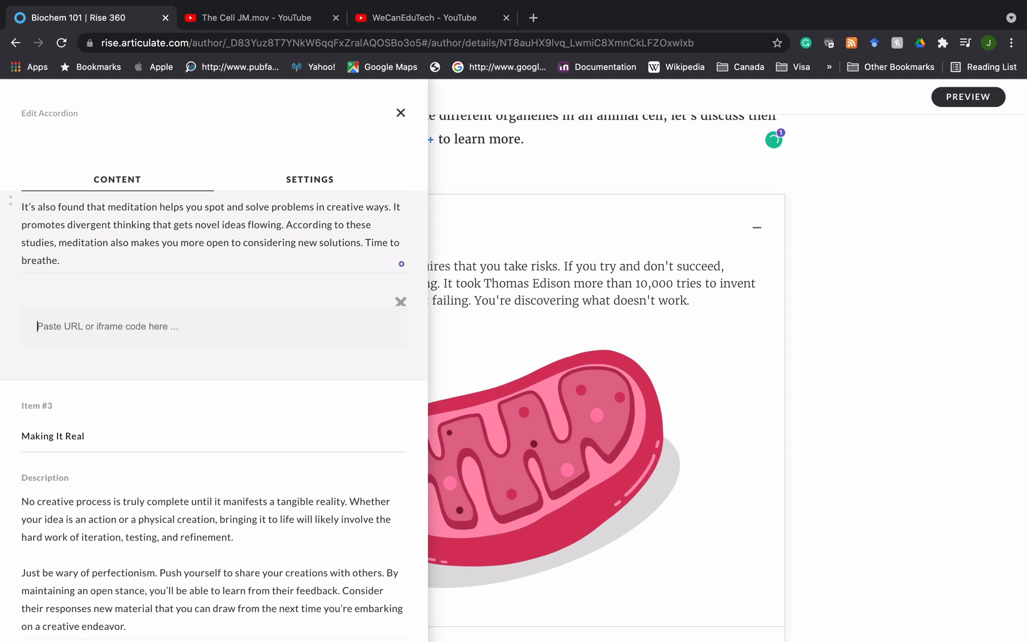
{"action": "type", "text": "https://youtu.be/Y9c0VvUbmVQ"}
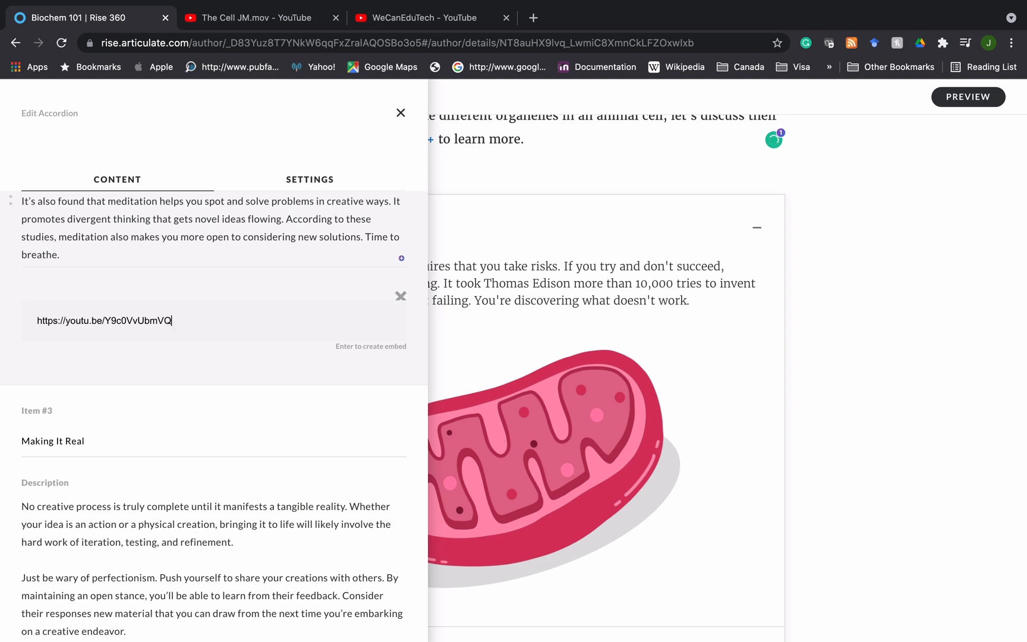
{"action": "key", "text": "Return"}
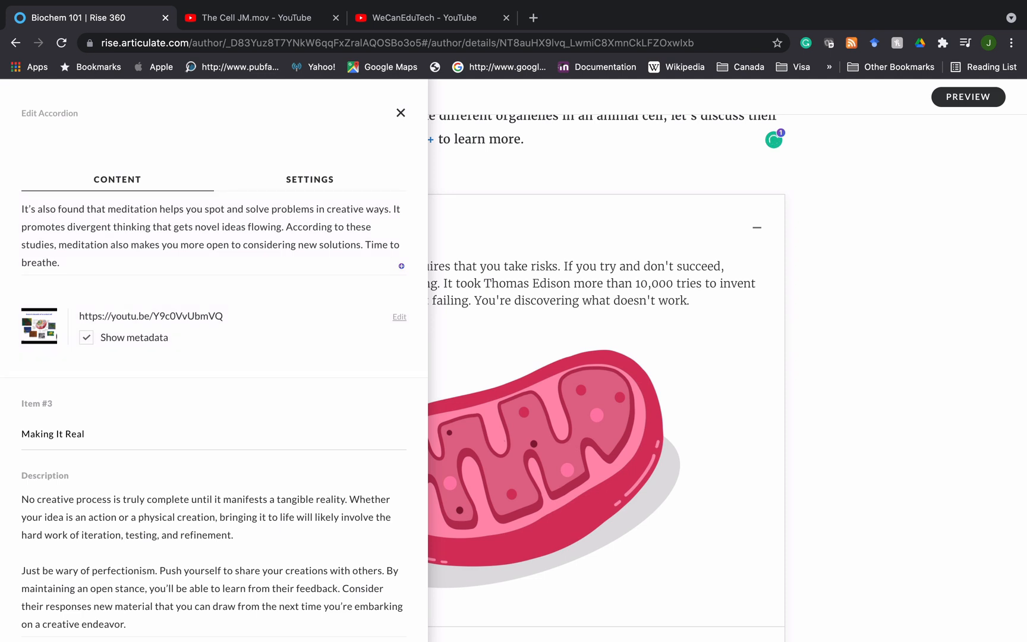
Close the editor, collapse Mitochondria and expand nucleus to see its video.
{"action": "left_click", "coordinate": [400, 113]}
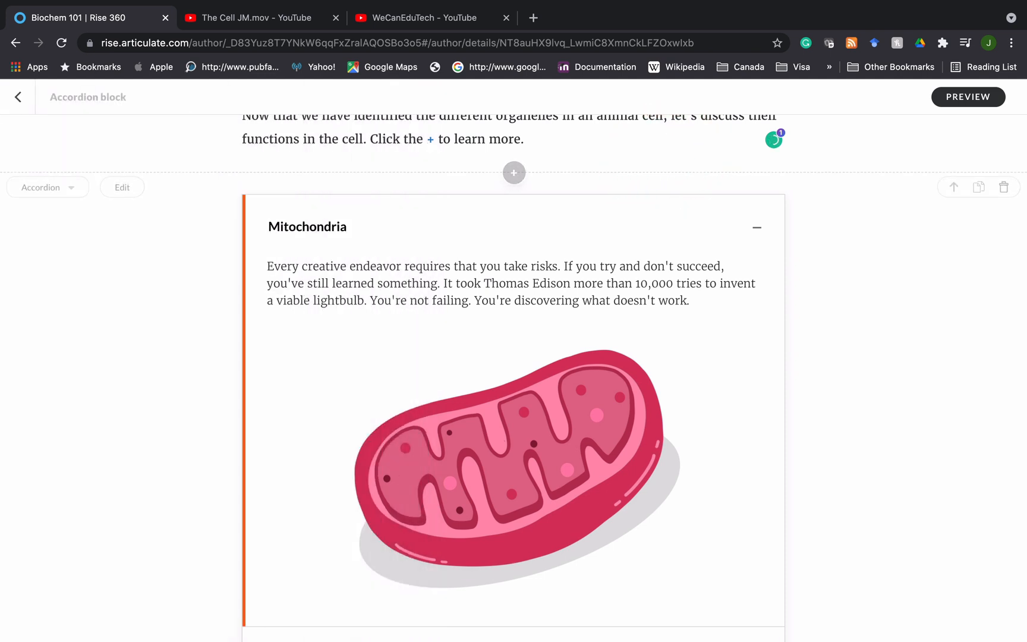
{"action": "left_click", "coordinate": [756, 227]}
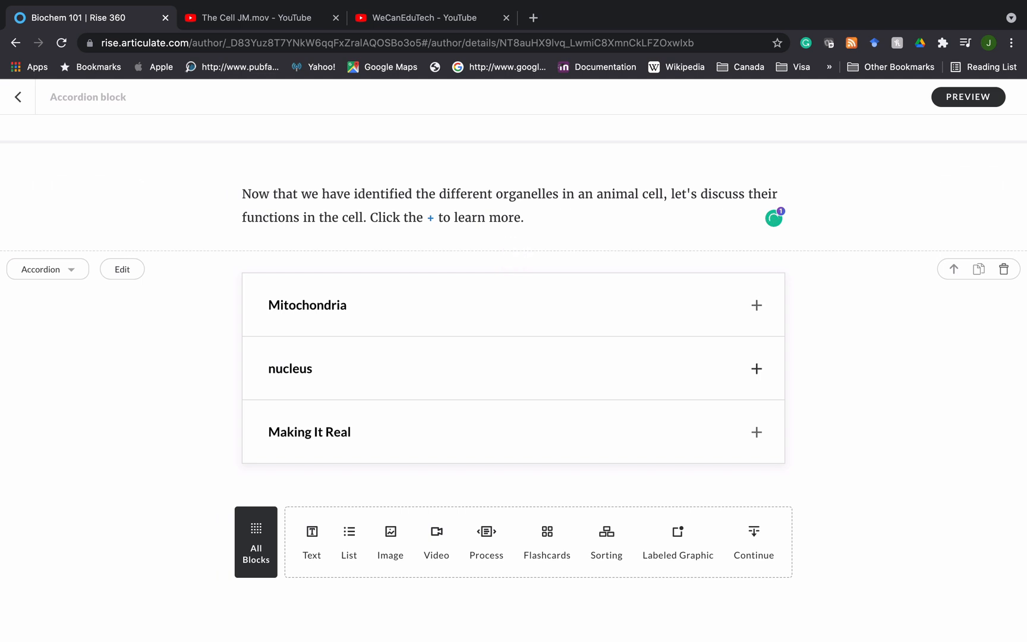
{"action": "left_click", "coordinate": [756, 368]}
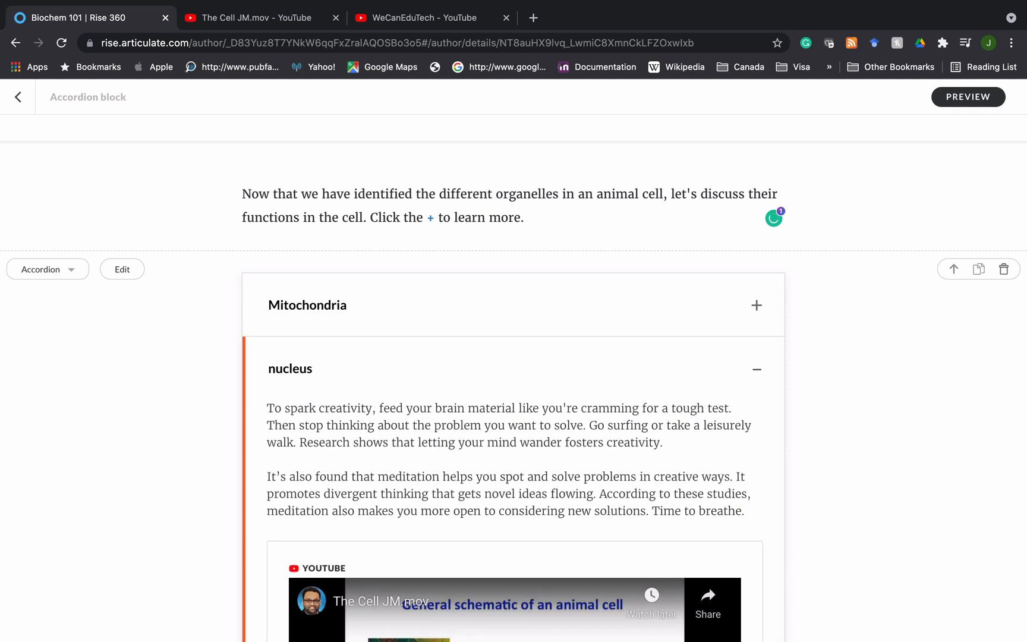
Scroll through the embedded cell video, then collapse the nucleus item.
{"action": "scroll", "scroll_direction": "down", "scroll_amount": 3}
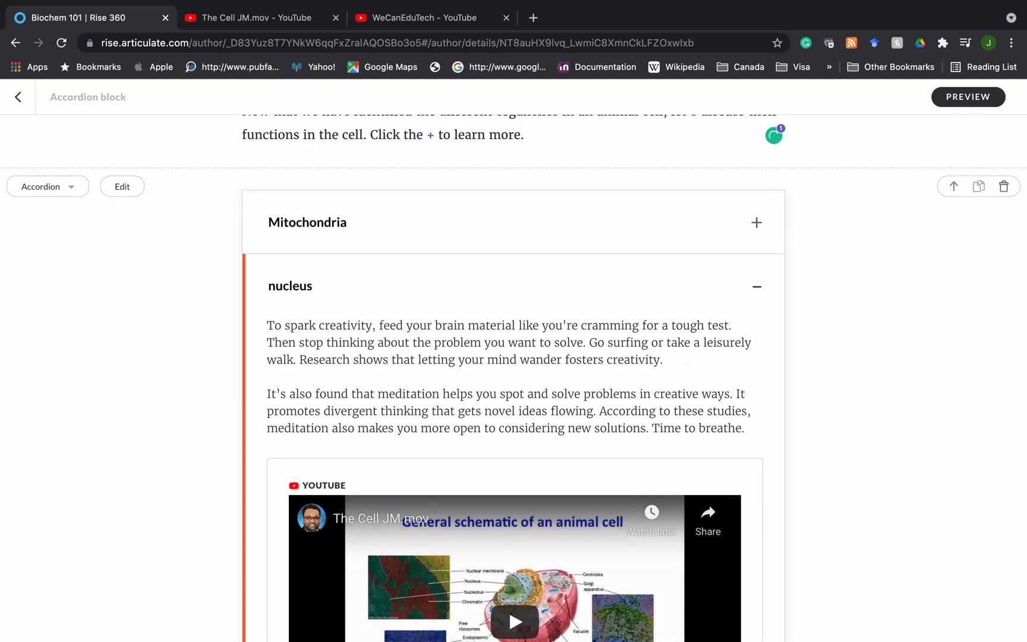
{"action": "scroll", "scroll_direction": "down", "scroll_amount": 3}
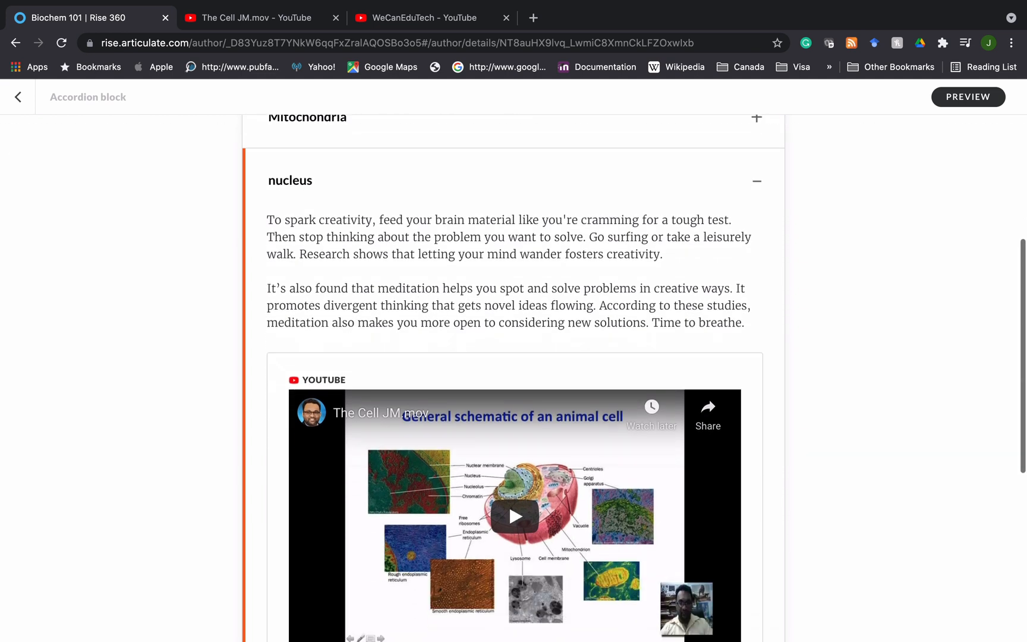
{"action": "scroll", "scroll_direction": "down", "scroll_amount": 3}
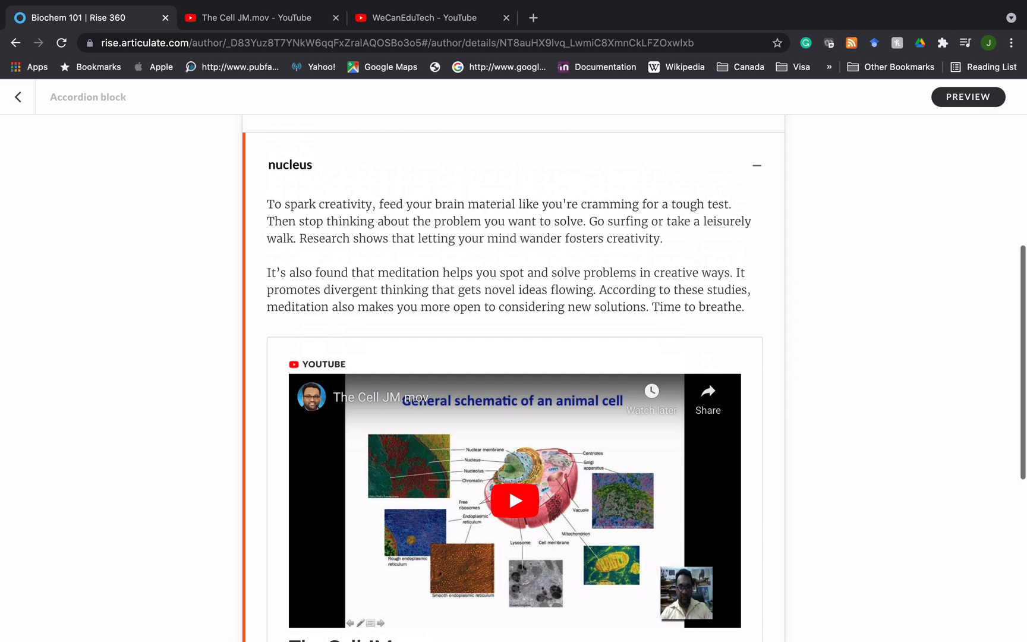
{"action": "scroll", "scroll_direction": "up", "scroll_amount": 3}
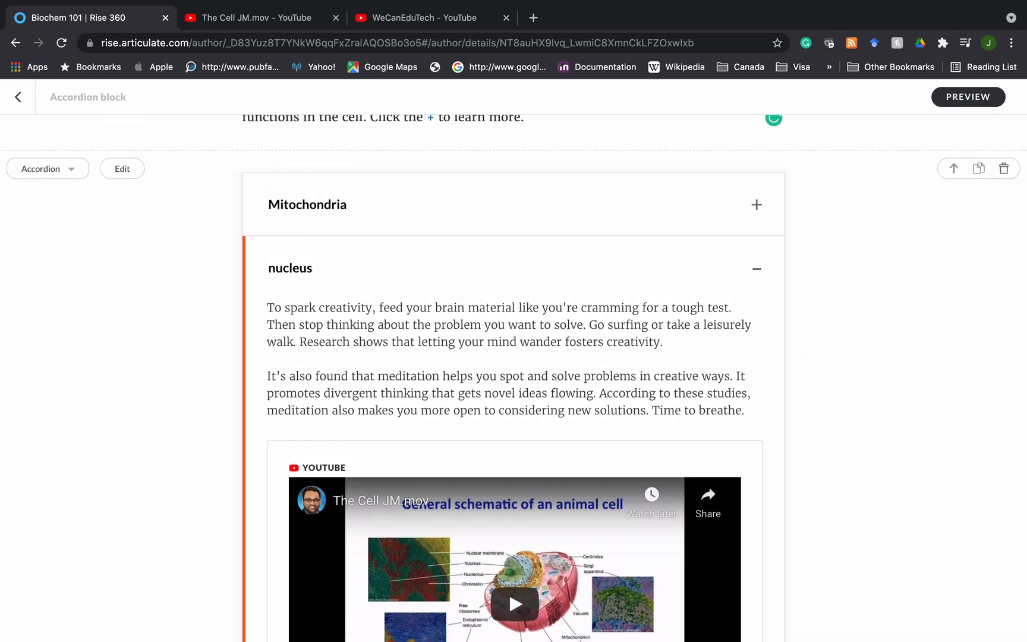
{"action": "left_click", "coordinate": [756, 268]}
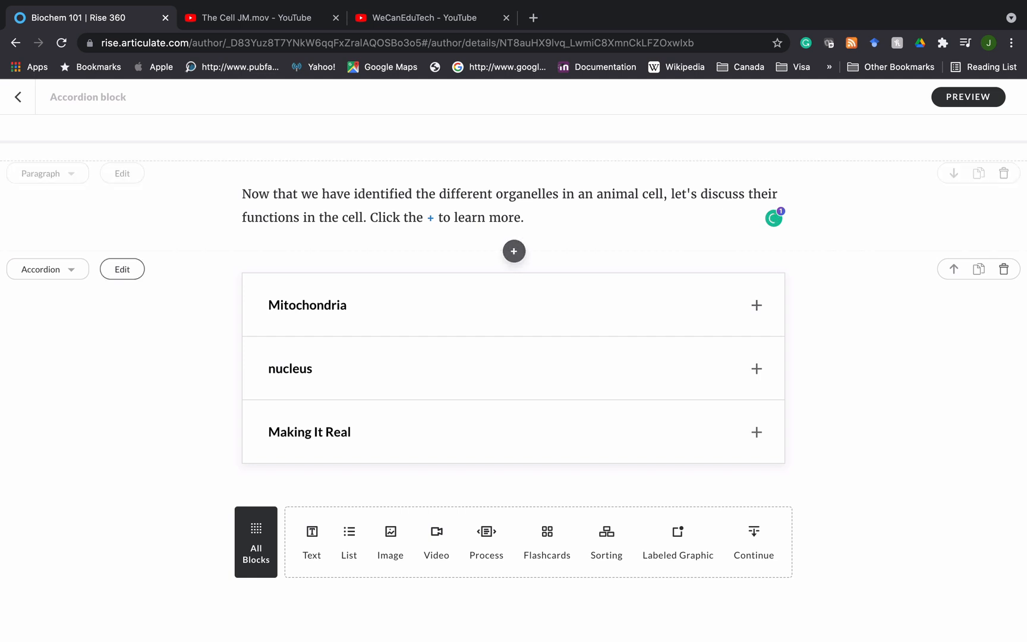
Add two untitled items after Making It Real in the accordion editor, then close it.
{"action": "left_click", "coordinate": [121, 268]}
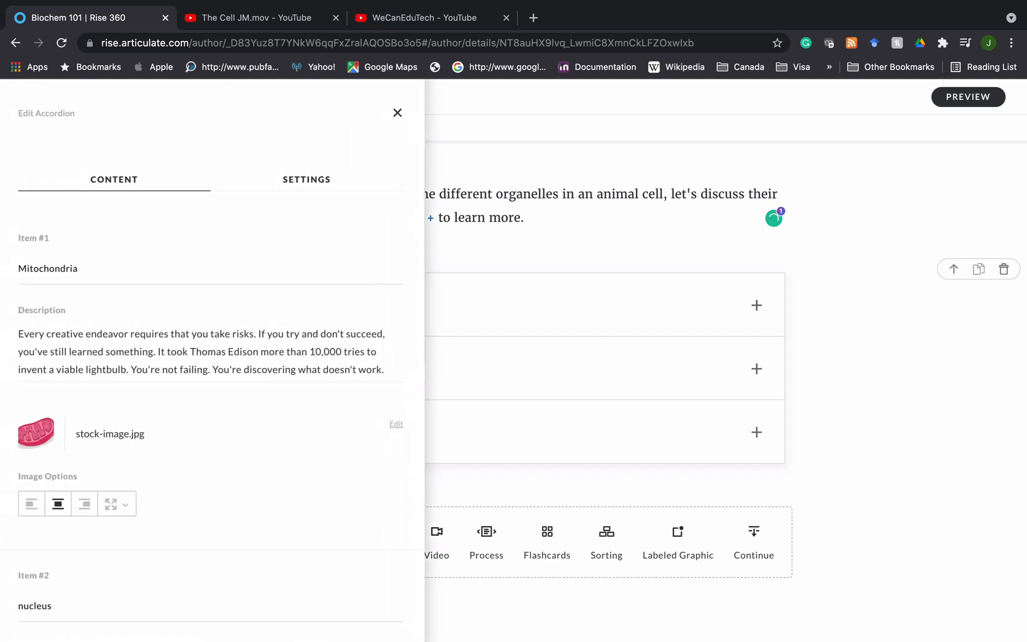
{"action": "scroll", "scroll_direction": "down", "scroll_amount": 3}
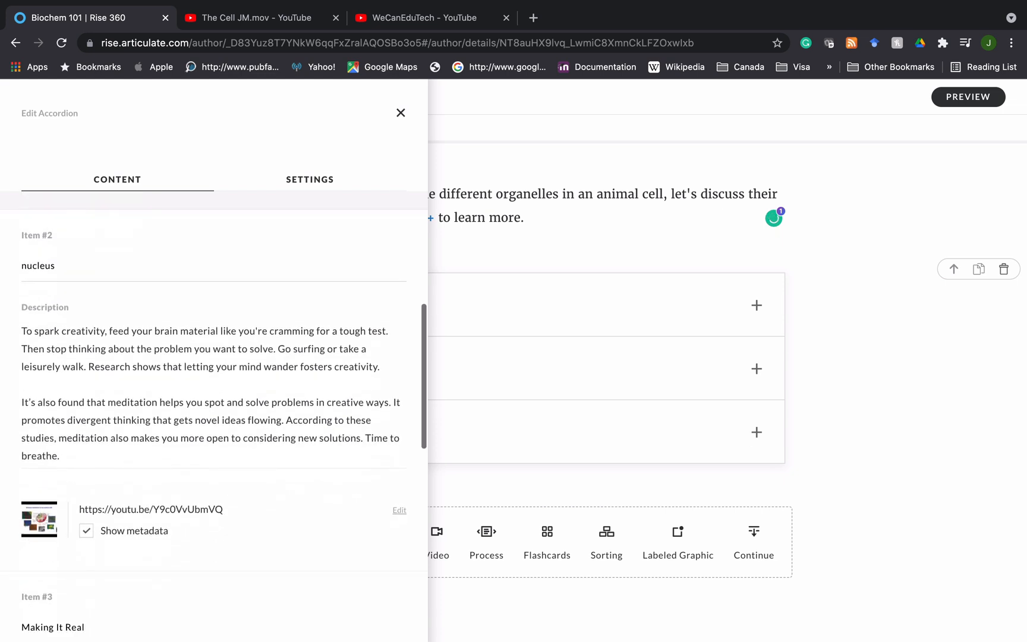
{"action": "scroll", "scroll_direction": "down", "scroll_amount": 3}
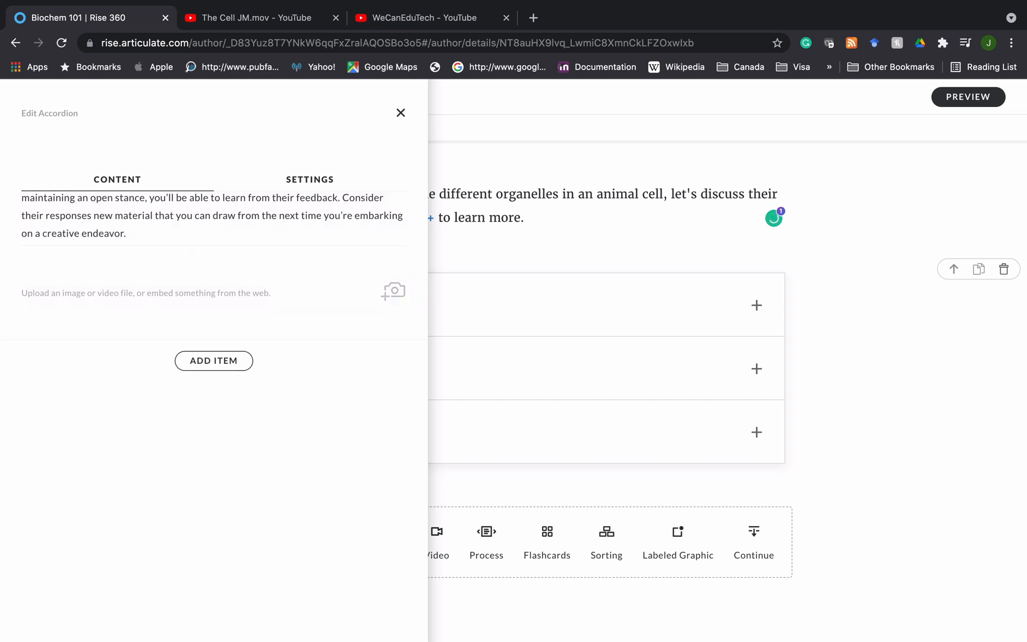
{"action": "left_click", "coordinate": [214, 360]}
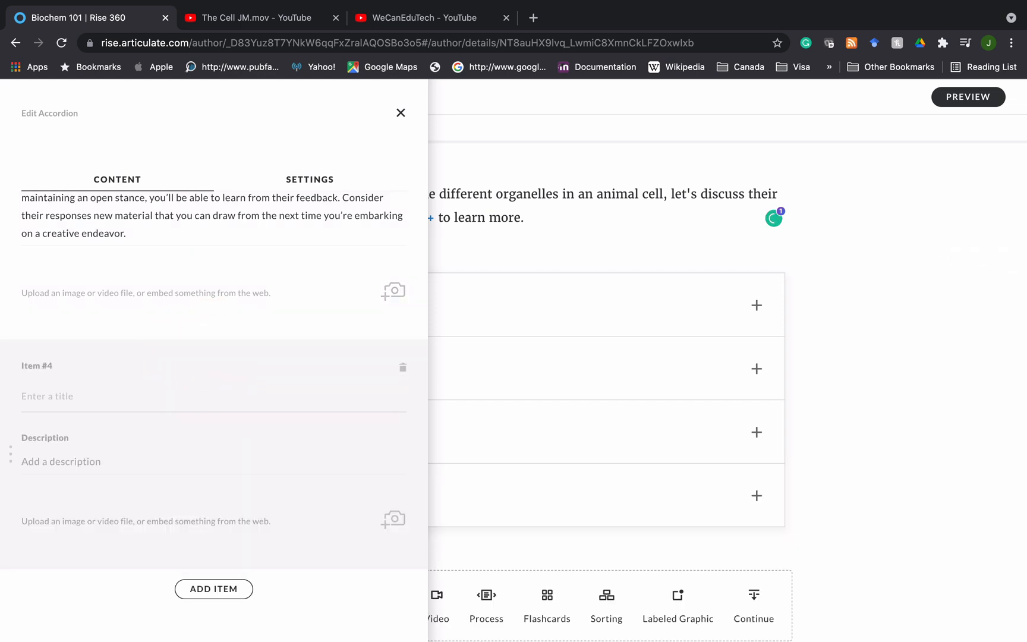
{"action": "scroll", "scroll_direction": "down", "scroll_amount": 3}
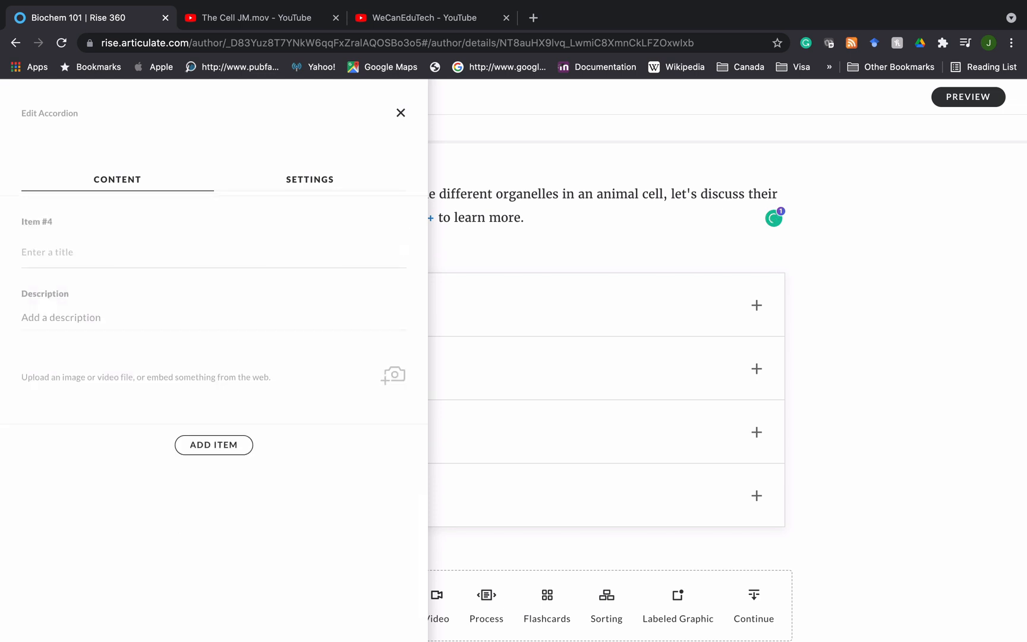
{"action": "left_click", "coordinate": [213, 445]}
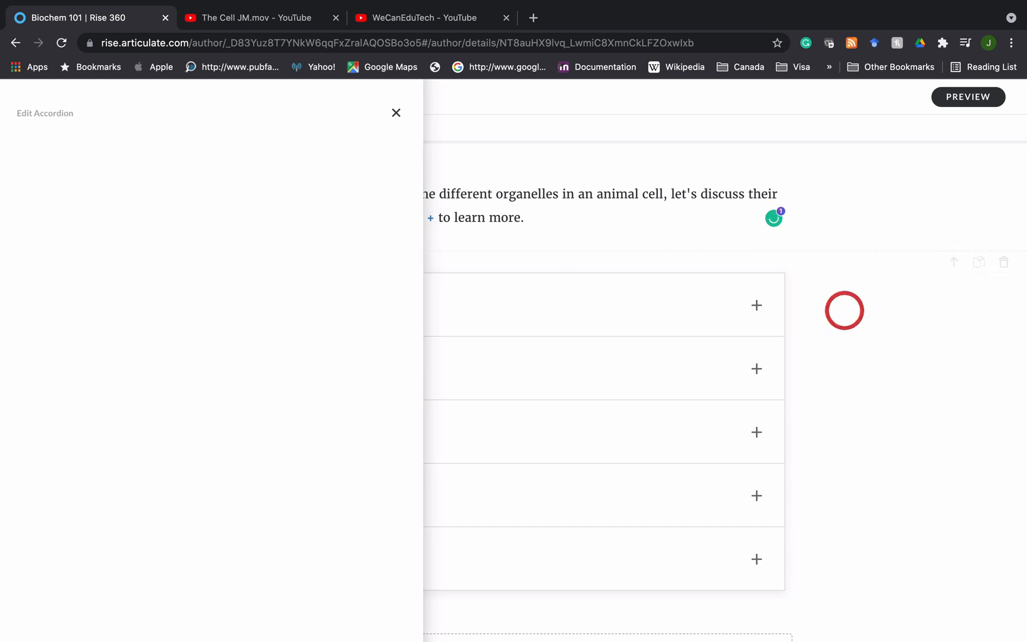
{"action": "left_click", "coordinate": [396, 113]}
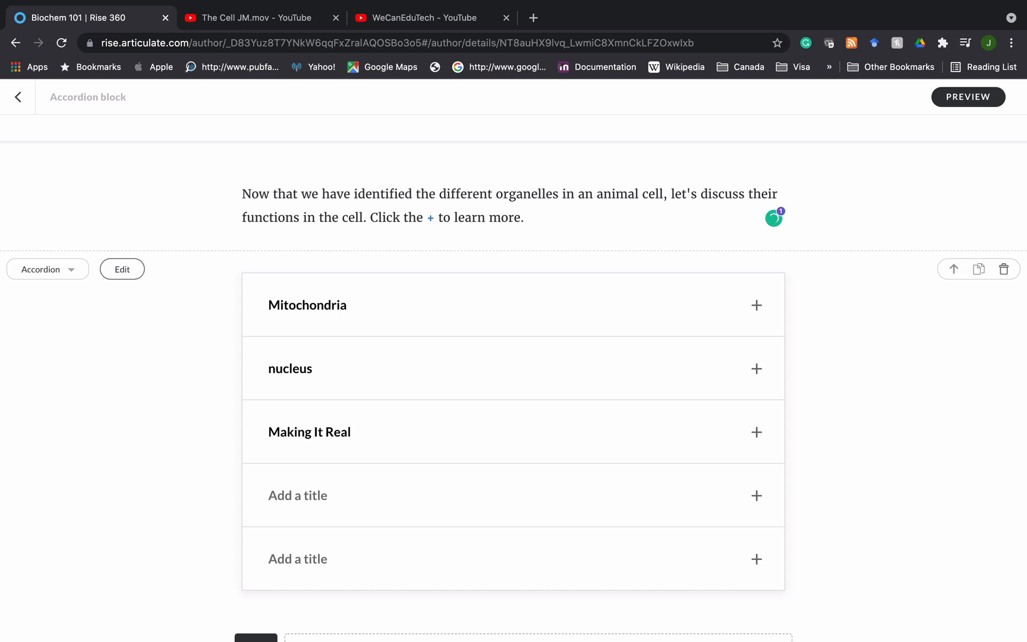
Delete the untitled items #4 and #5 in the accordion editor and close the panel.
{"action": "left_click", "coordinate": [122, 270]}
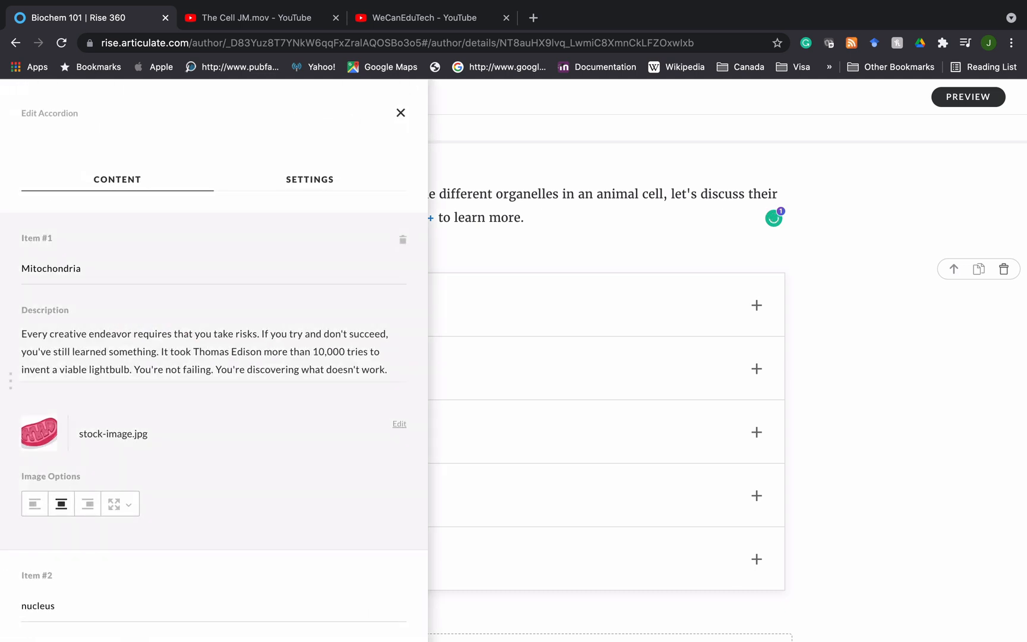
{"action": "scroll", "scroll_direction": "down", "scroll_amount": 3}
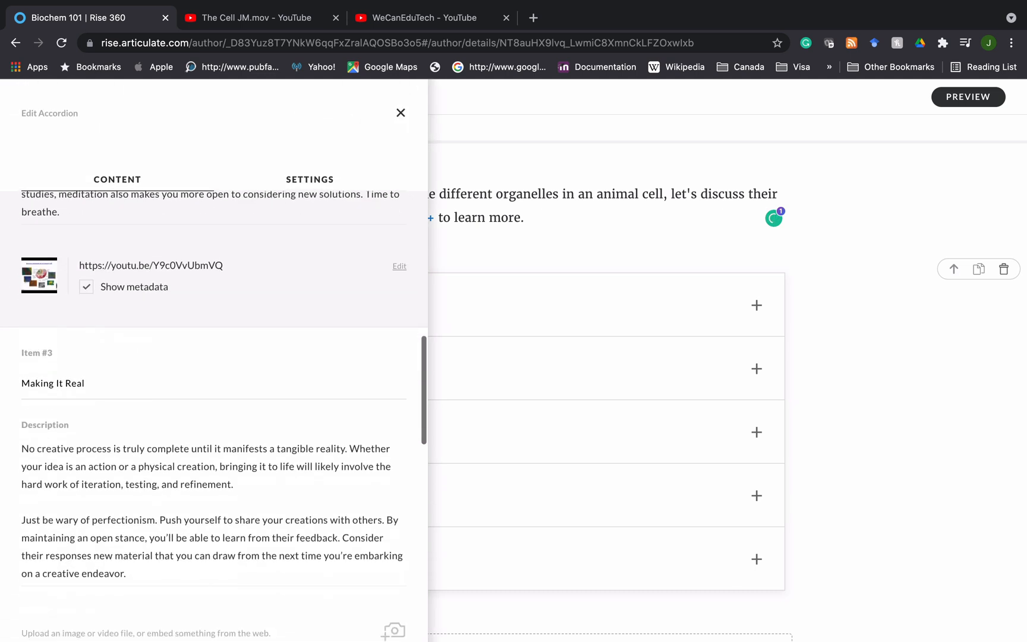
{"action": "scroll", "scroll_direction": "down", "scroll_amount": 3}
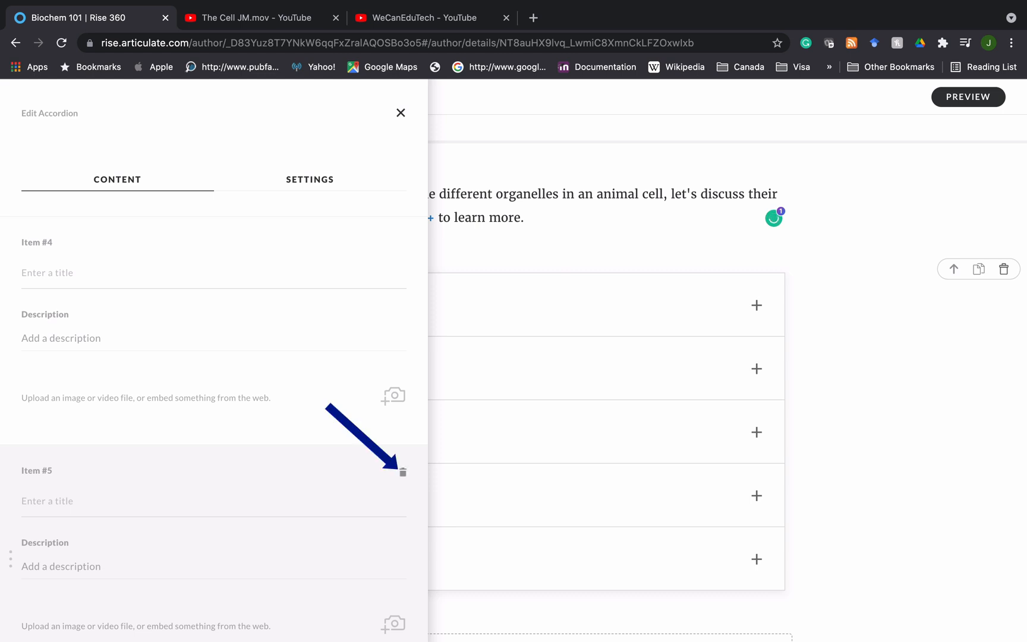
{"action": "mouse_move", "coordinate": [403, 472]}
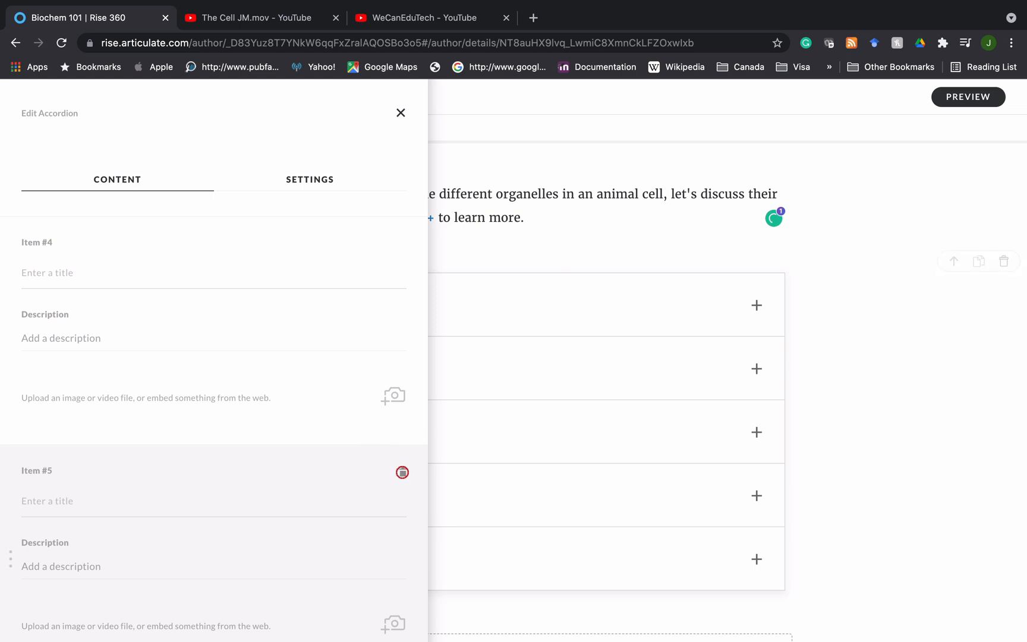
{"action": "left_click", "coordinate": [403, 473]}
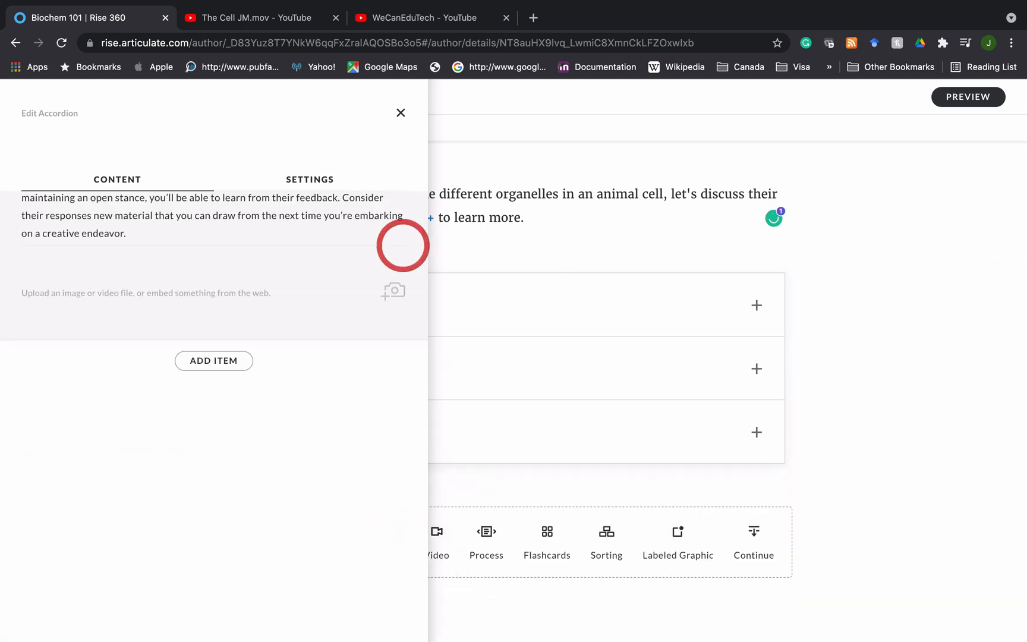
{"action": "left_click", "coordinate": [400, 113]}
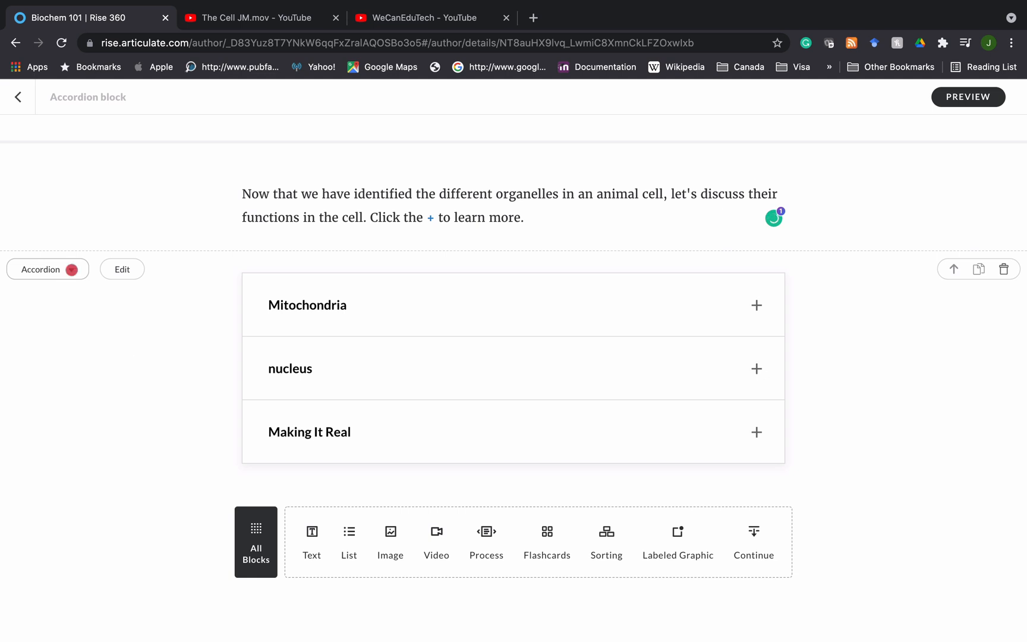
Change the accordion block style to Tabs.
{"action": "left_click", "coordinate": [47, 270]}
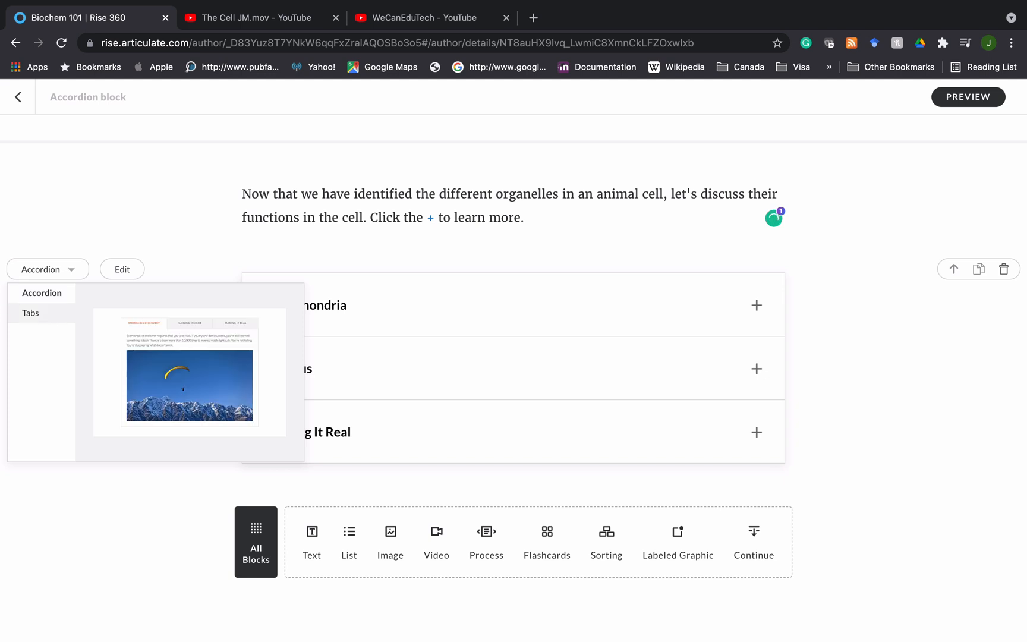
{"action": "left_click", "coordinate": [30, 313]}
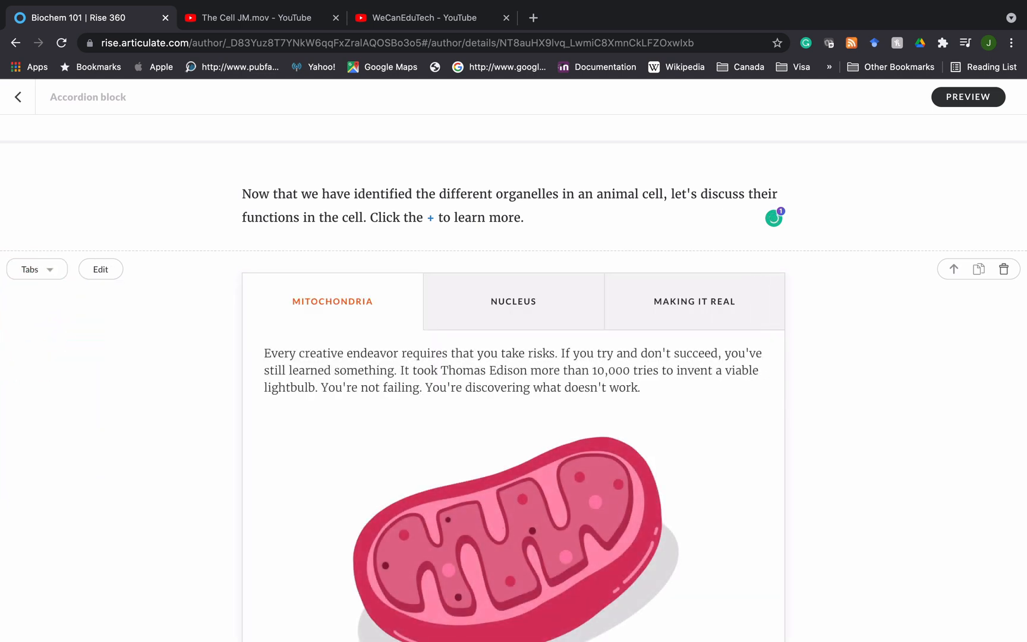
{"action": "scroll", "scroll_direction": "down", "scroll_amount": 3}
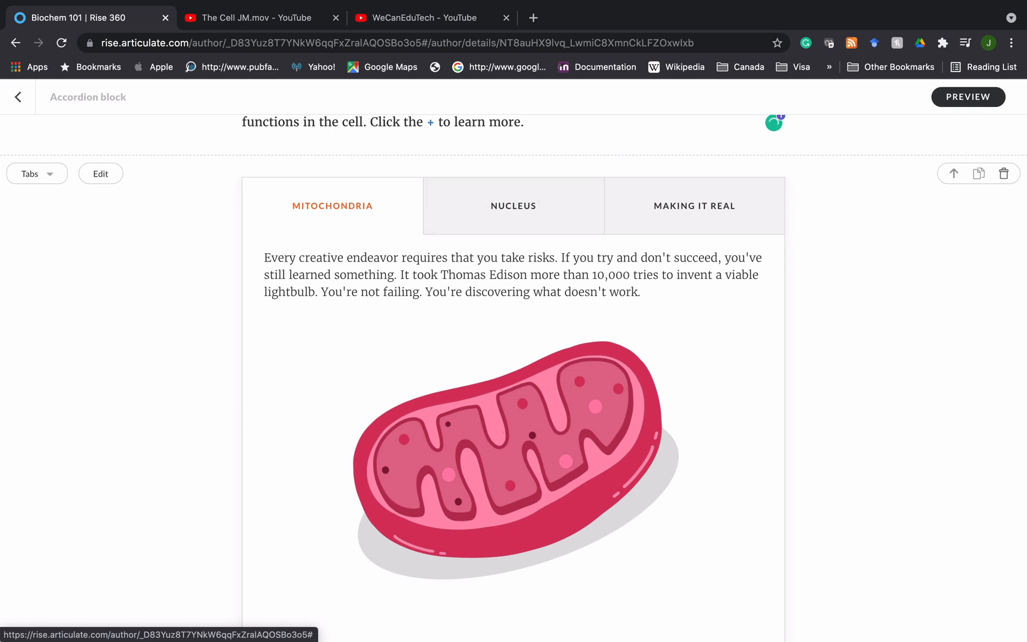
{"action": "scroll", "scroll_direction": "up", "scroll_amount": 3}
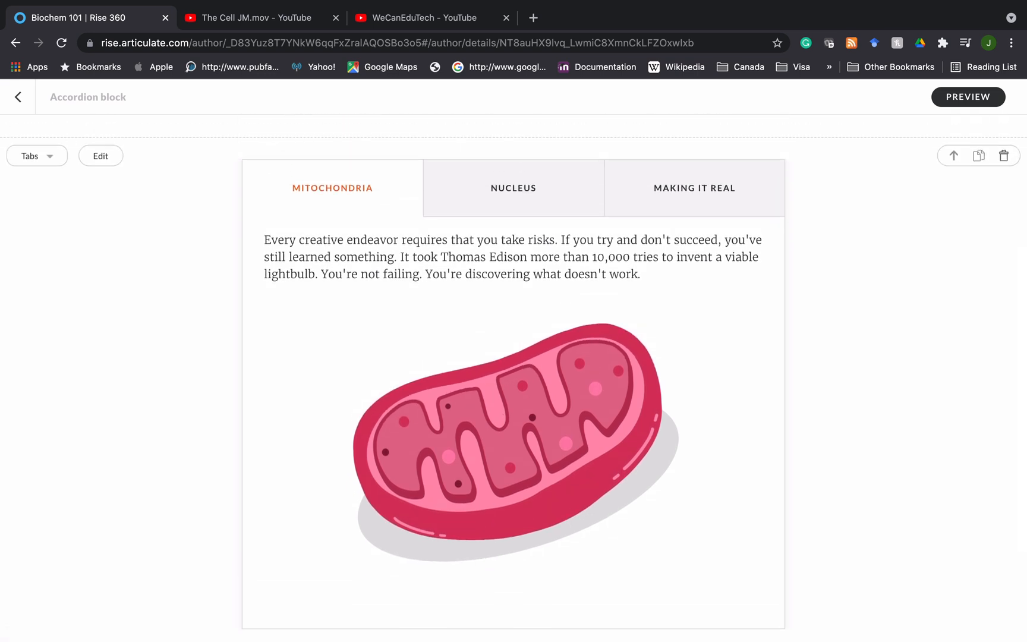
Check the Nucleus and Making It Real tabs' content.
{"action": "left_click", "coordinate": [513, 188]}
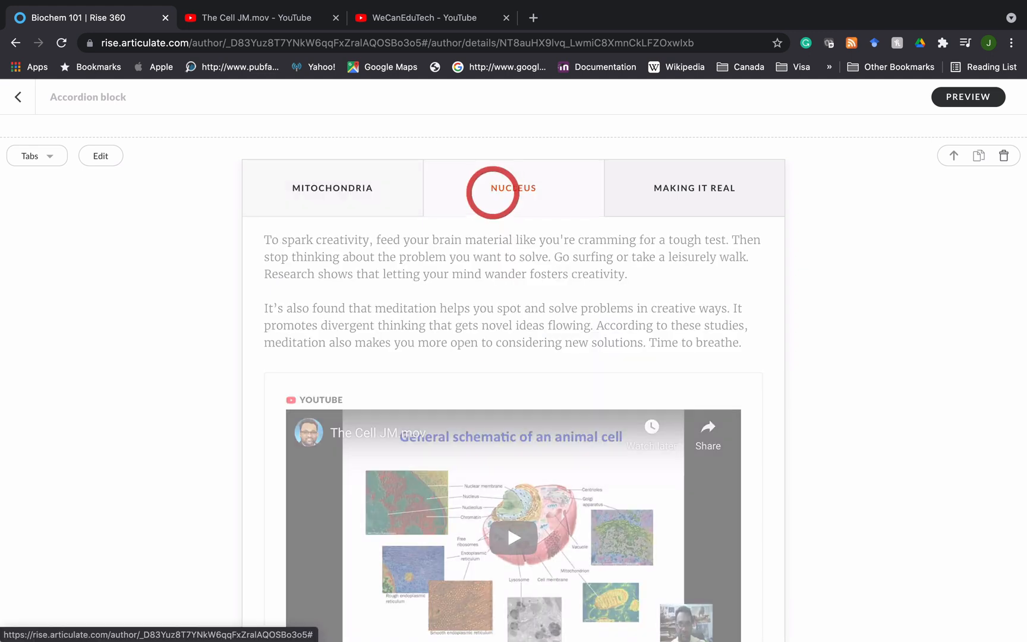
{"action": "scroll", "scroll_direction": "up", "scroll_amount": 3}
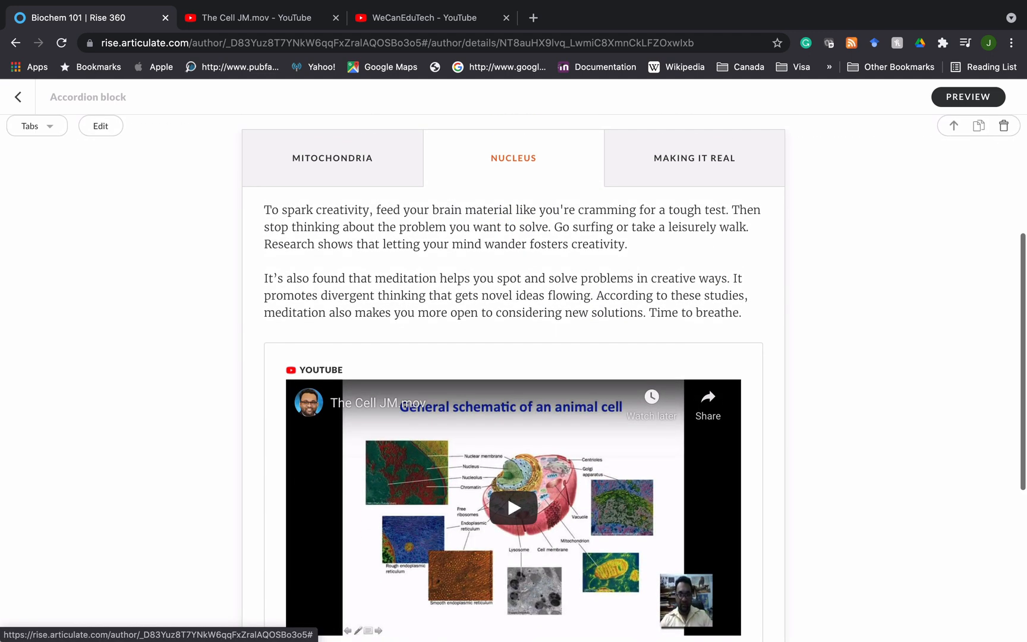
{"action": "left_click", "coordinate": [694, 157]}
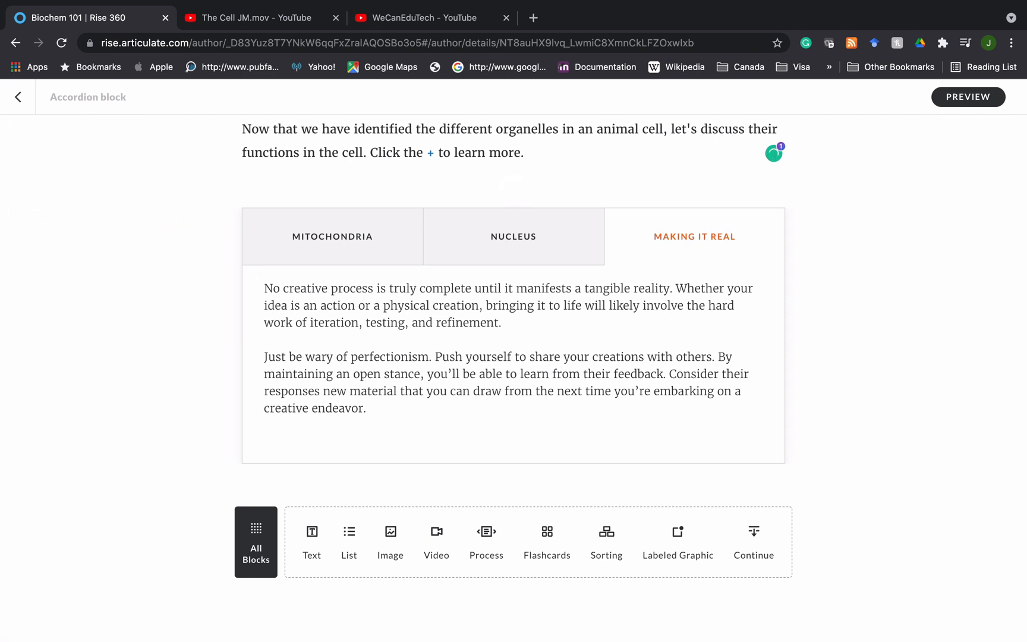
Preview the lesson, trying Tablet Portrait and Mobile Portrait views.
{"action": "left_click", "coordinate": [969, 96]}
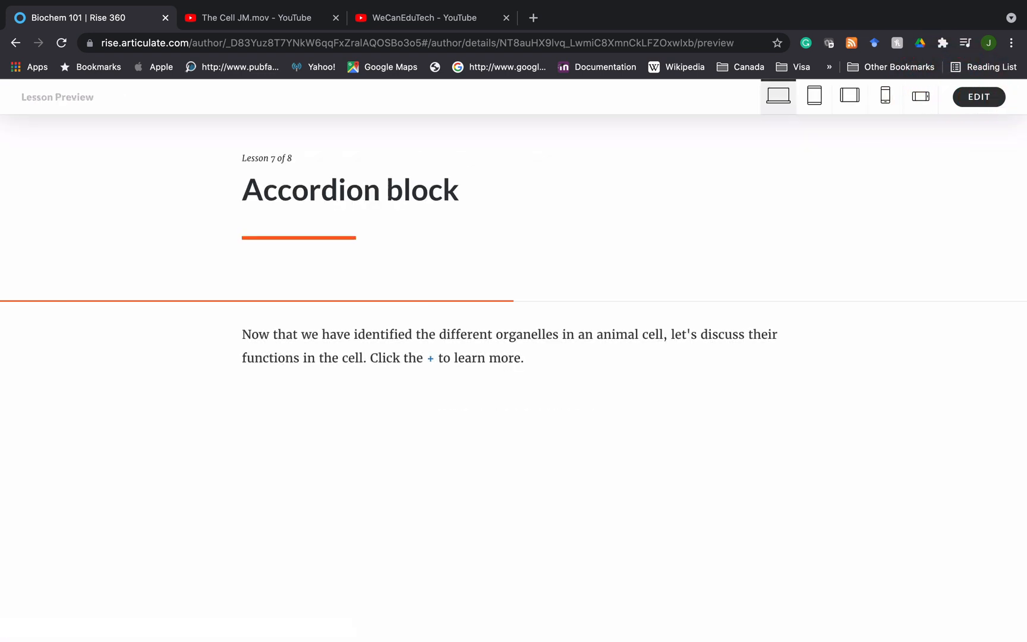
{"action": "scroll", "scroll_direction": "down", "scroll_amount": 3}
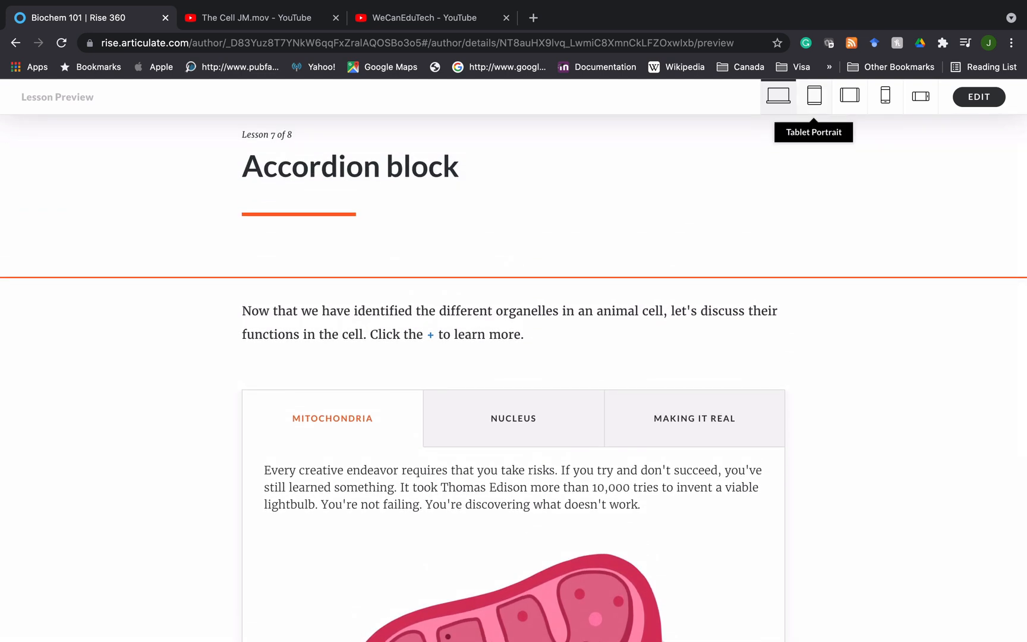
{"action": "left_click", "coordinate": [814, 97]}
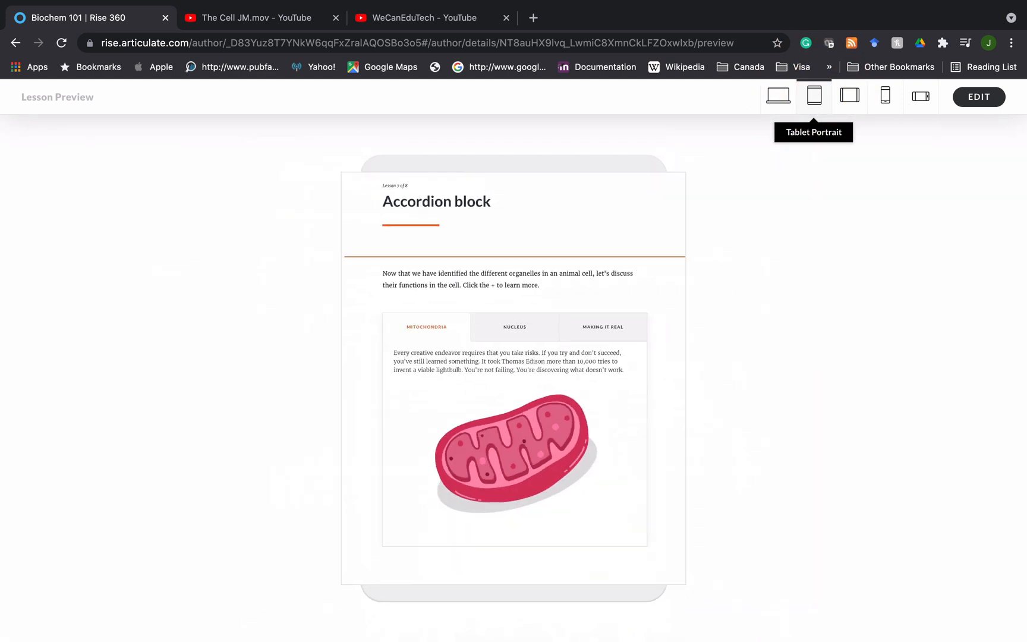
{"action": "left_click", "coordinate": [885, 96]}
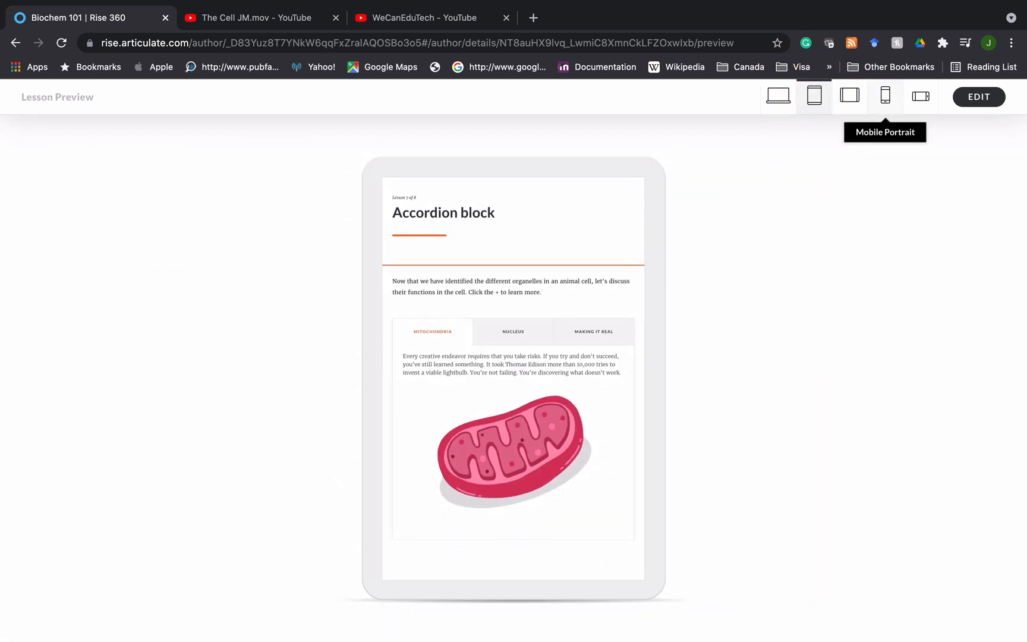
{"action": "left_click", "coordinate": [885, 96]}
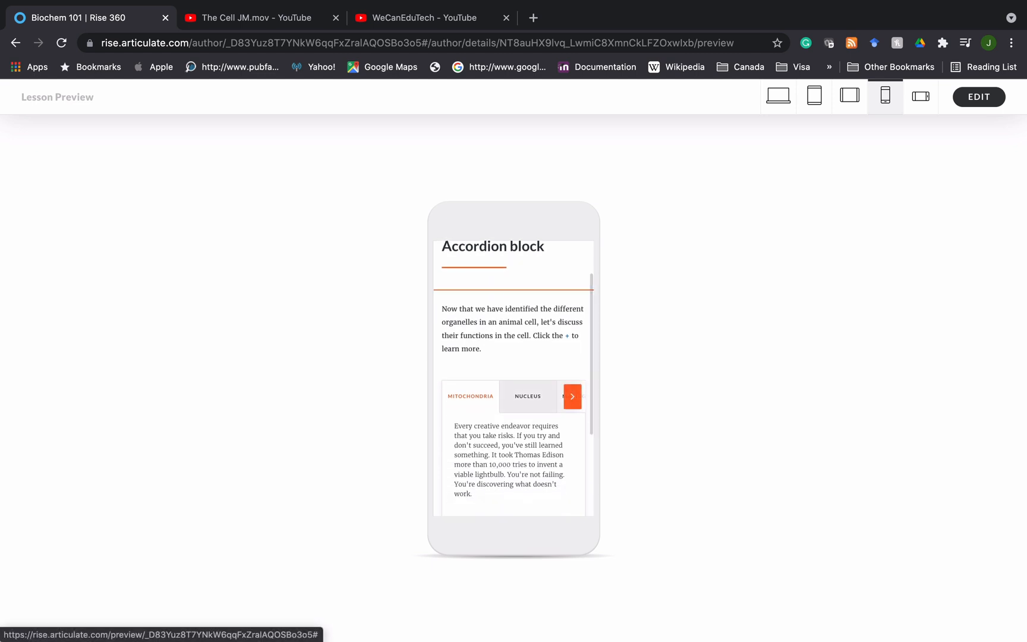
Reveal the phone tab titles, try Mobile Landscape, then switch to WeCanEduTech YouTube.
{"action": "left_click", "coordinate": [571, 397]}
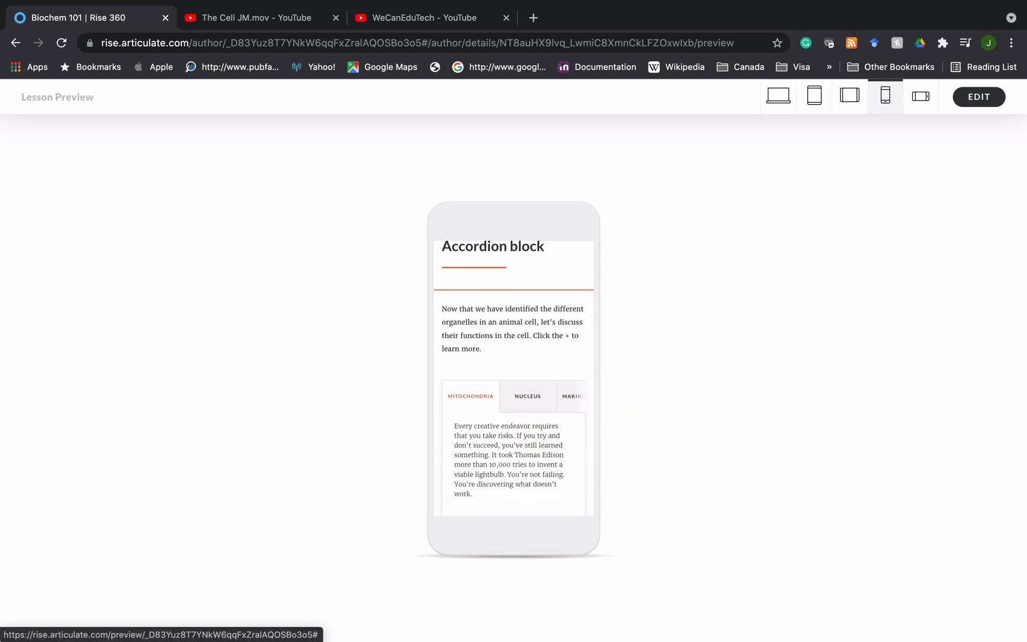
{"action": "mouse_move", "coordinate": [921, 96]}
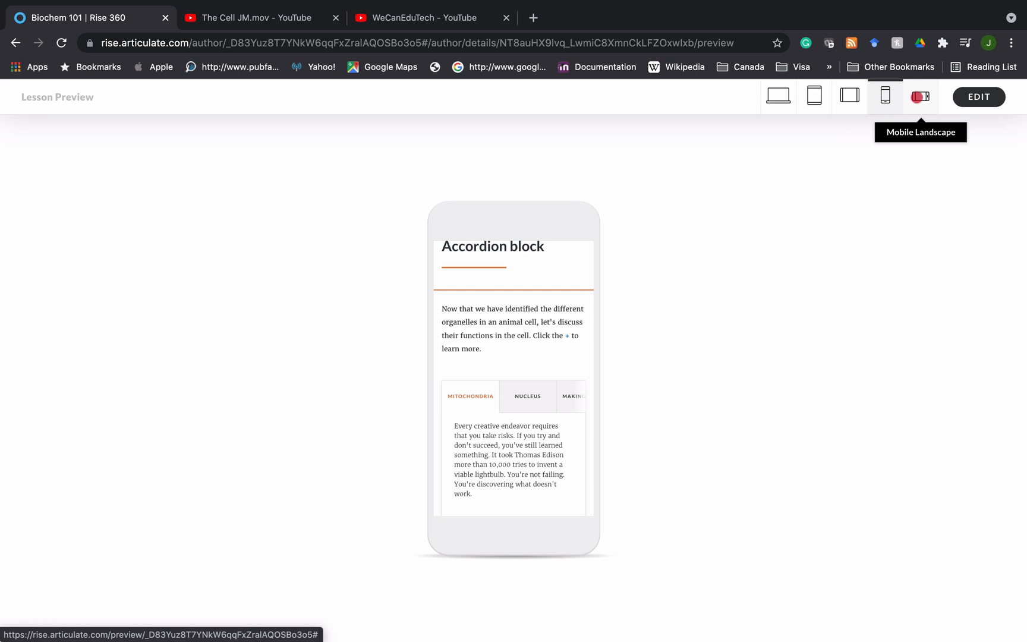
{"action": "left_click", "coordinate": [920, 97]}
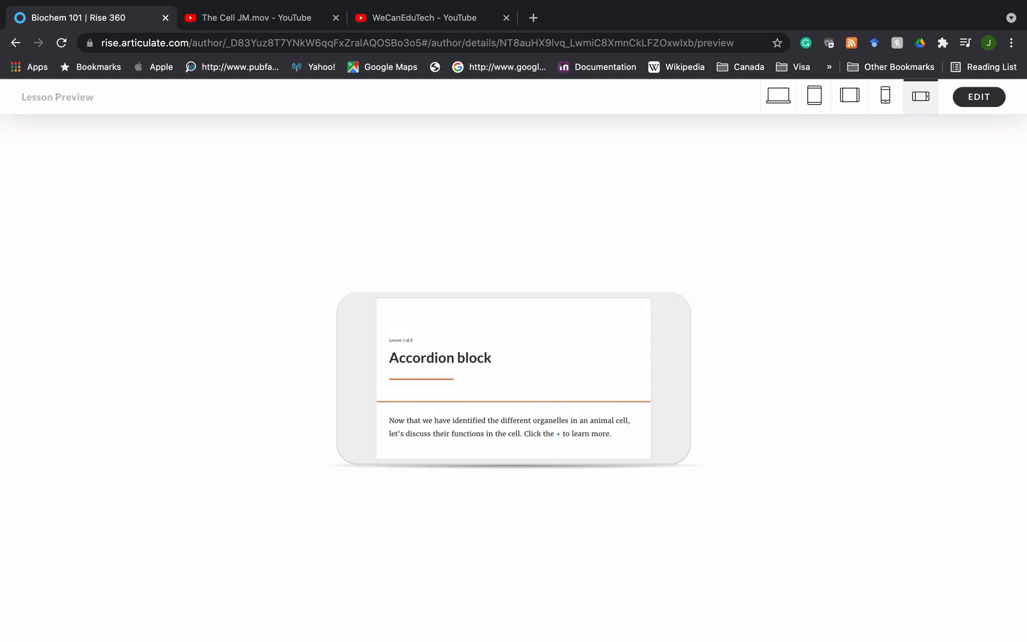
{"action": "left_click", "coordinate": [885, 96]}
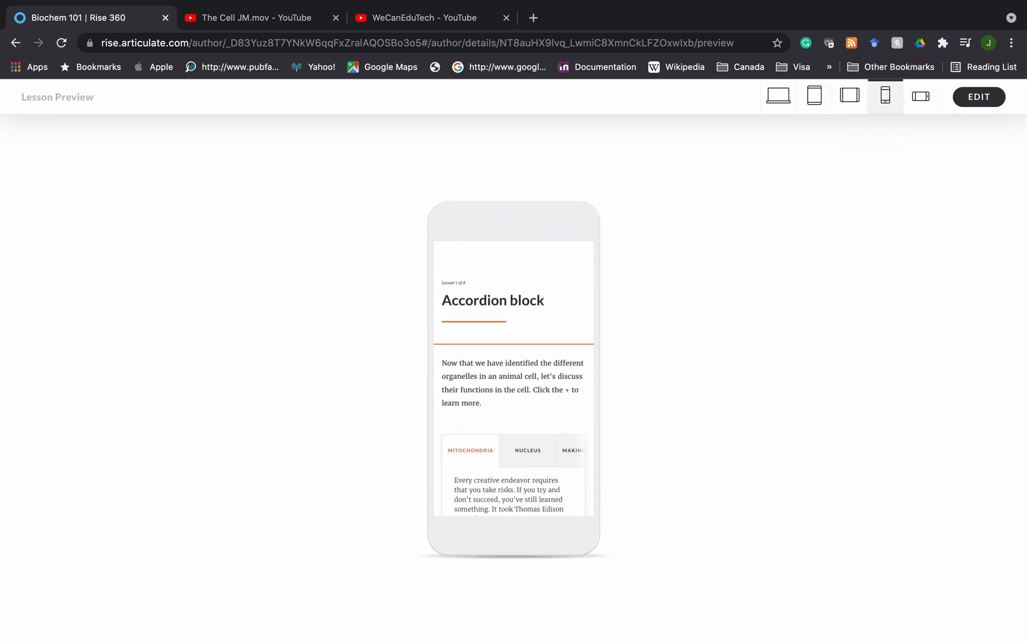
{"action": "left_click", "coordinate": [425, 18]}
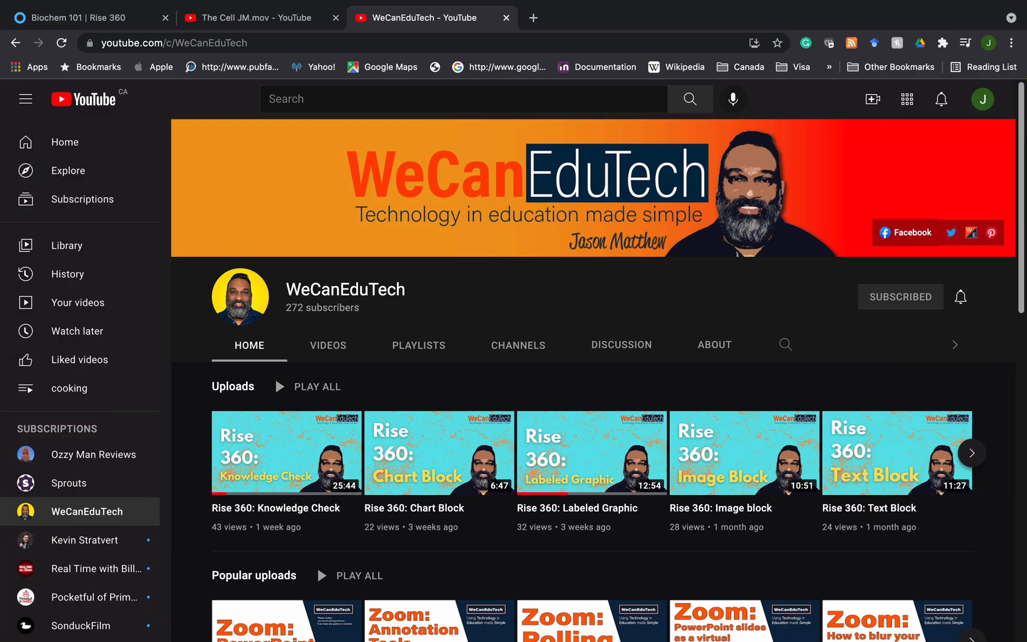